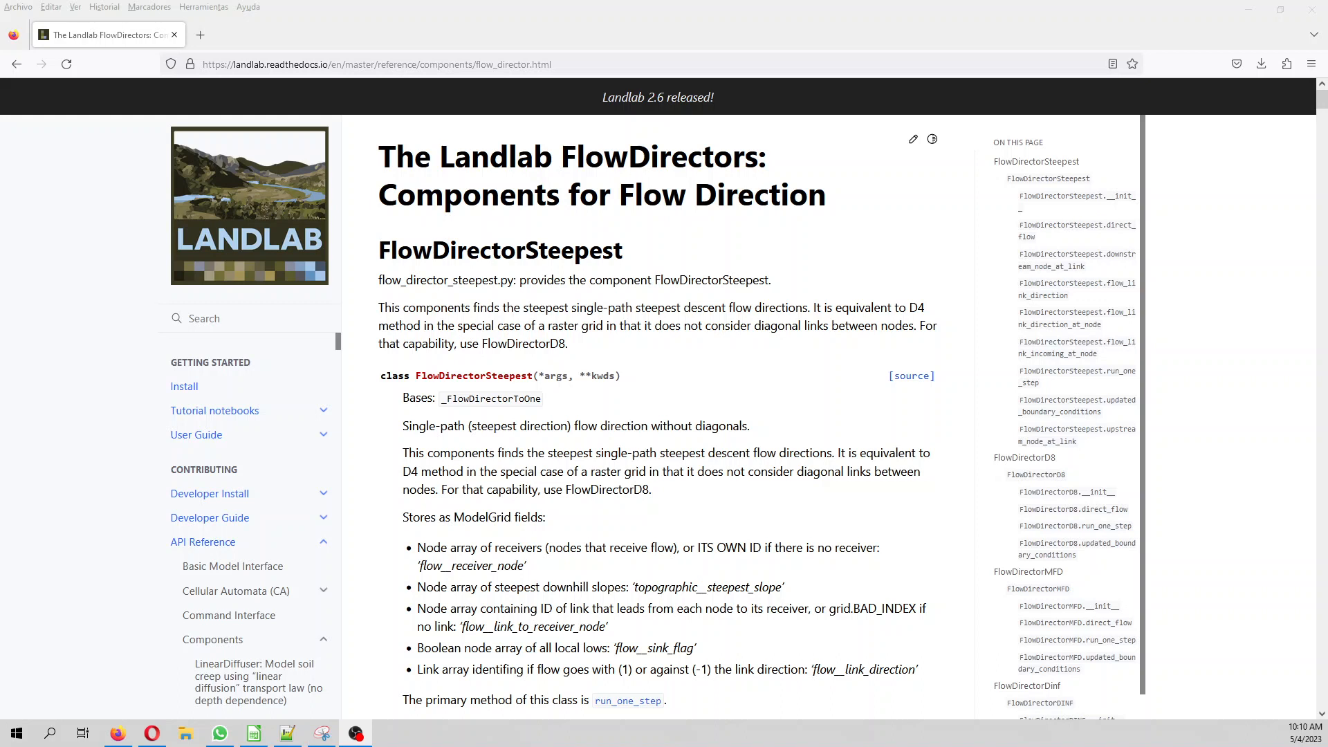
mouse_move(228, 140)
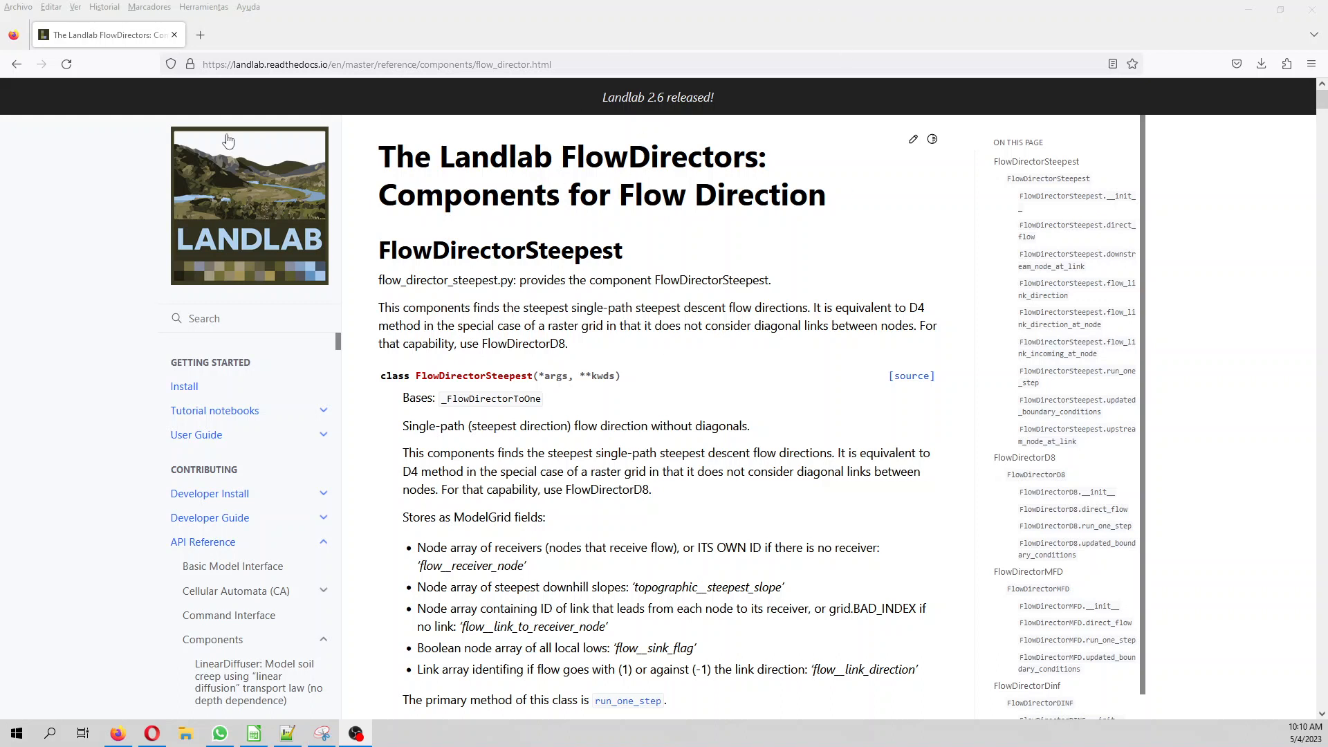
mouse_move(646, 356)
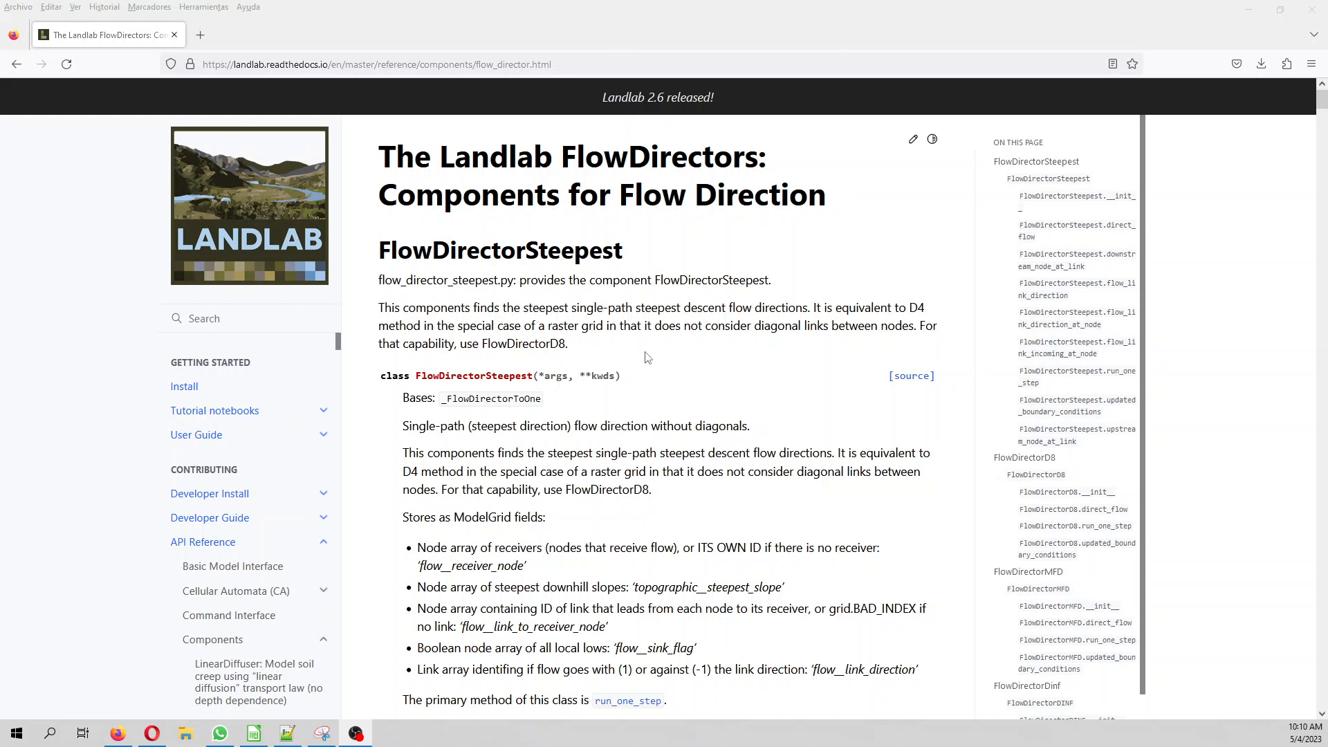
mouse_move(507, 423)
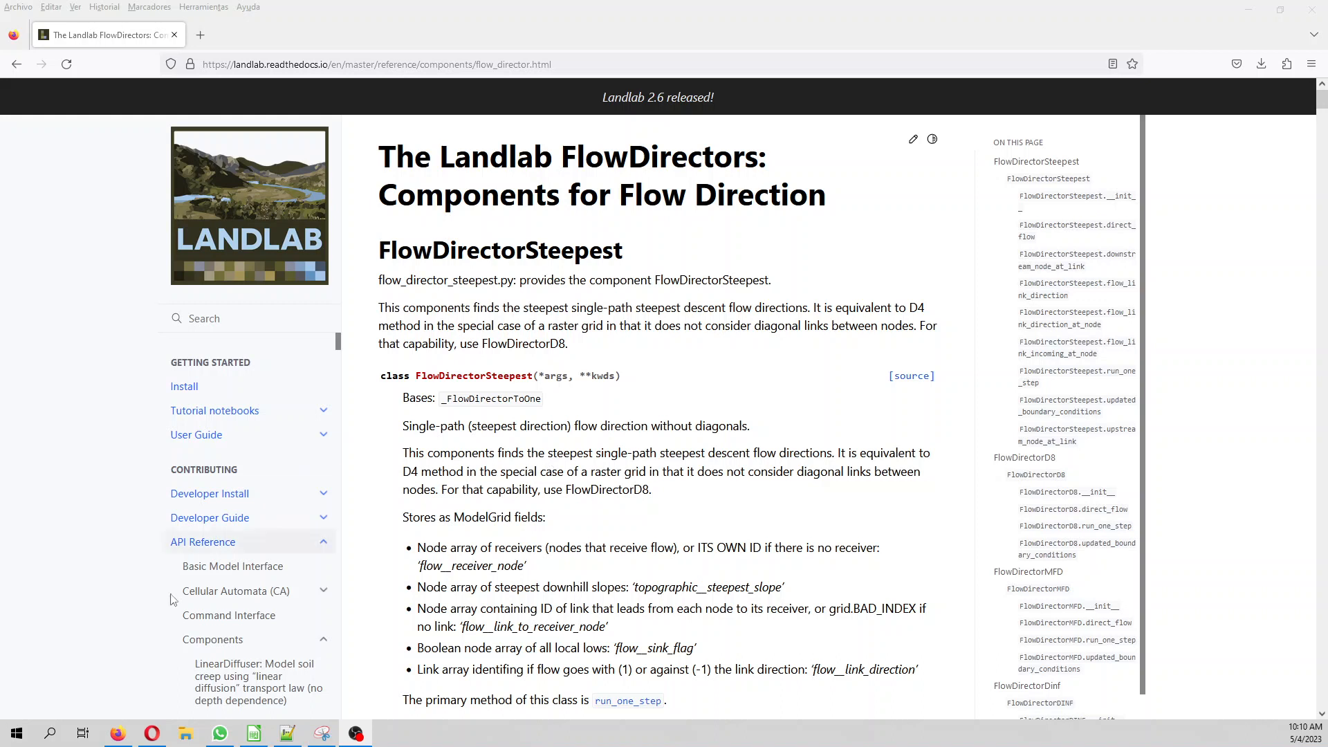
mouse_move(89, 742)
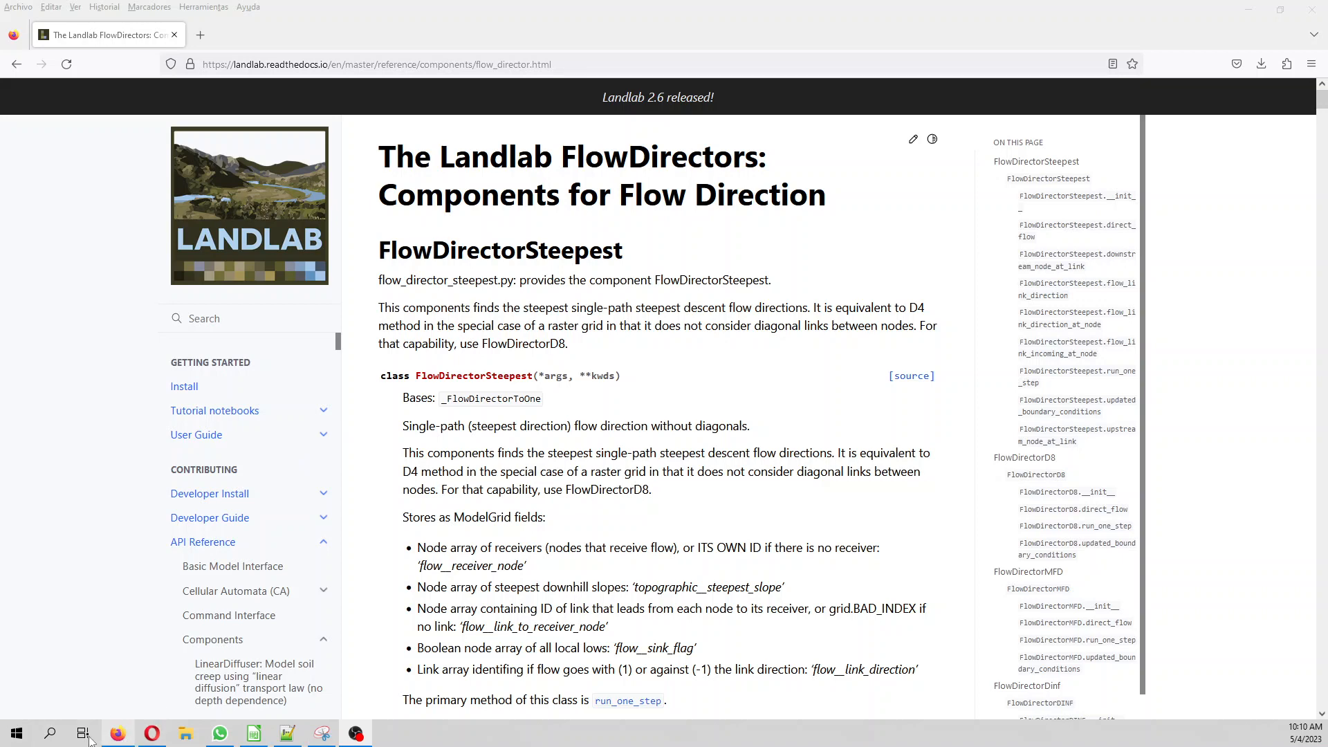
Archive the variabilitySteepestSlopeDrainageAreaCalculation folder in Documents as a .rar via its context menu
left_click(185, 733)
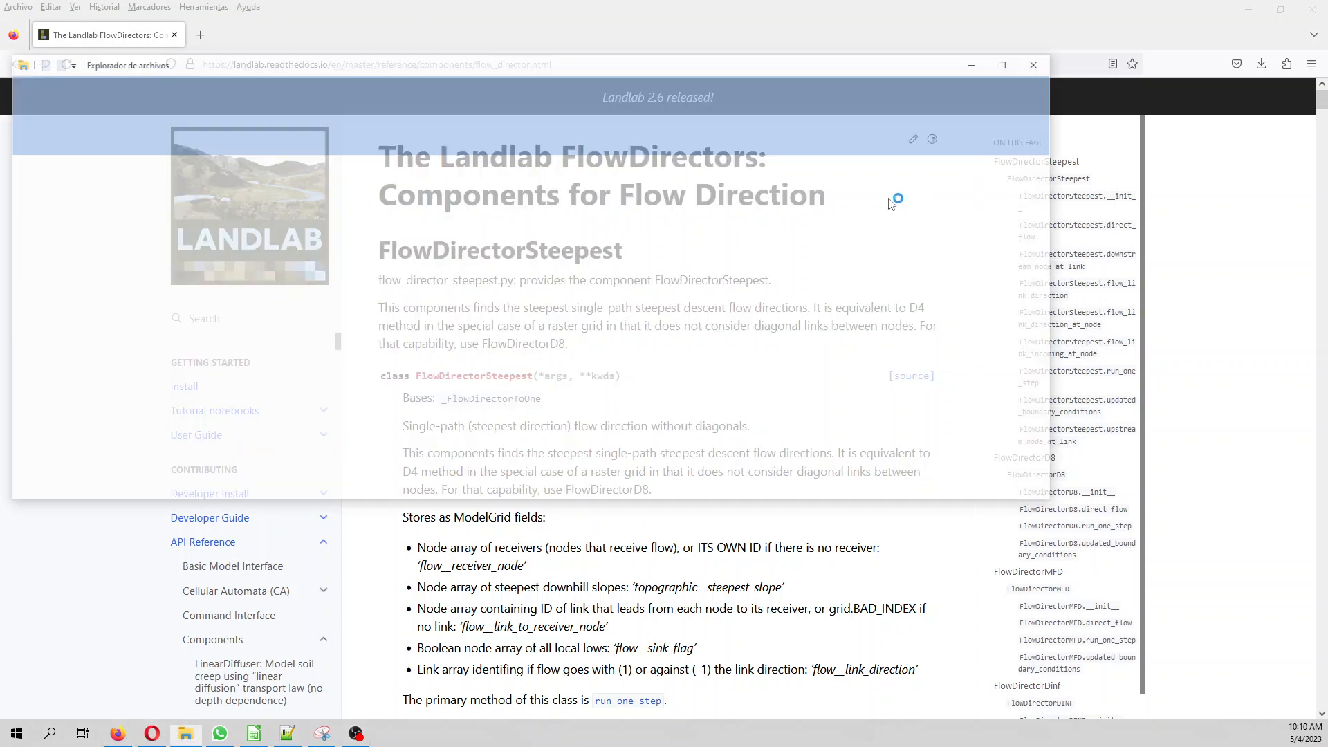
left_click(185, 733)
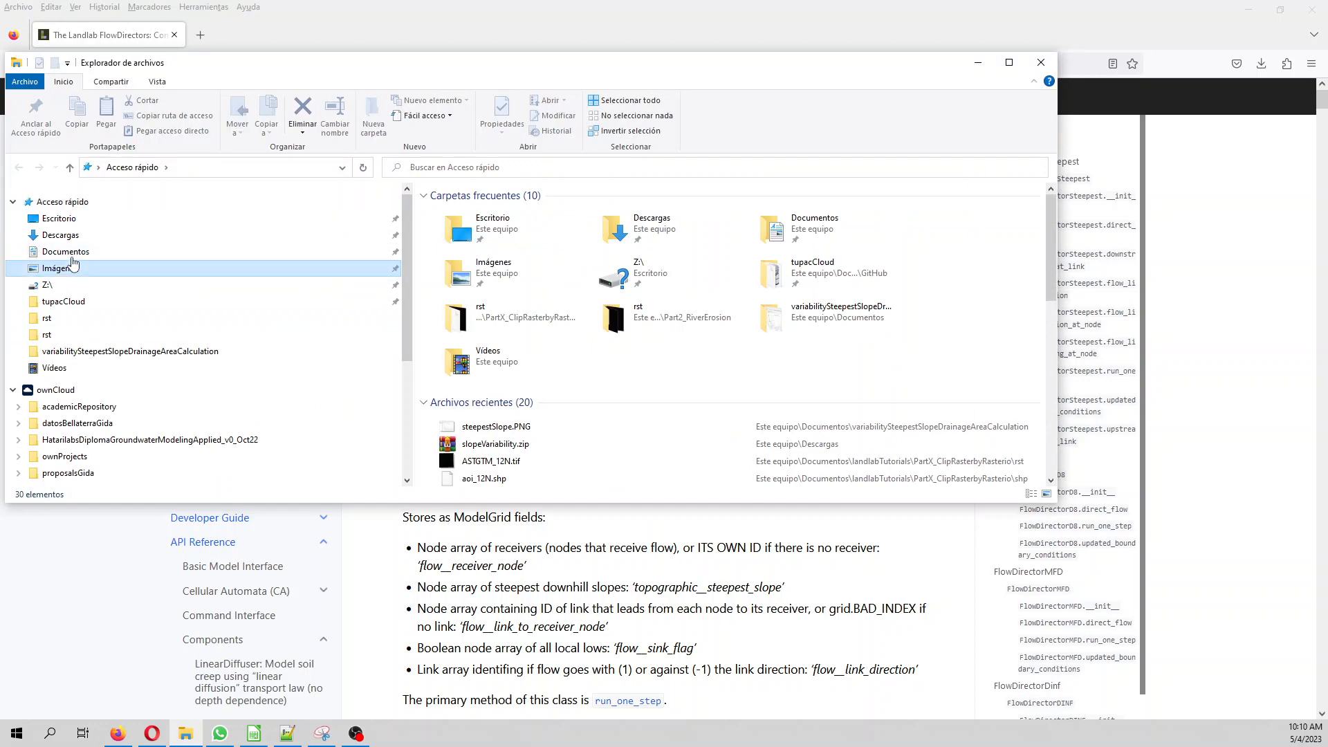
left_click(65, 250)
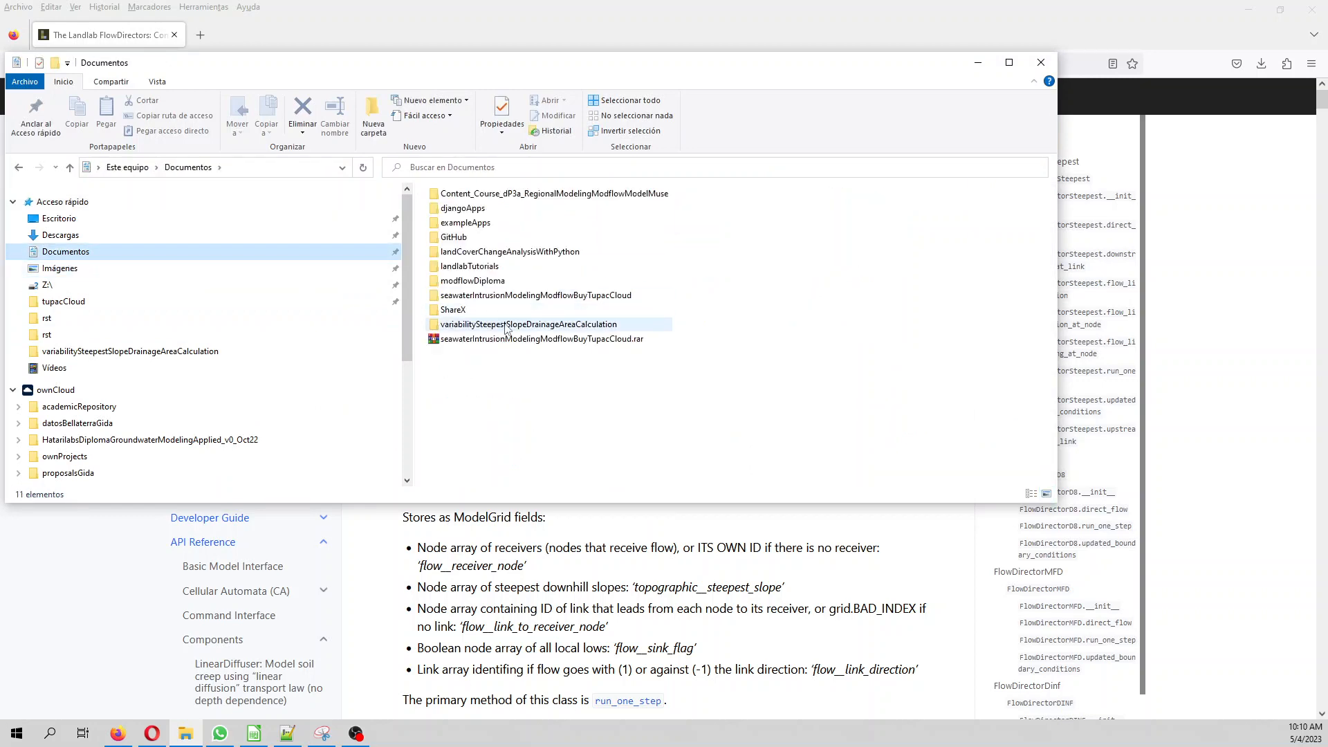
right_click(531, 324)
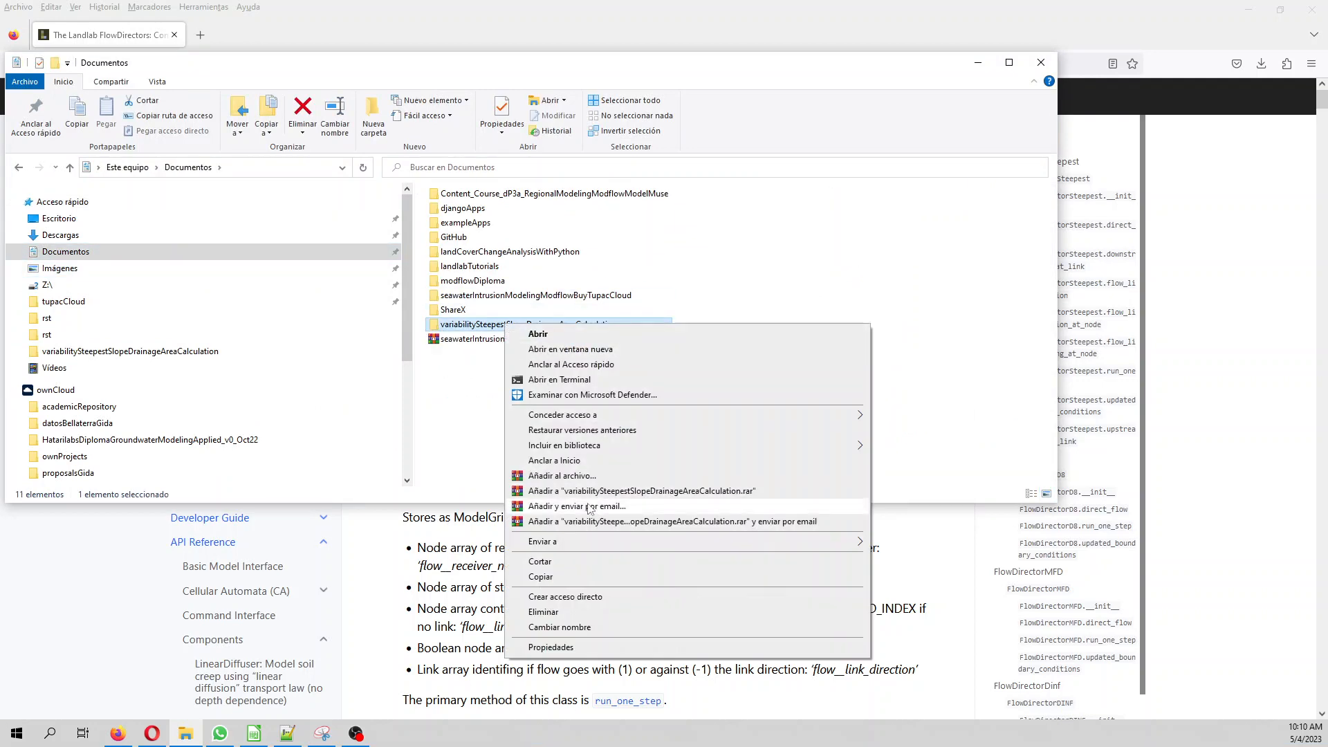
mouse_move(575, 491)
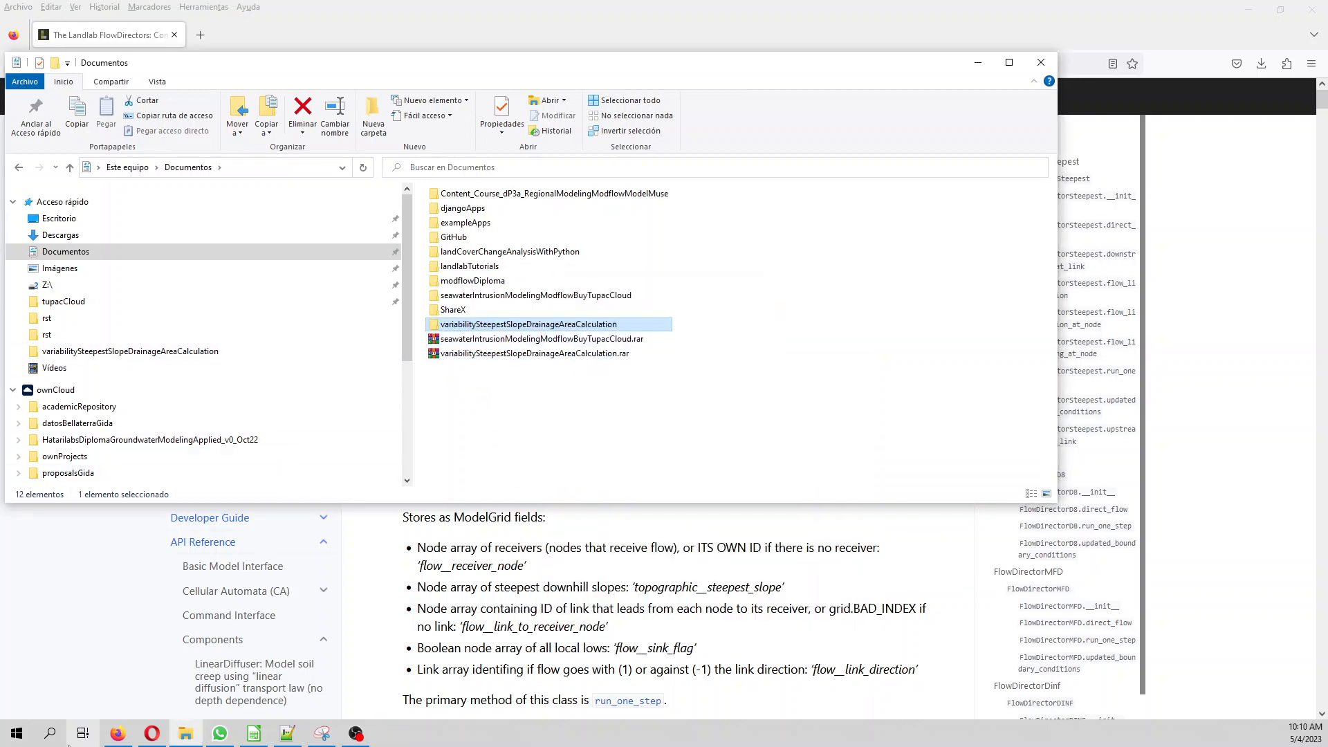
Search Windows for the Anaconda Prompt
left_click(48, 733)
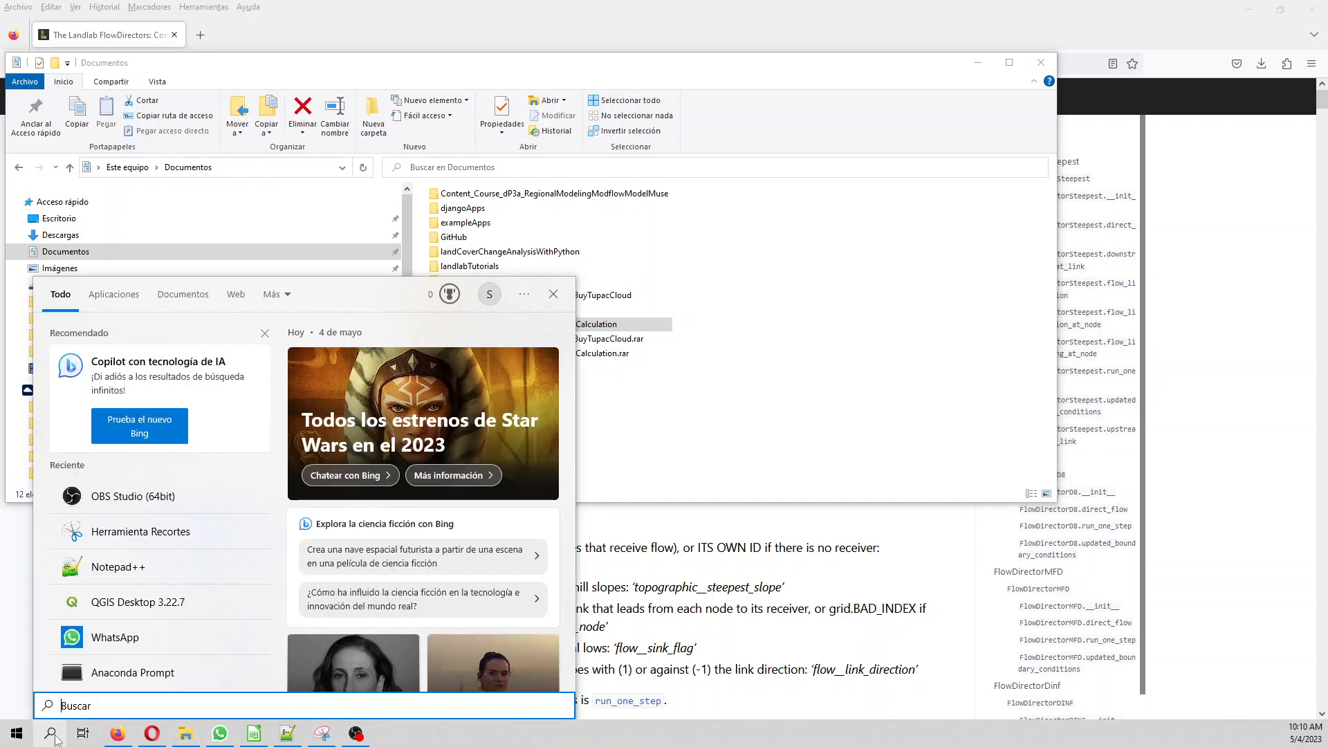
type("abac")
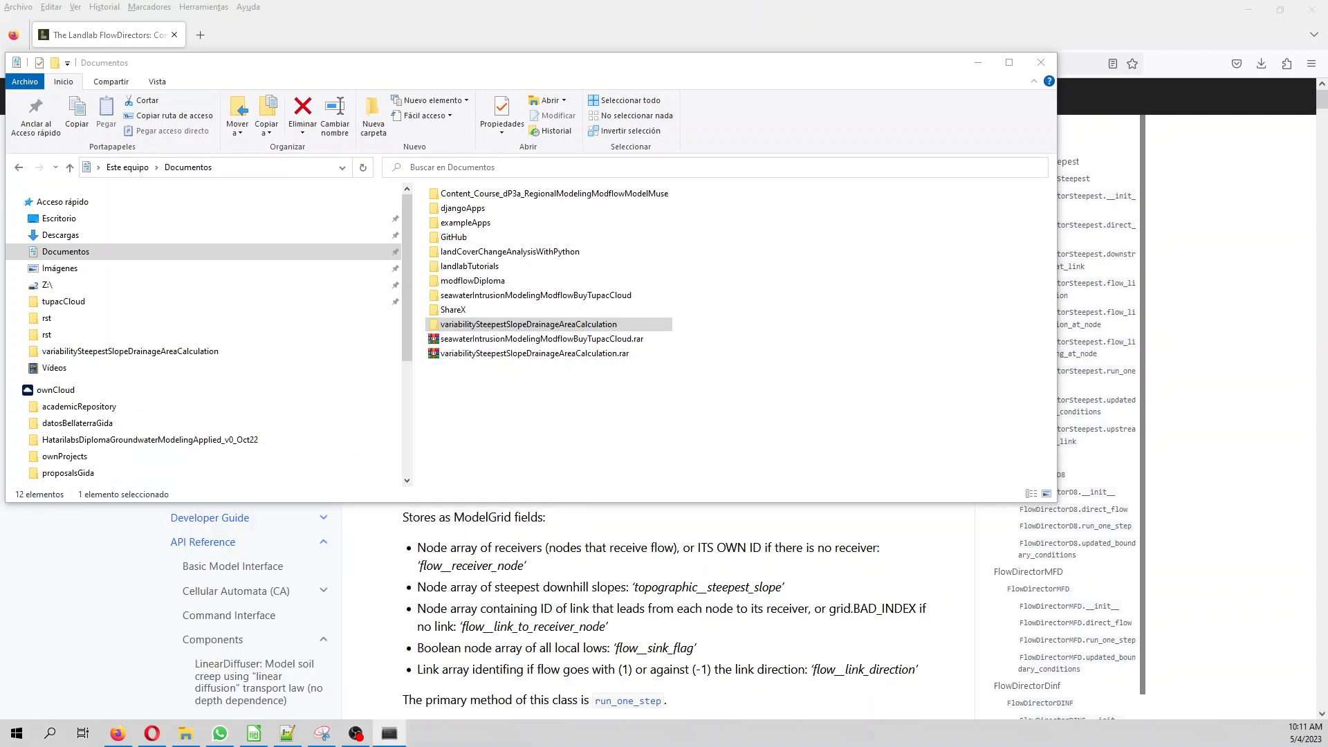
Navigate the Anaconda Prompt into Documents/variabilitySteepestSlopeDrainageAreaCalculation
left_click(389, 733)
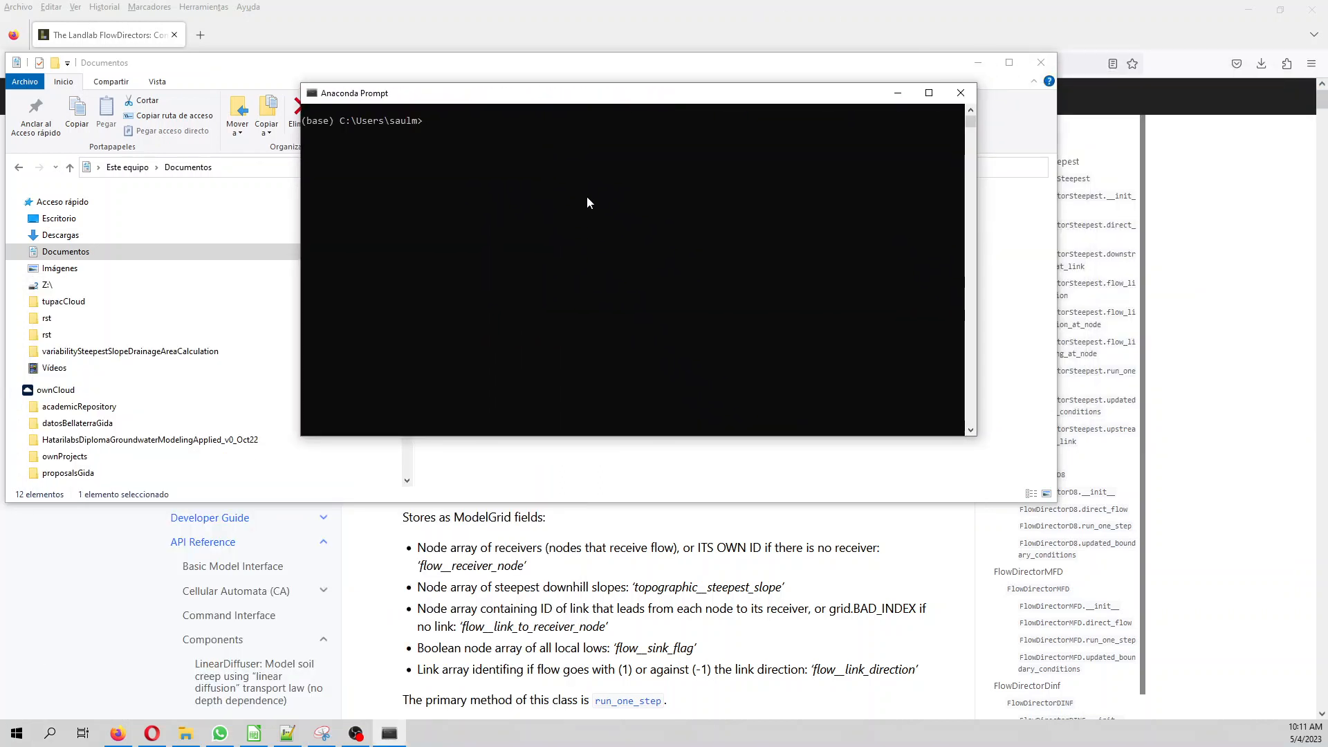
type("cd Documents")
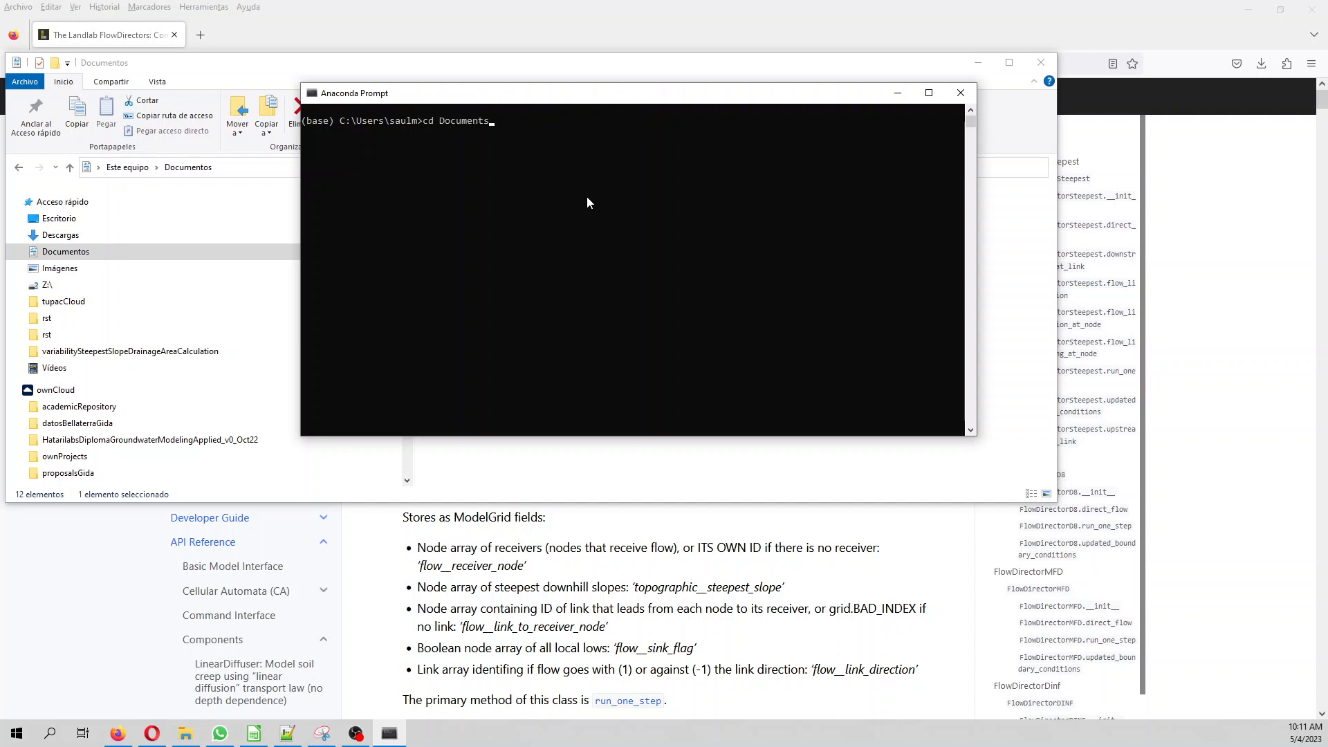
key("Return")
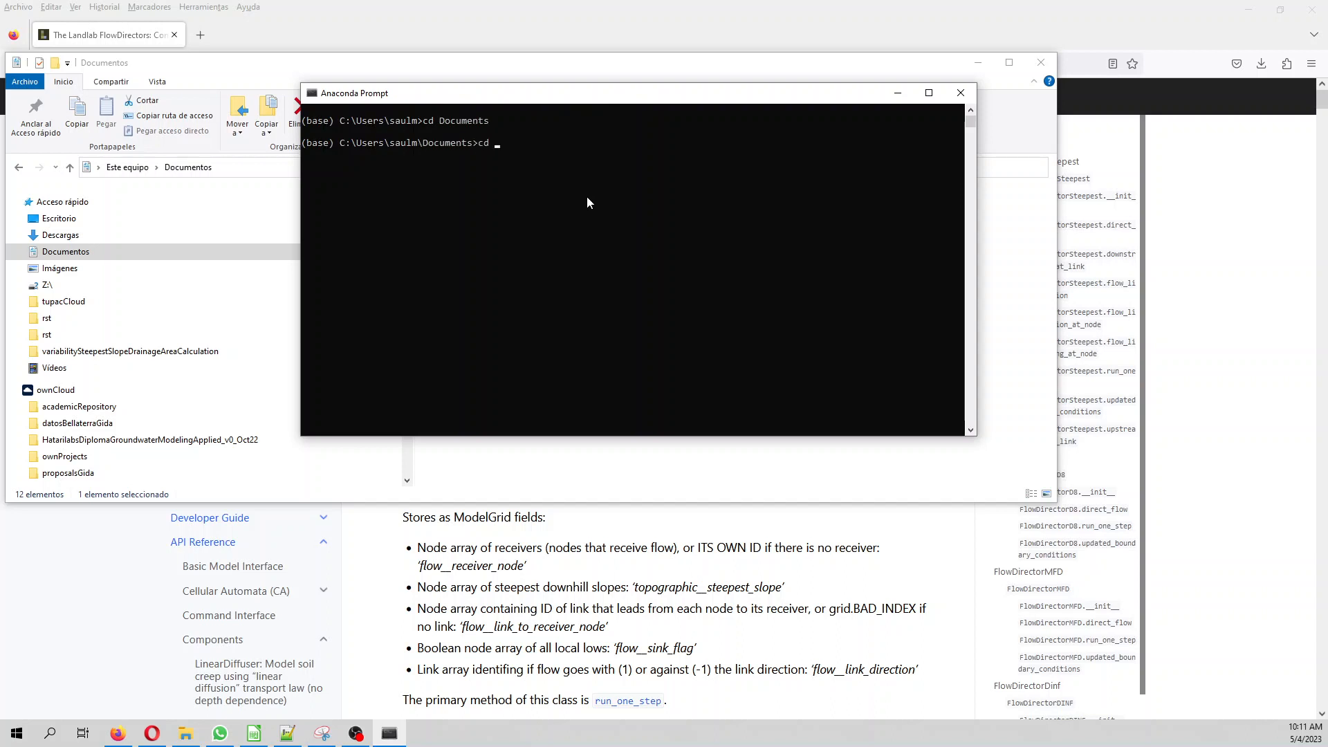
key("Return")
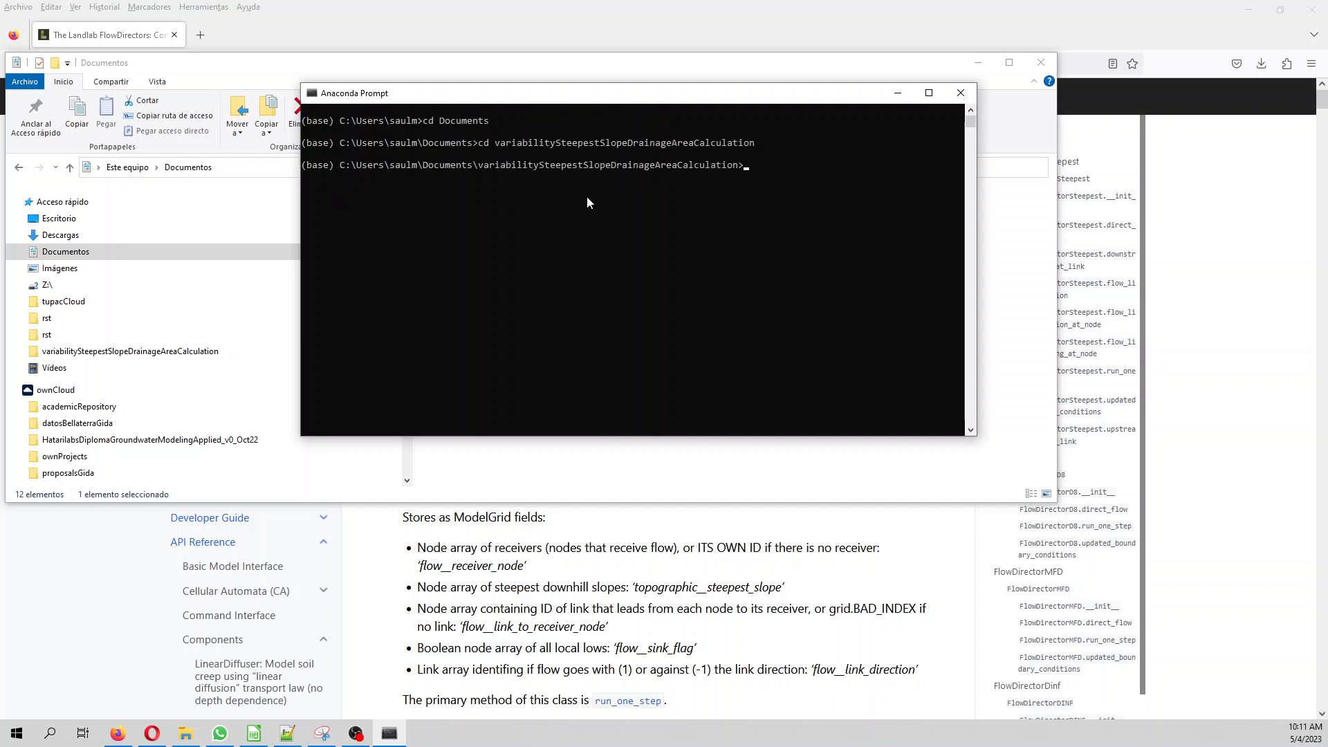
Launch JupyterLab from the project folder with the jupyter lab command
type("jupyter")
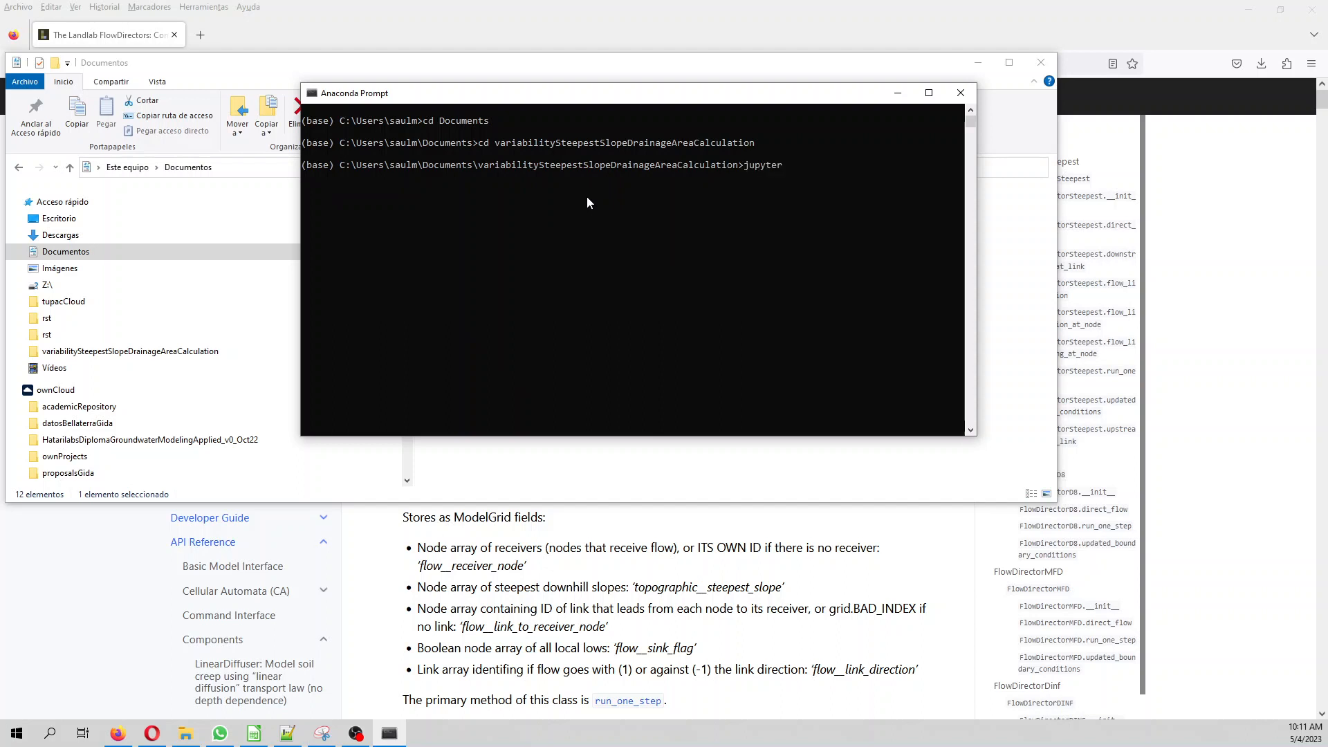
type("lab")
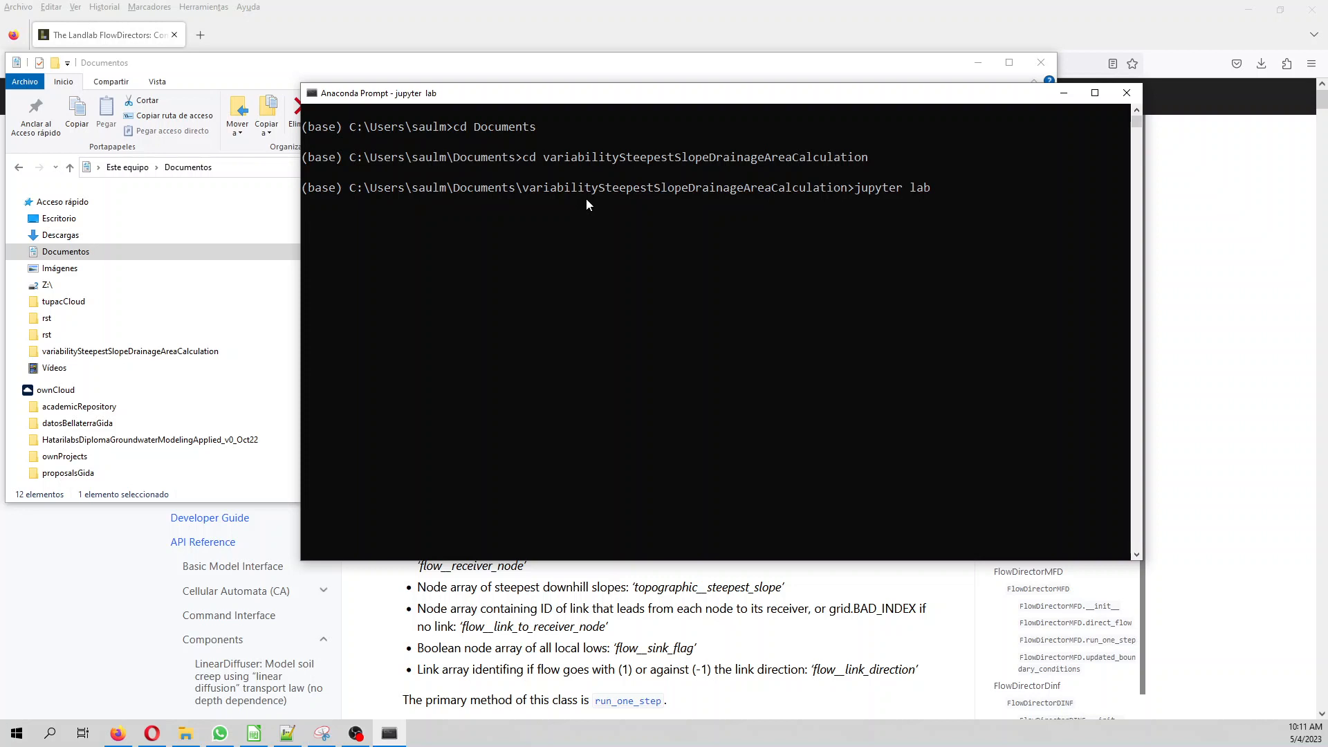
mouse_move(538, 246)
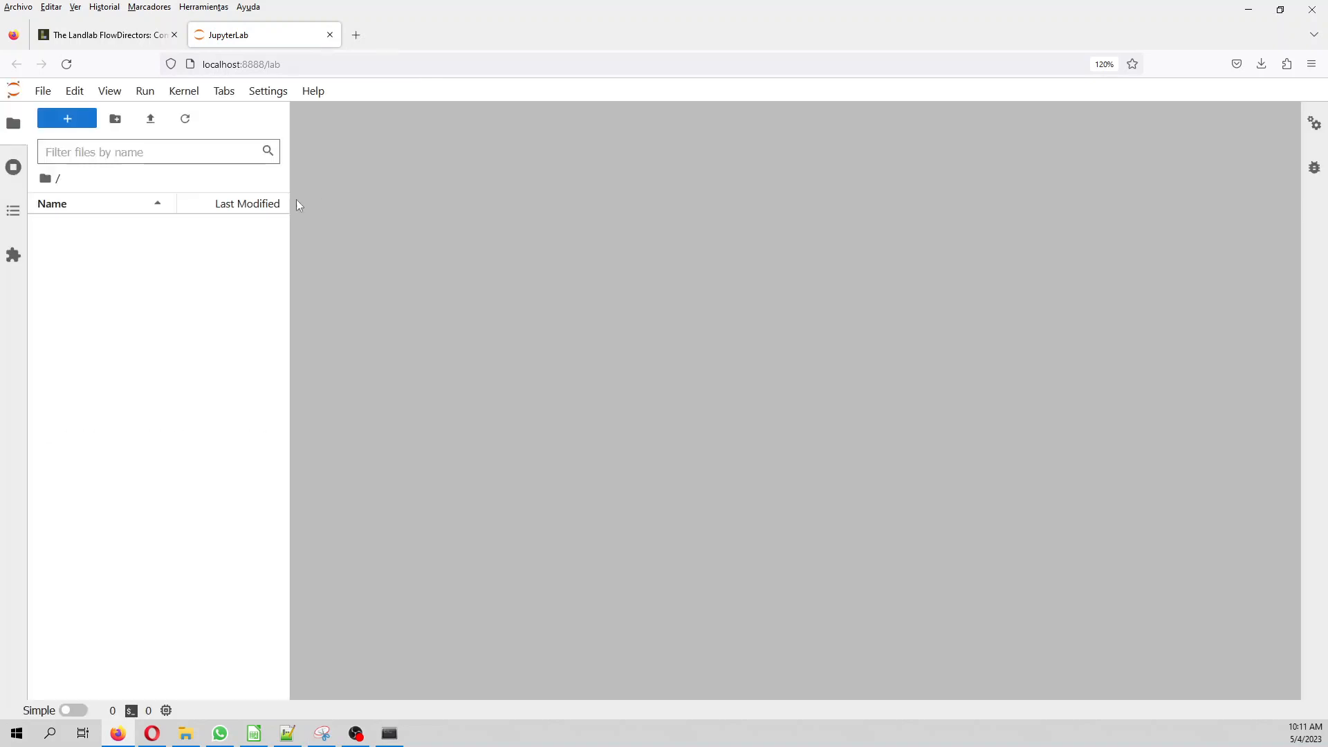
Open scripts/slopeVariability.ipynb and run its numpy/rasterio/landlab import cell
left_click(66, 118)
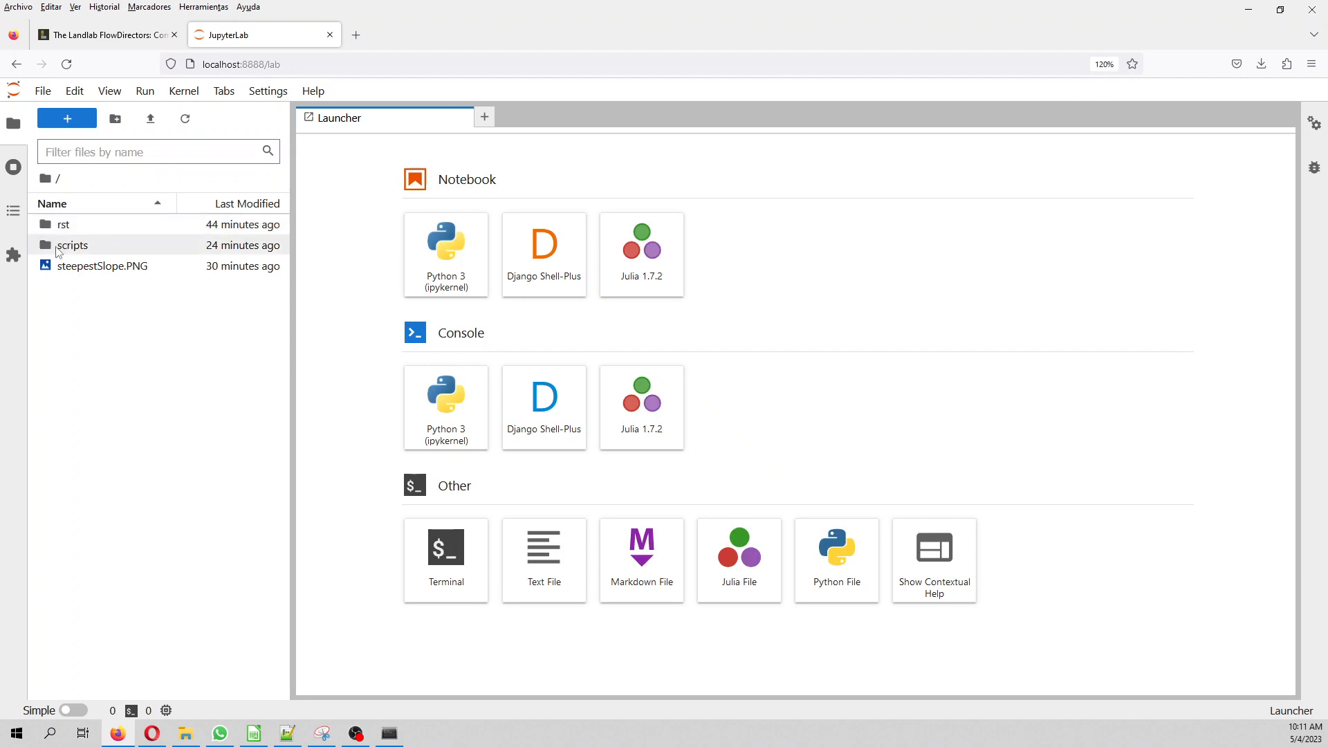
double_click(73, 245)
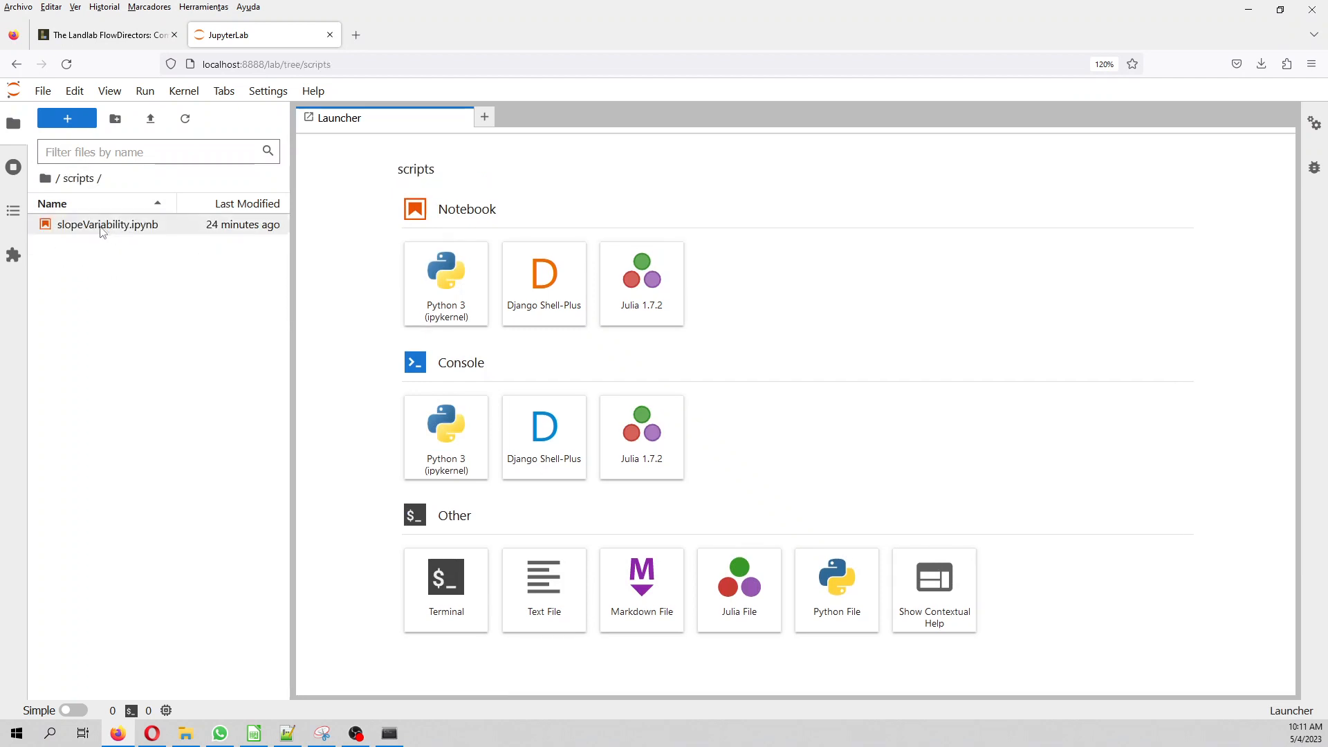
double_click(108, 224)
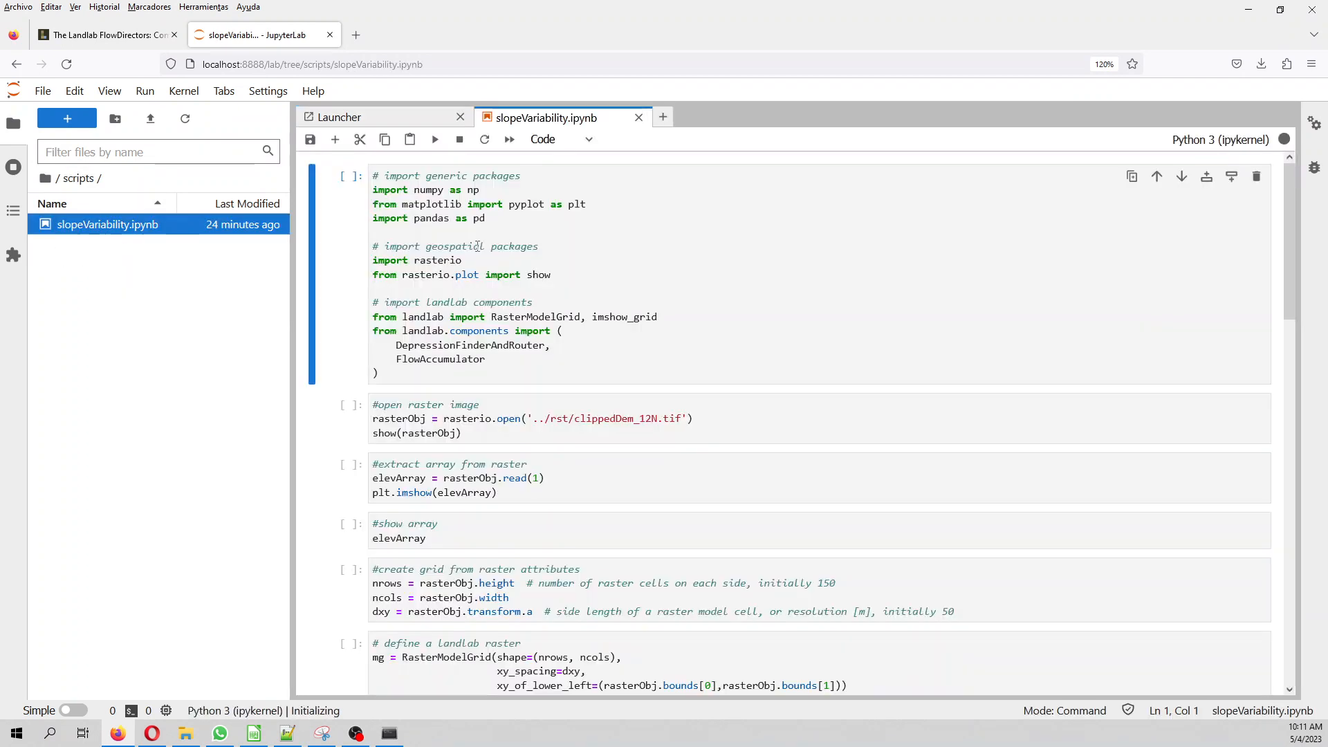
left_click(477, 217)
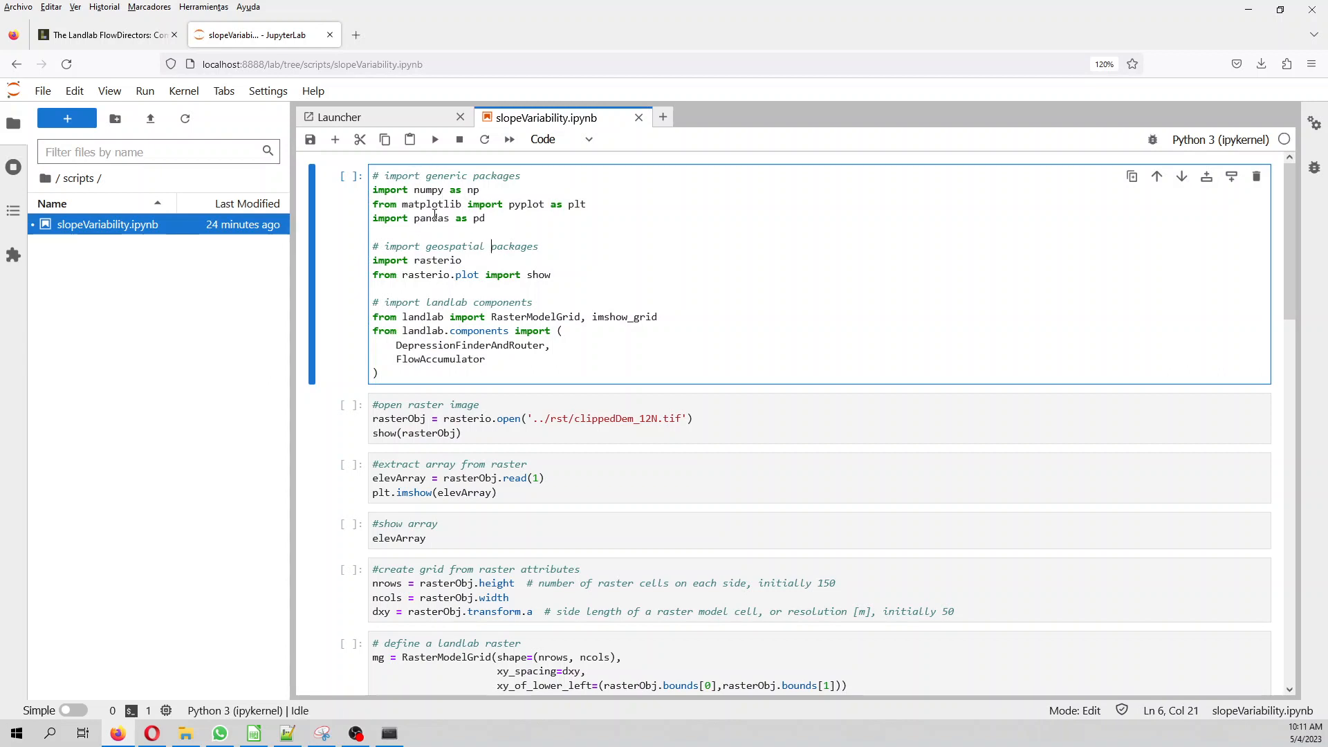
left_click(434, 139)
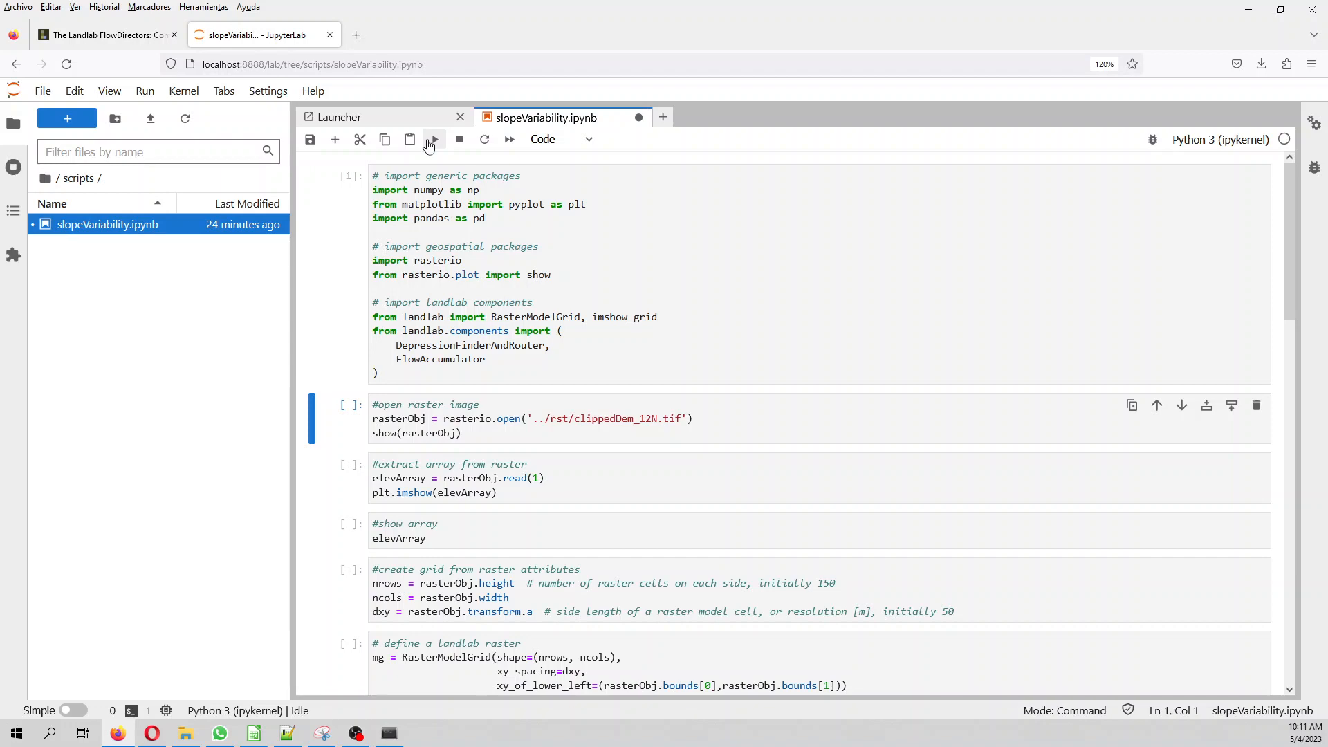
Load the elevation raster, plot the elevation array and show its values
left_click(432, 139)
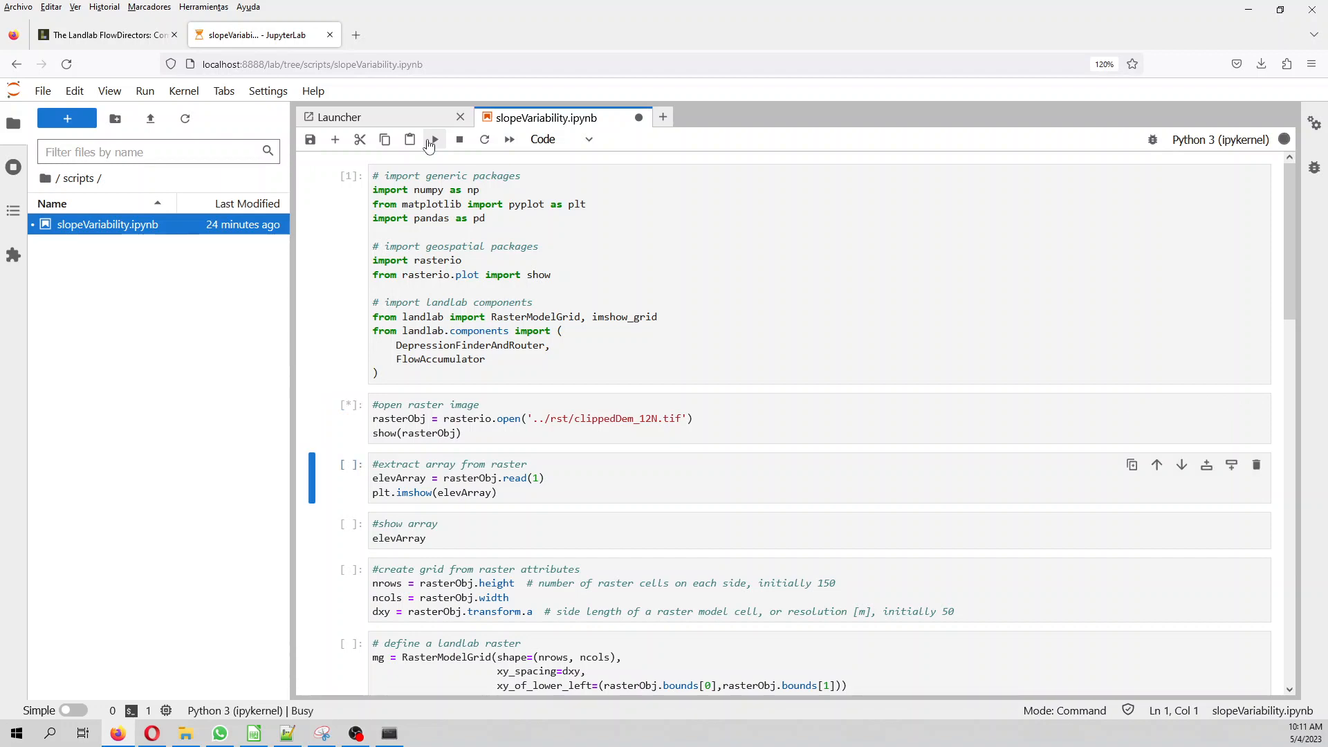
left_click(434, 139)
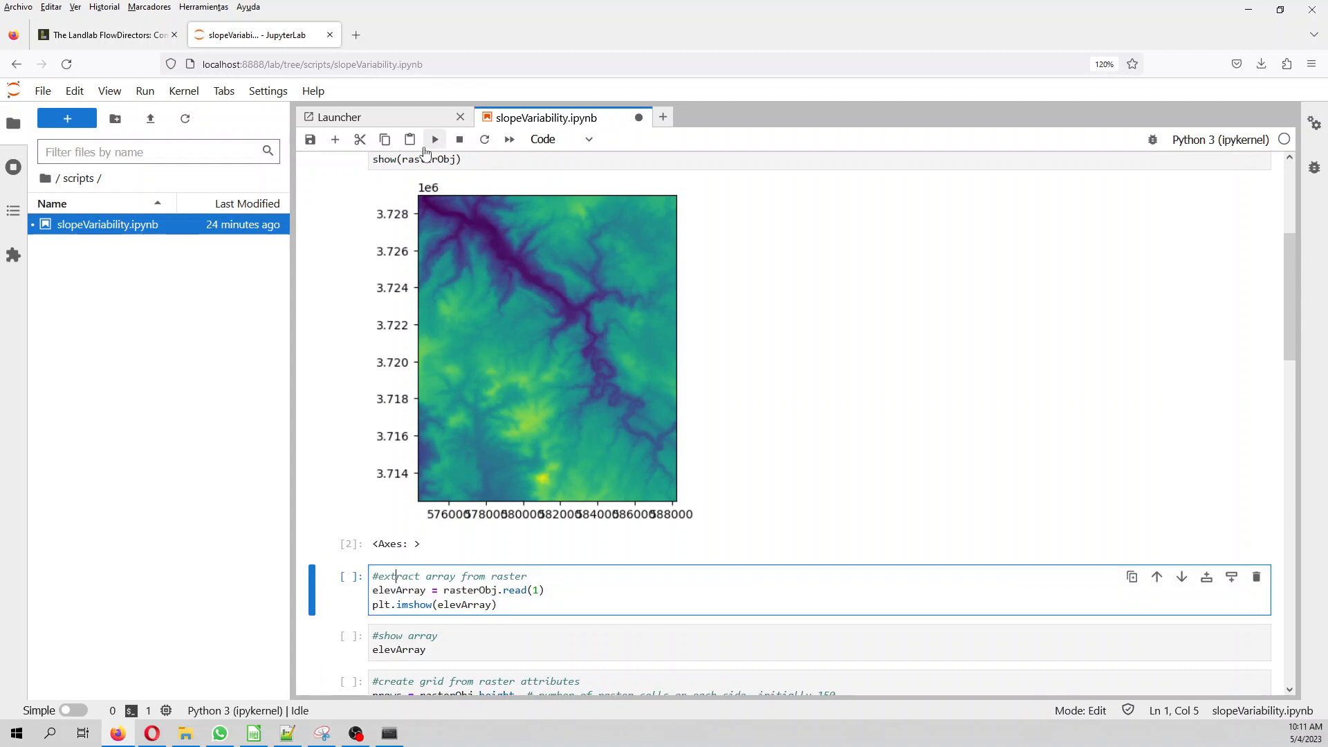
left_click(434, 138)
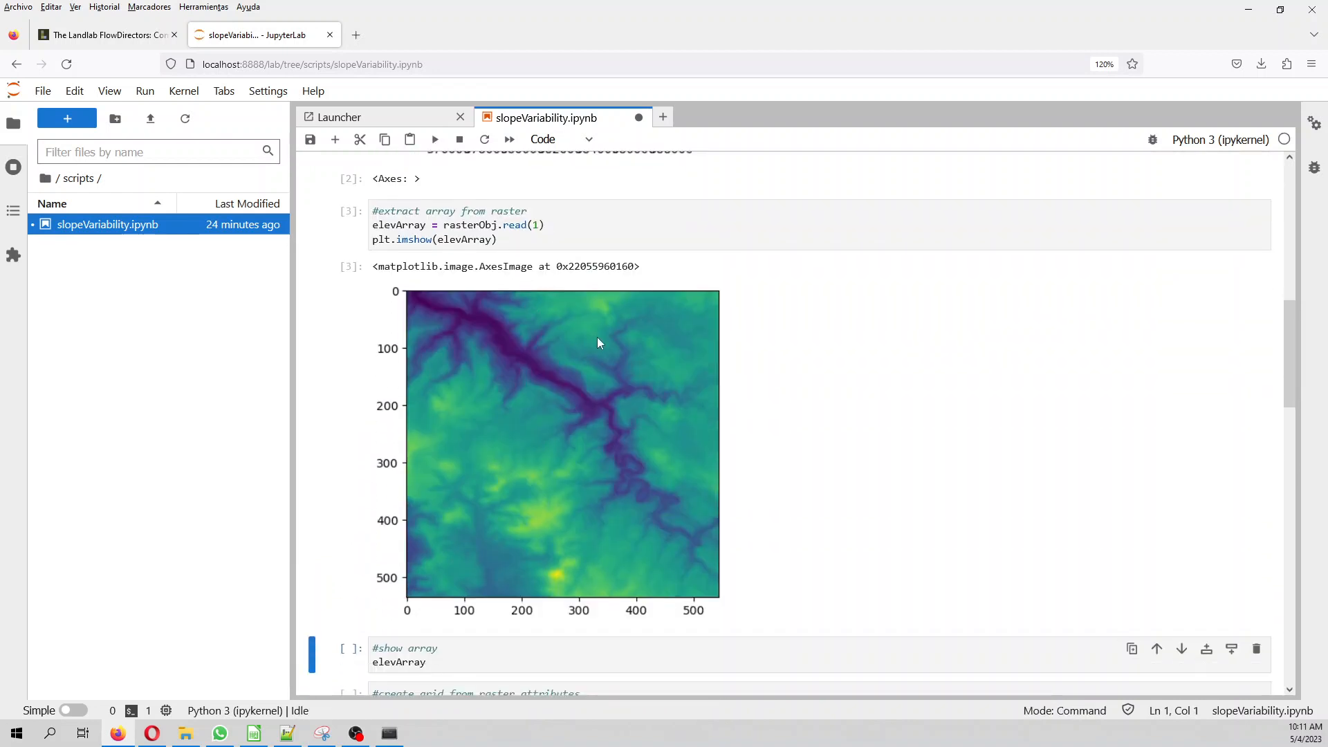
mouse_move(684, 490)
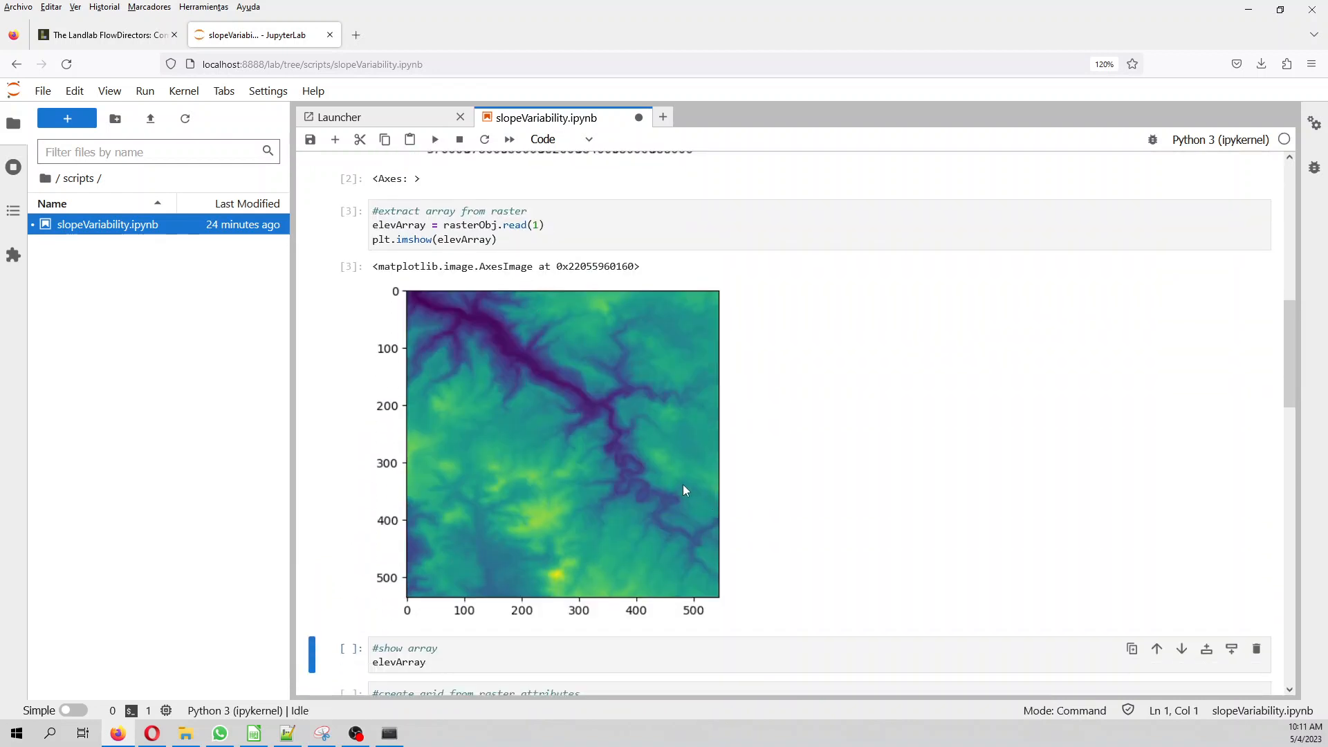
scroll("down", 3)
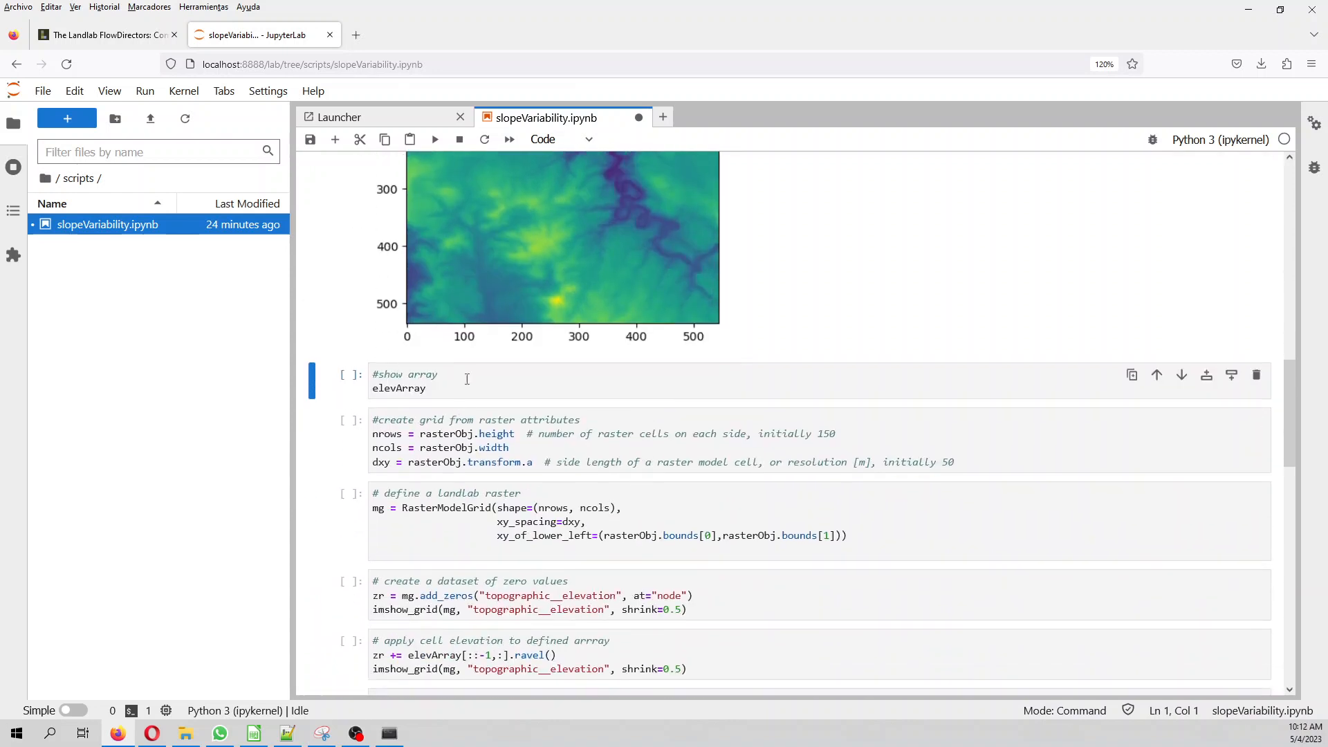
left_click(434, 138)
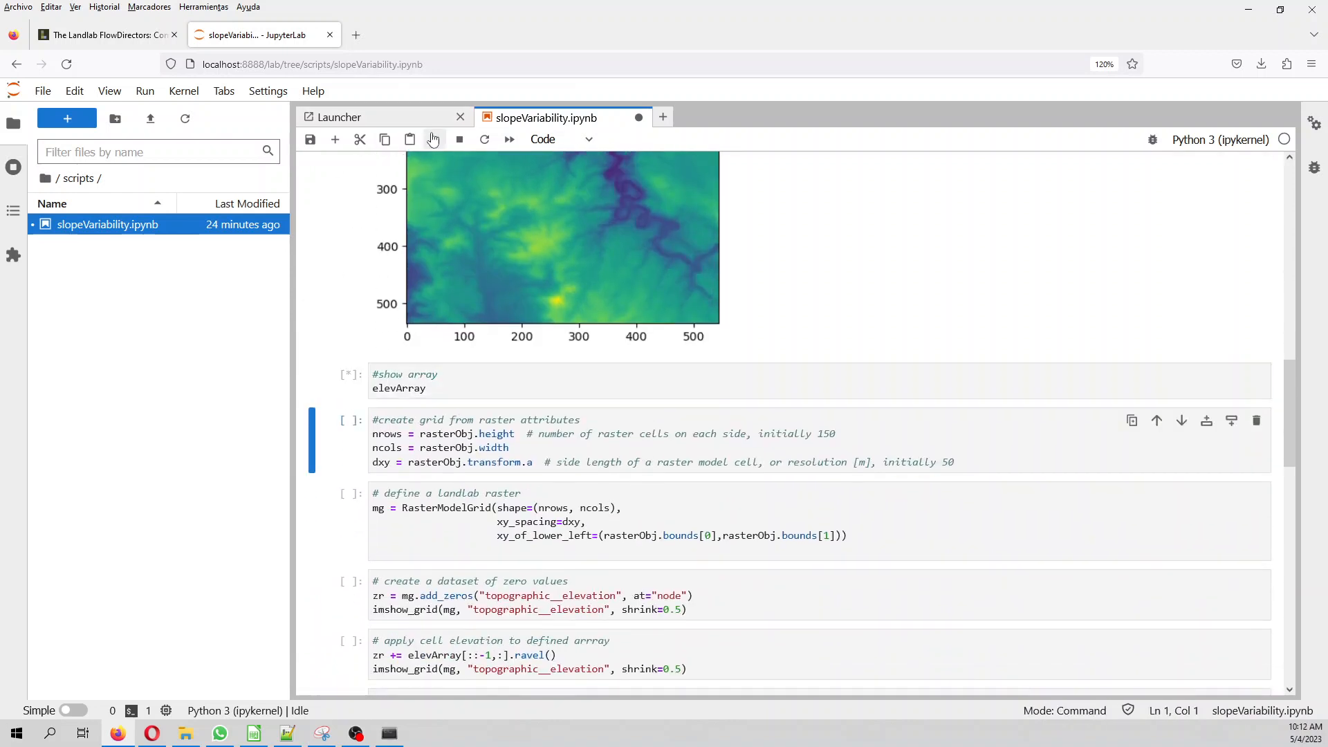
left_click(435, 139)
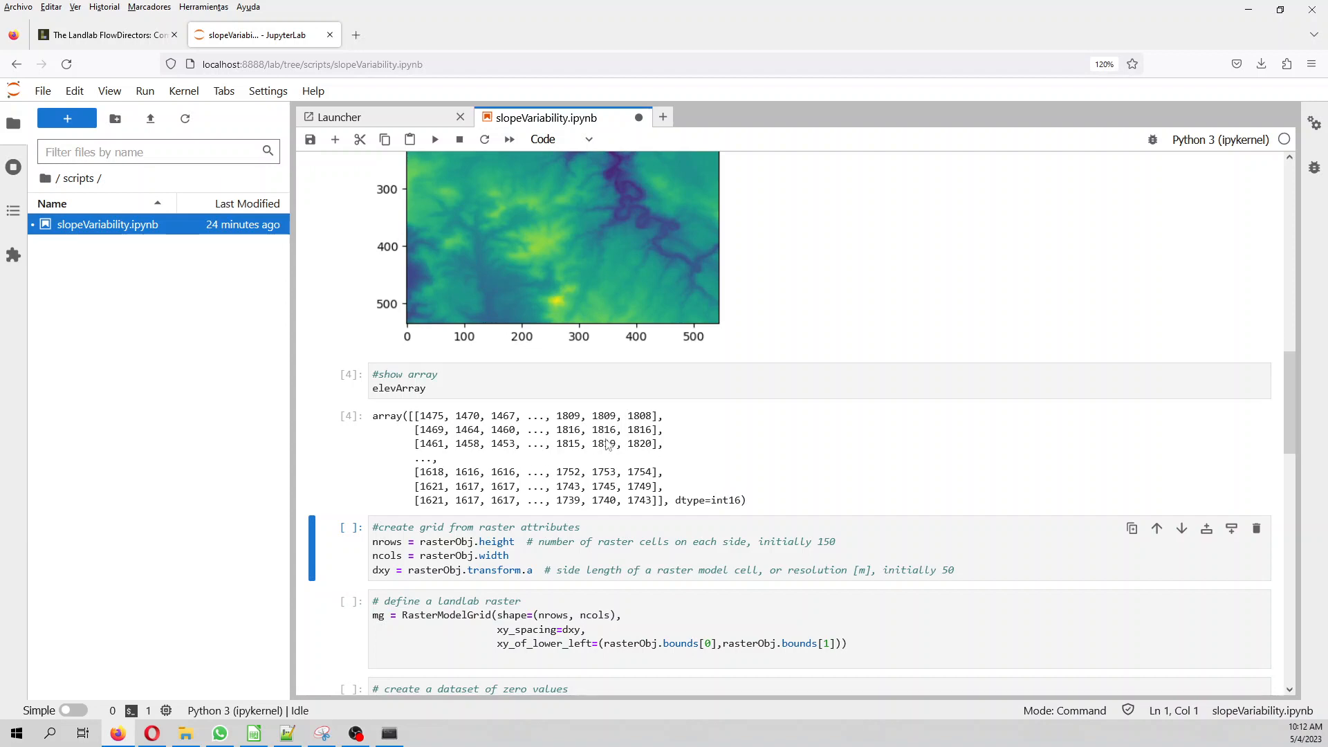
Build the RasterModelGrid from the raster dimensions and plot the all-zero topographic_elevation field
scroll("down", 3)
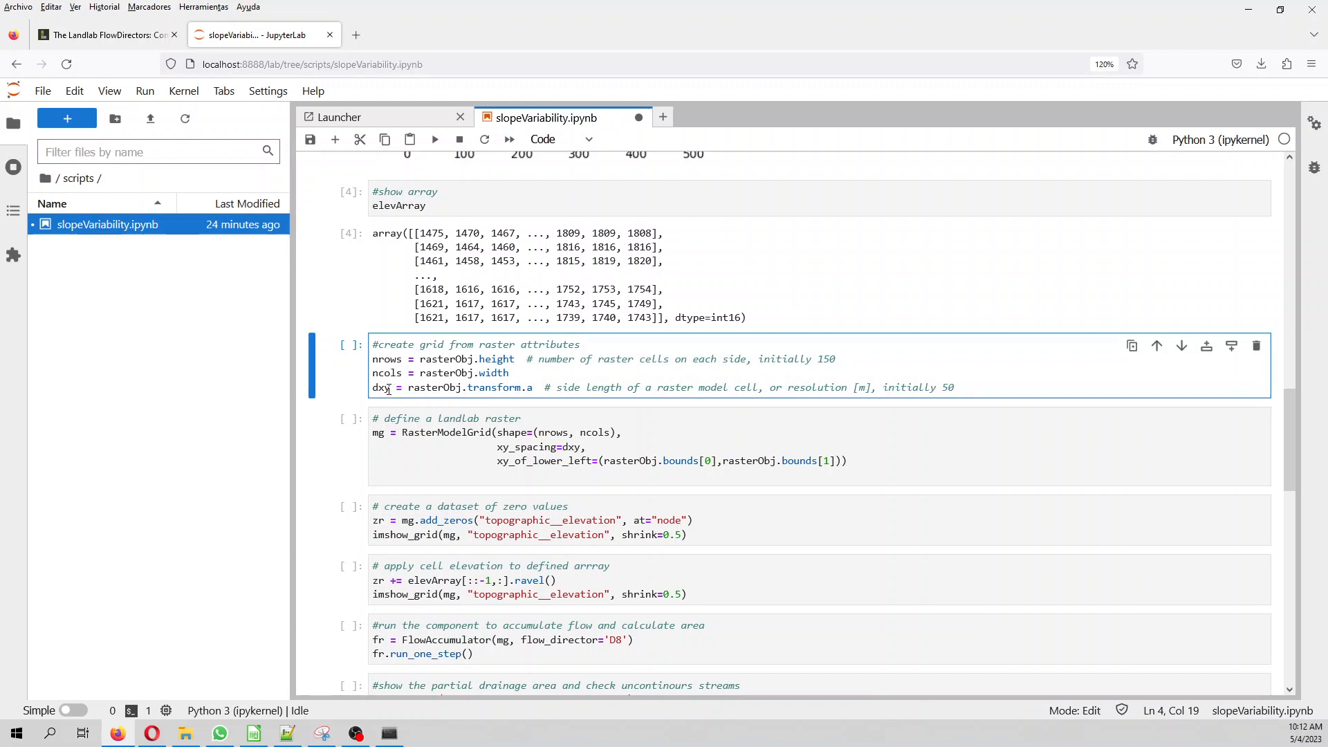
left_click(435, 138)
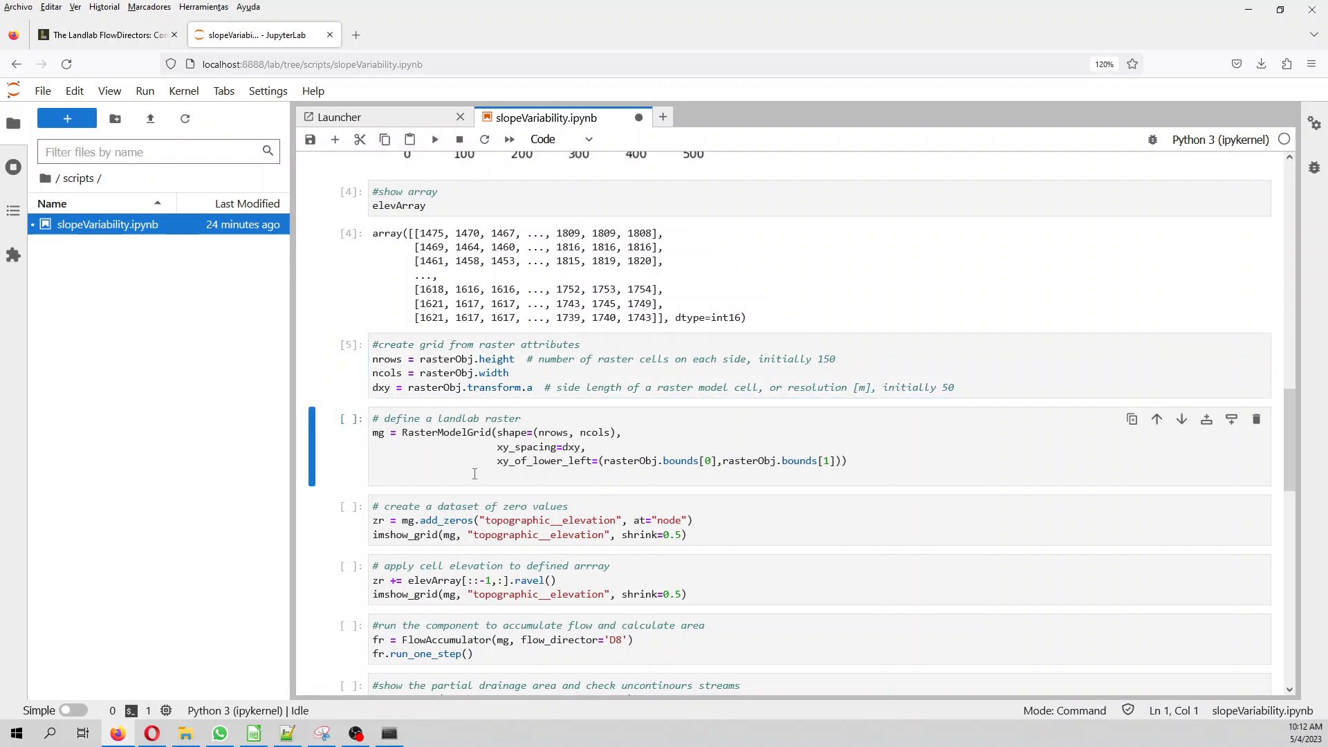
mouse_move(534, 425)
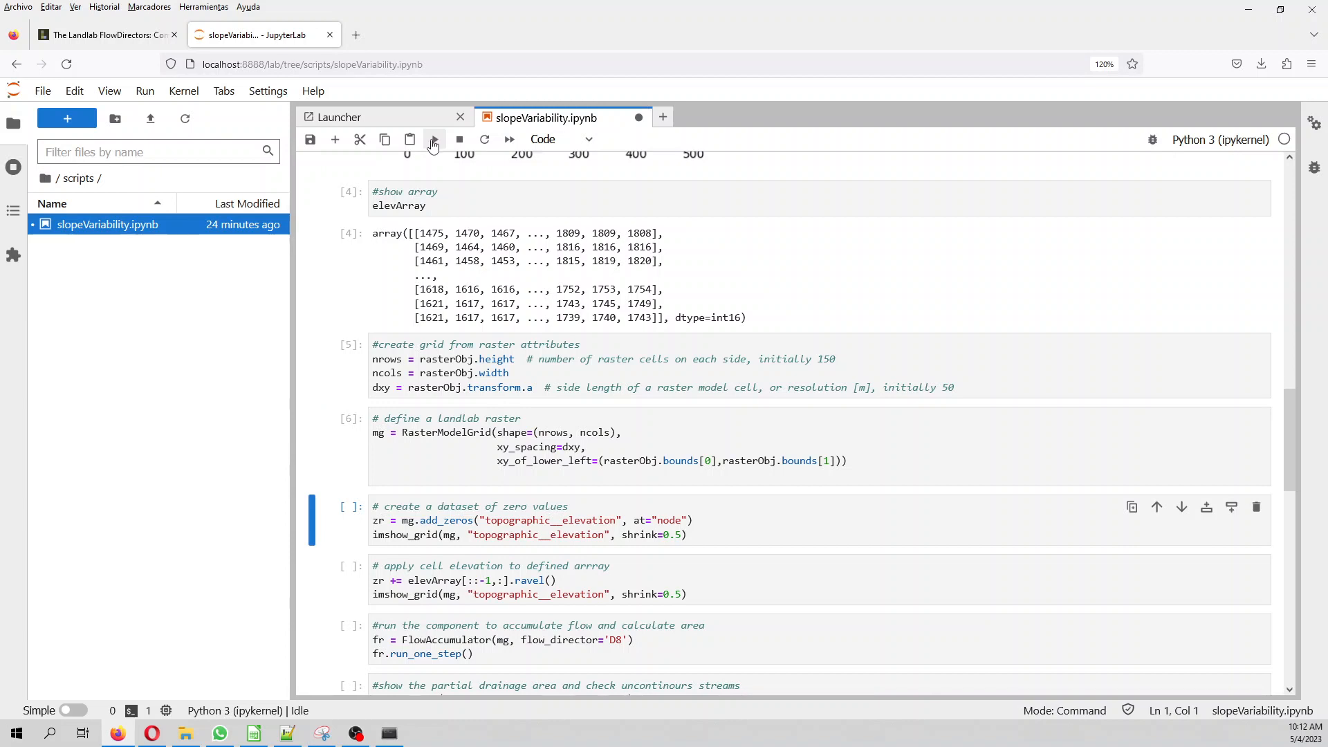
mouse_move(432, 138)
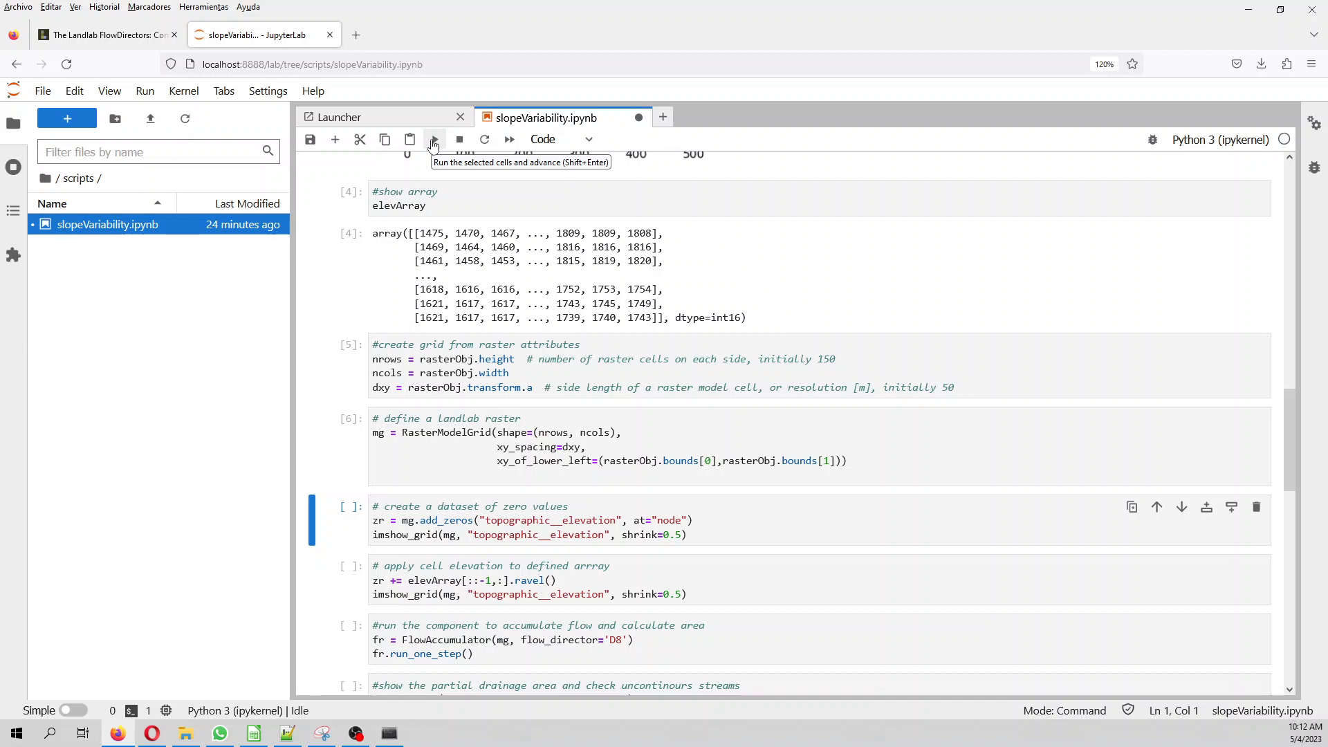
left_click(433, 138)
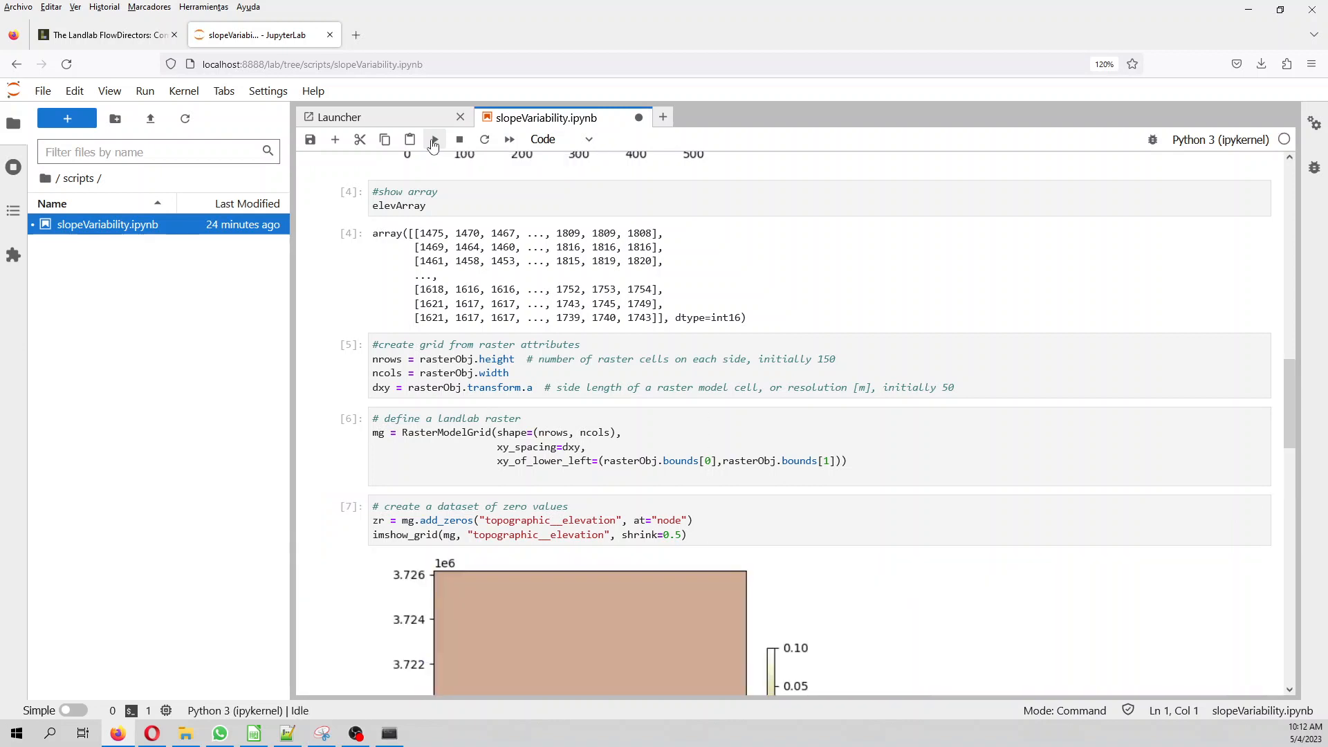
scroll("down", 3)
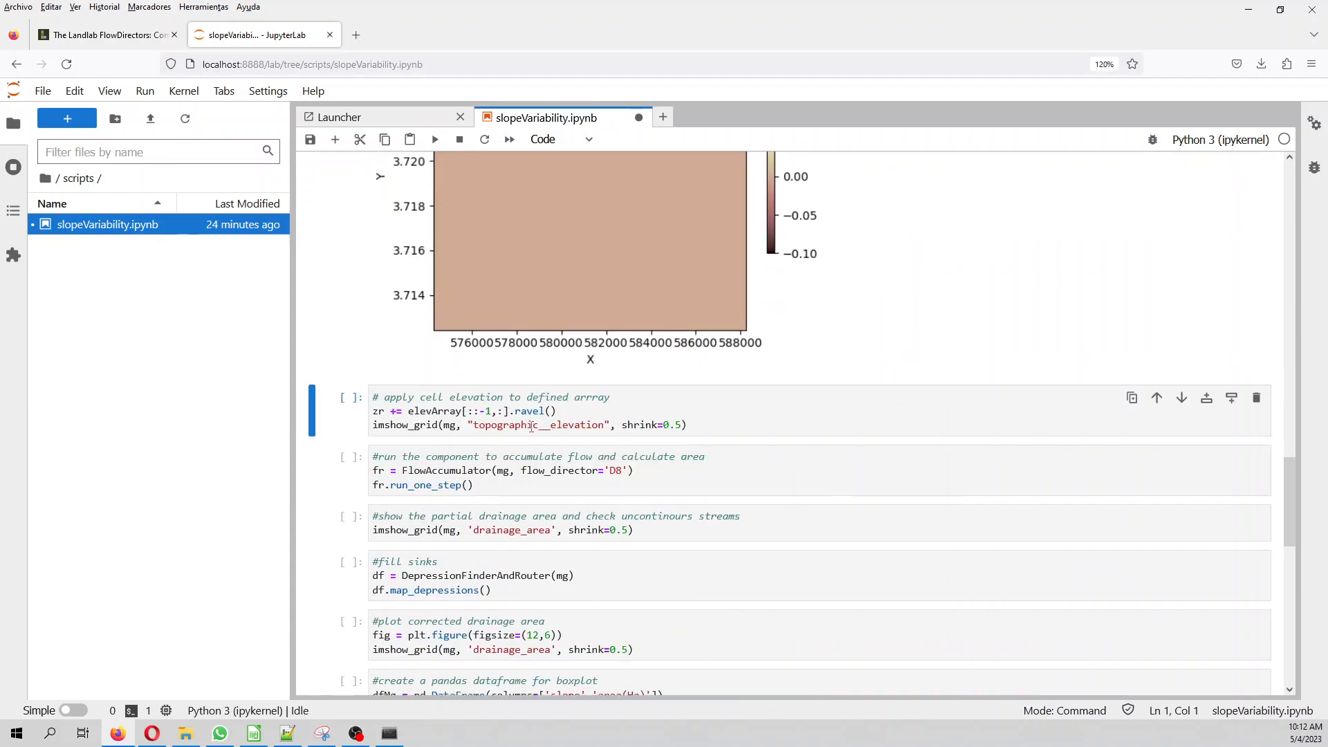
left_click(440, 410)
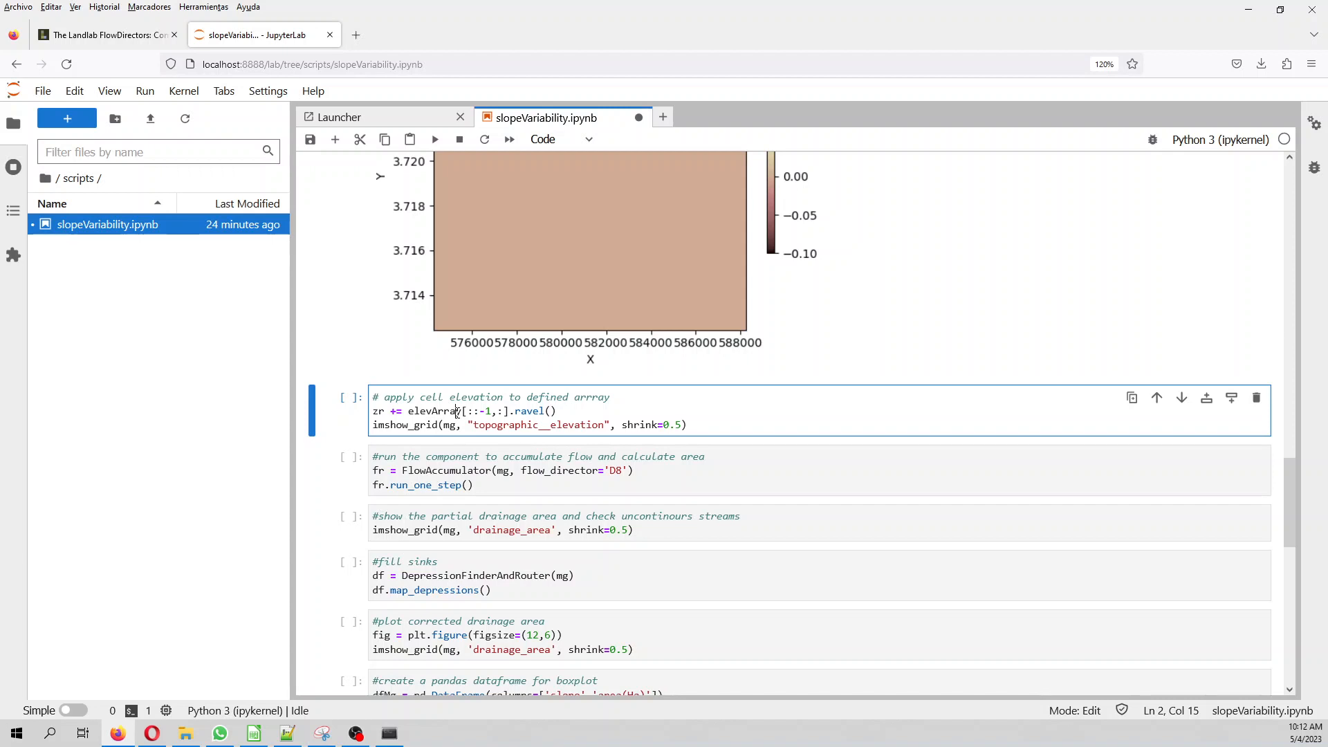
mouse_move(450, 167)
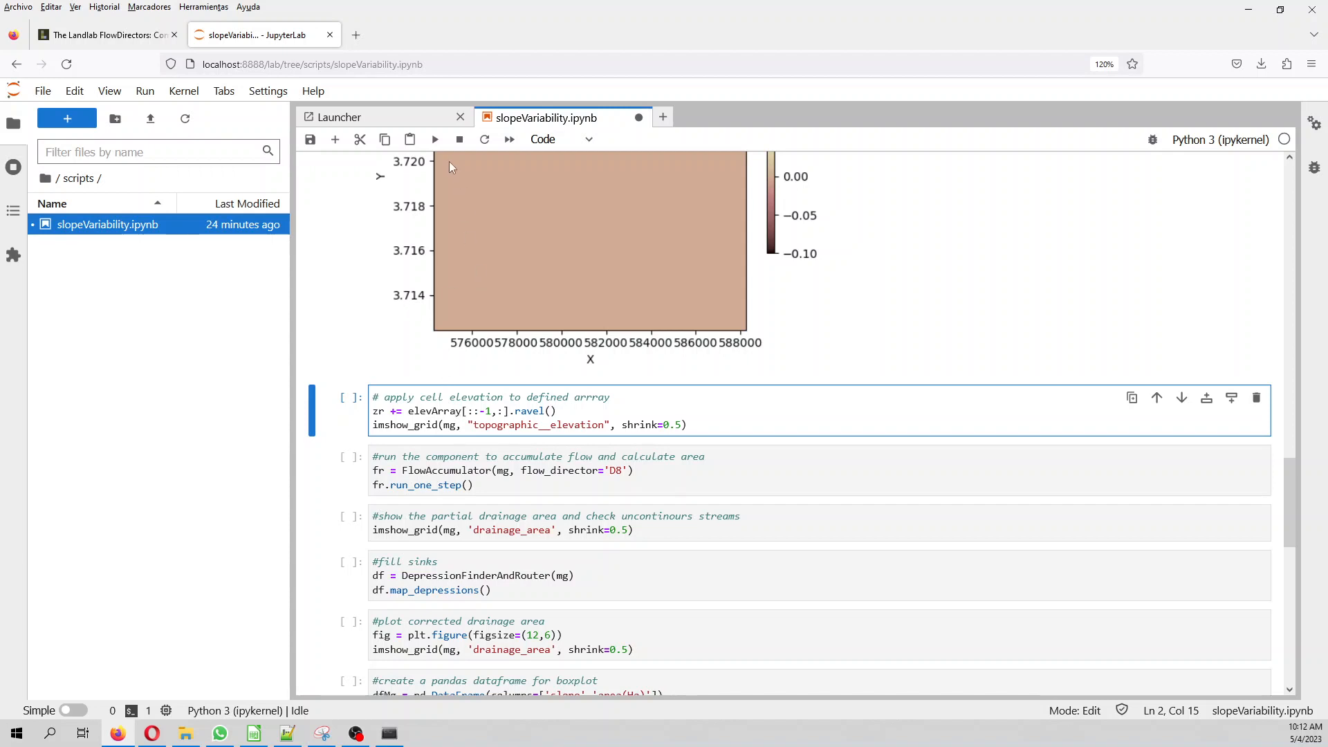
Apply the raster elevations to the grid and review the coloured topographic_elevation map
left_click(410, 411)
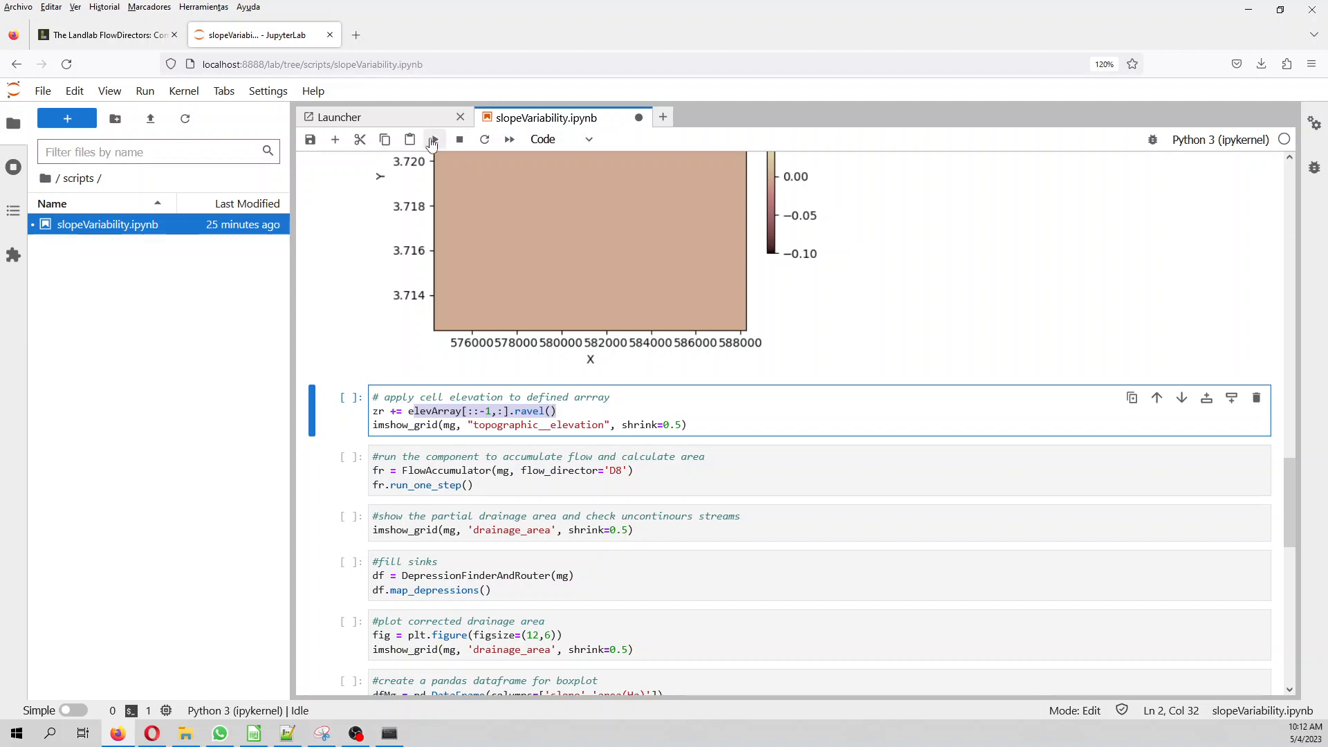
left_click(434, 139)
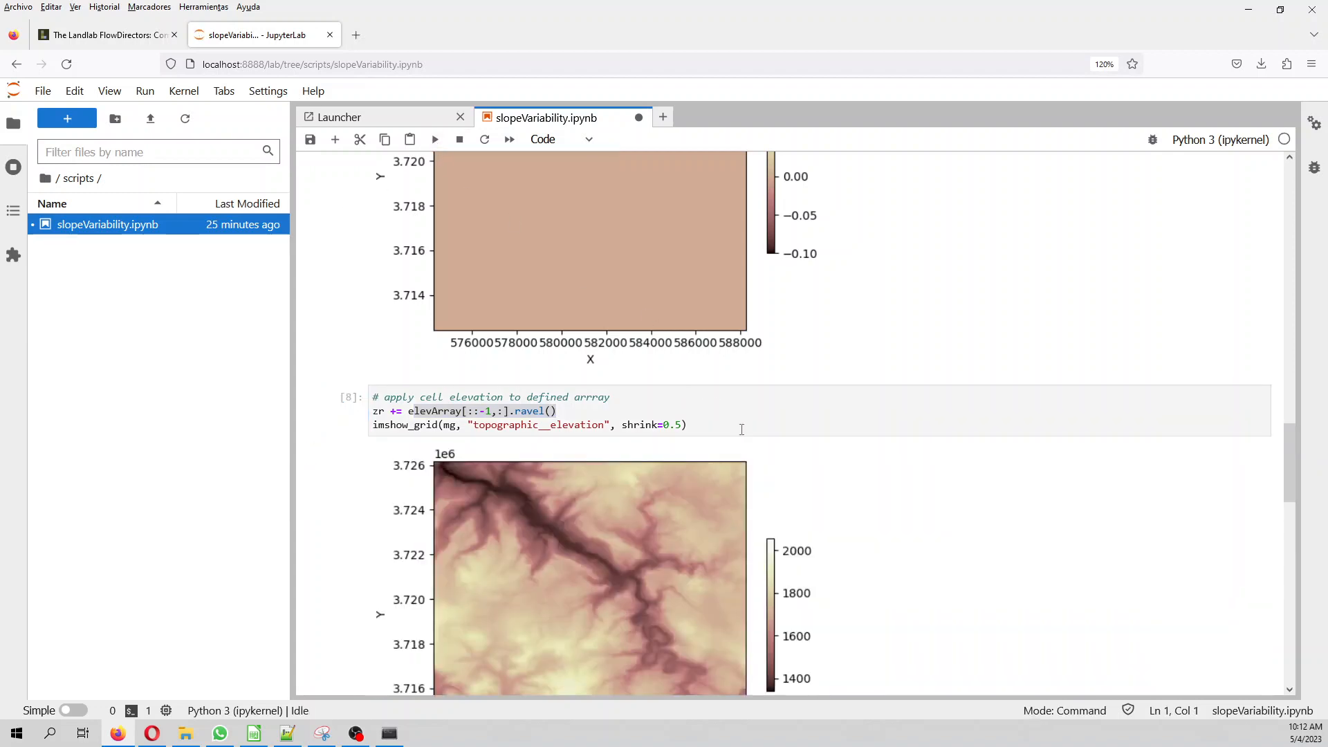
scroll("down", 3)
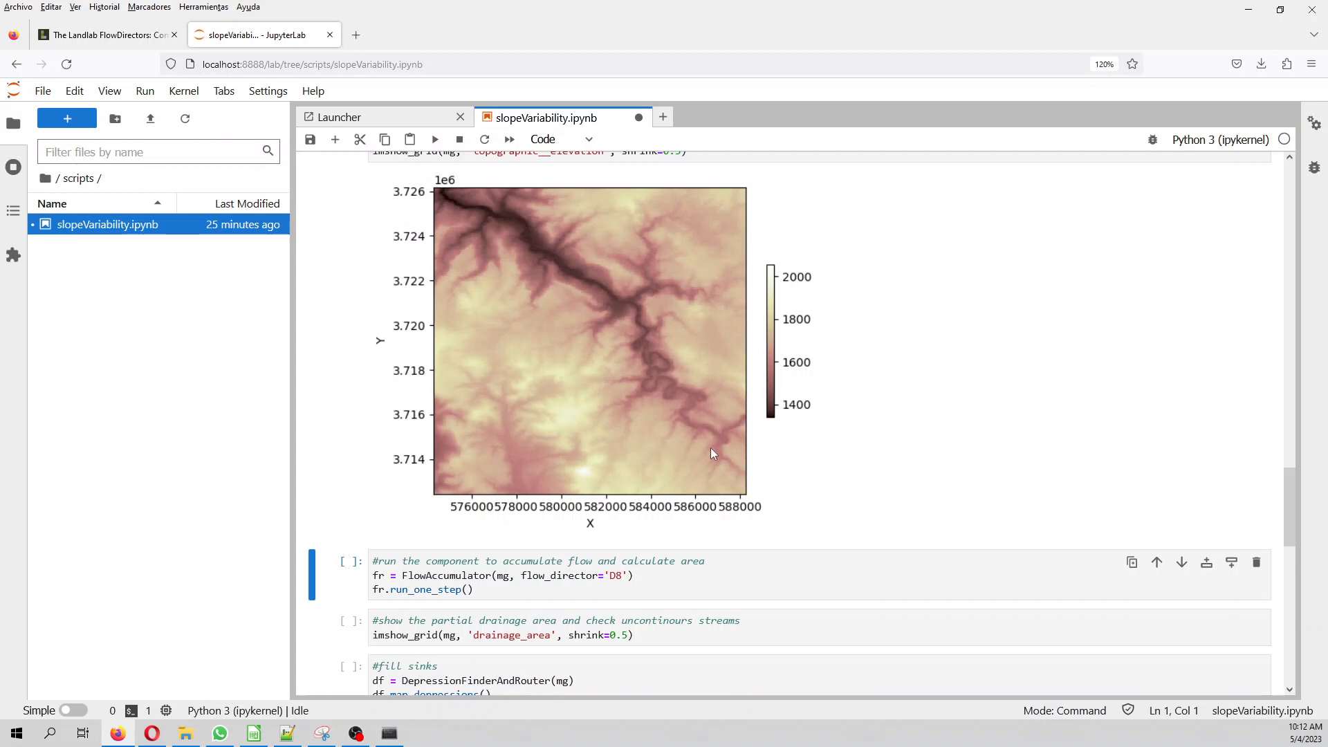
mouse_move(620, 293)
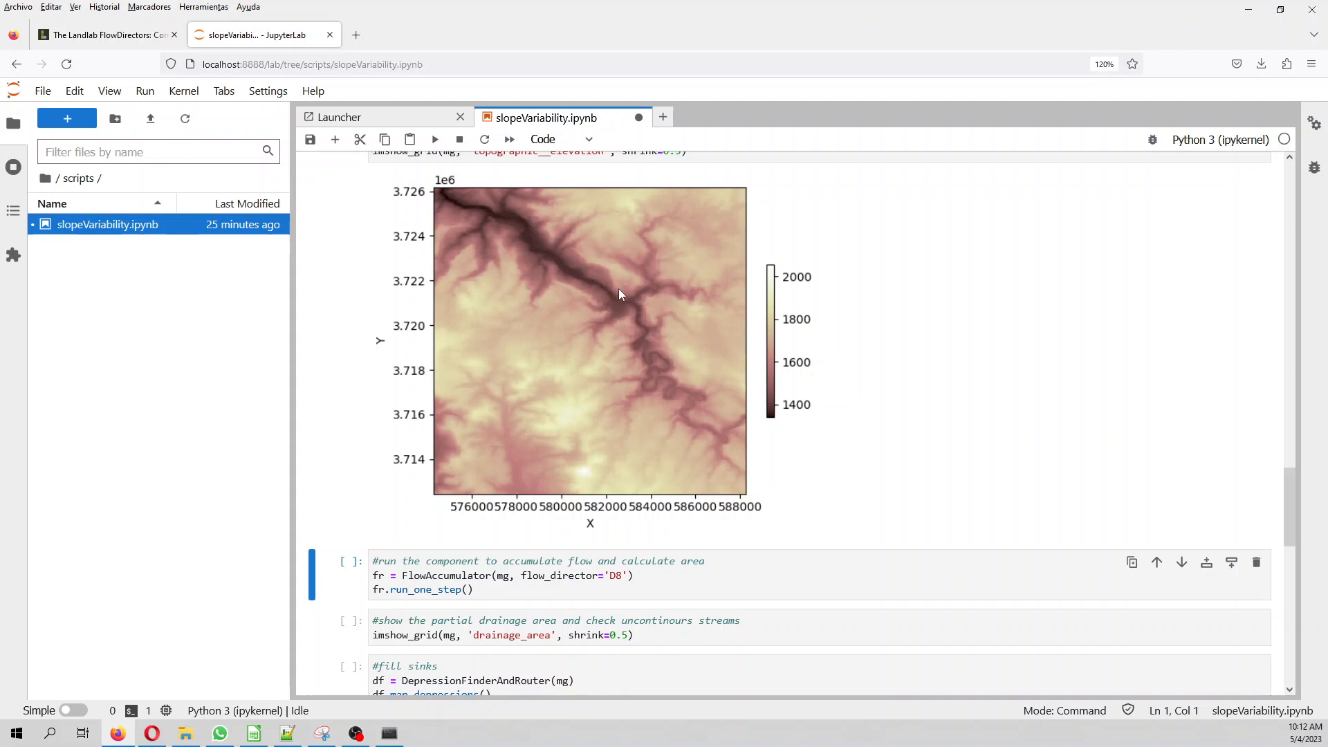
mouse_move(704, 528)
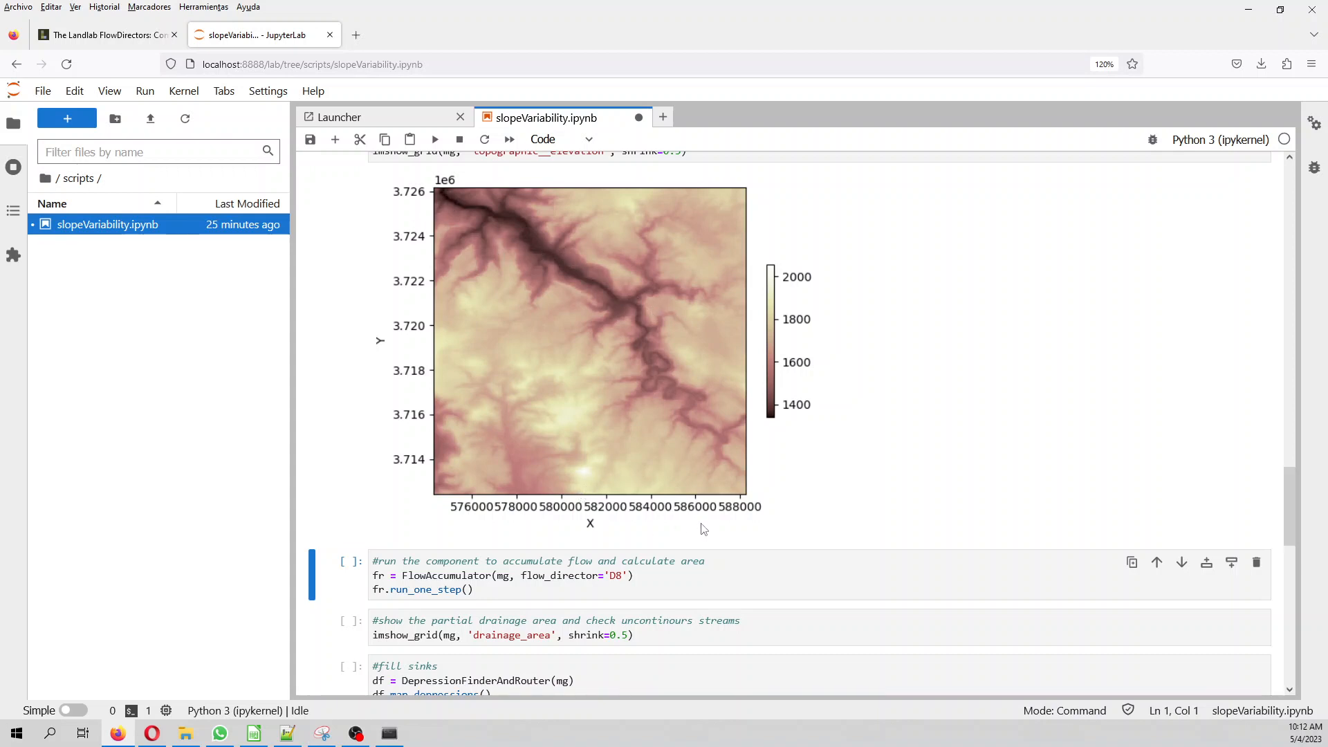
mouse_move(639, 322)
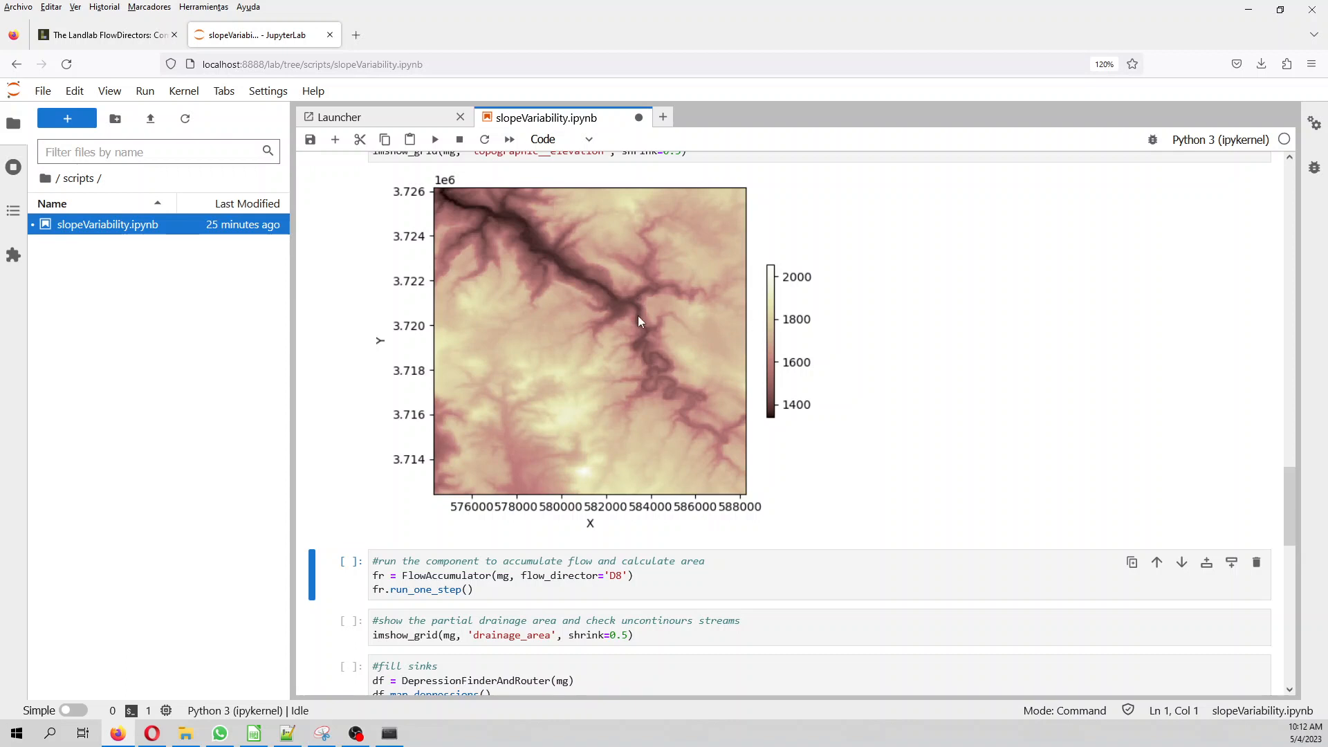
scroll("down", 3)
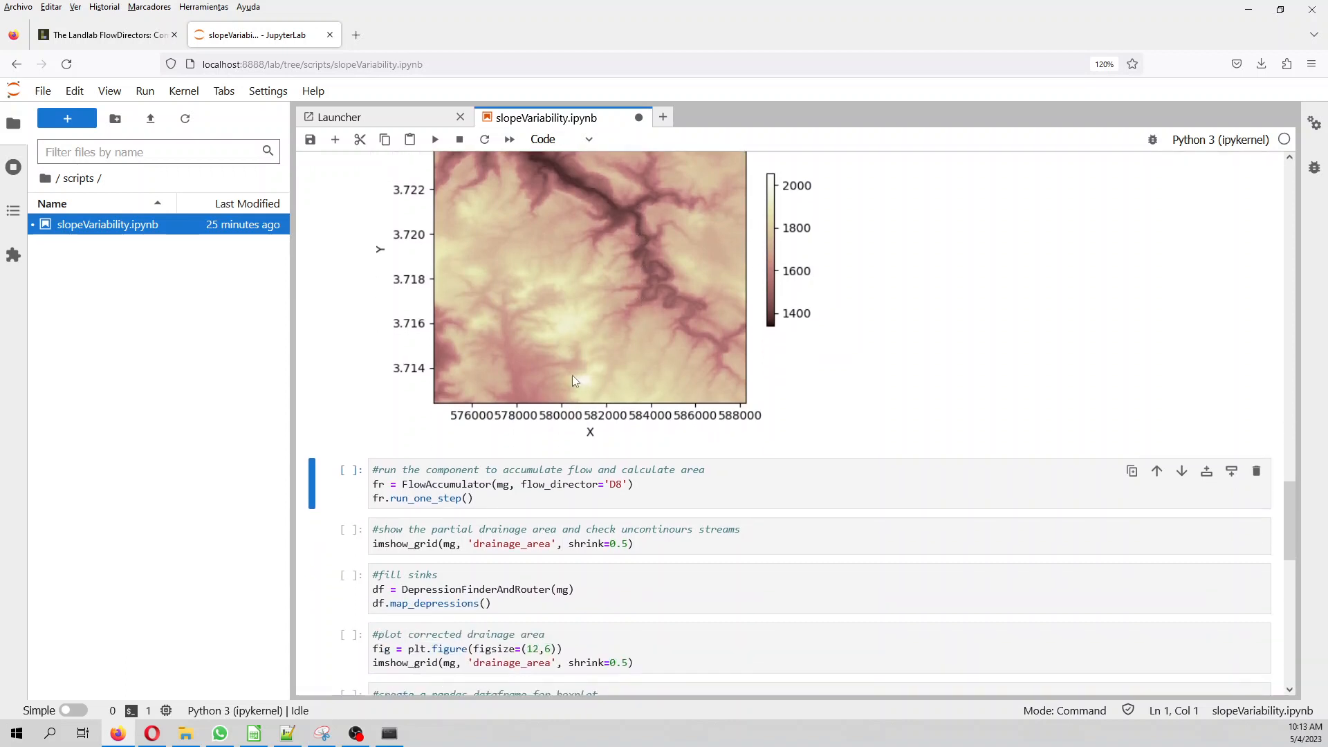
scroll("down", 3)
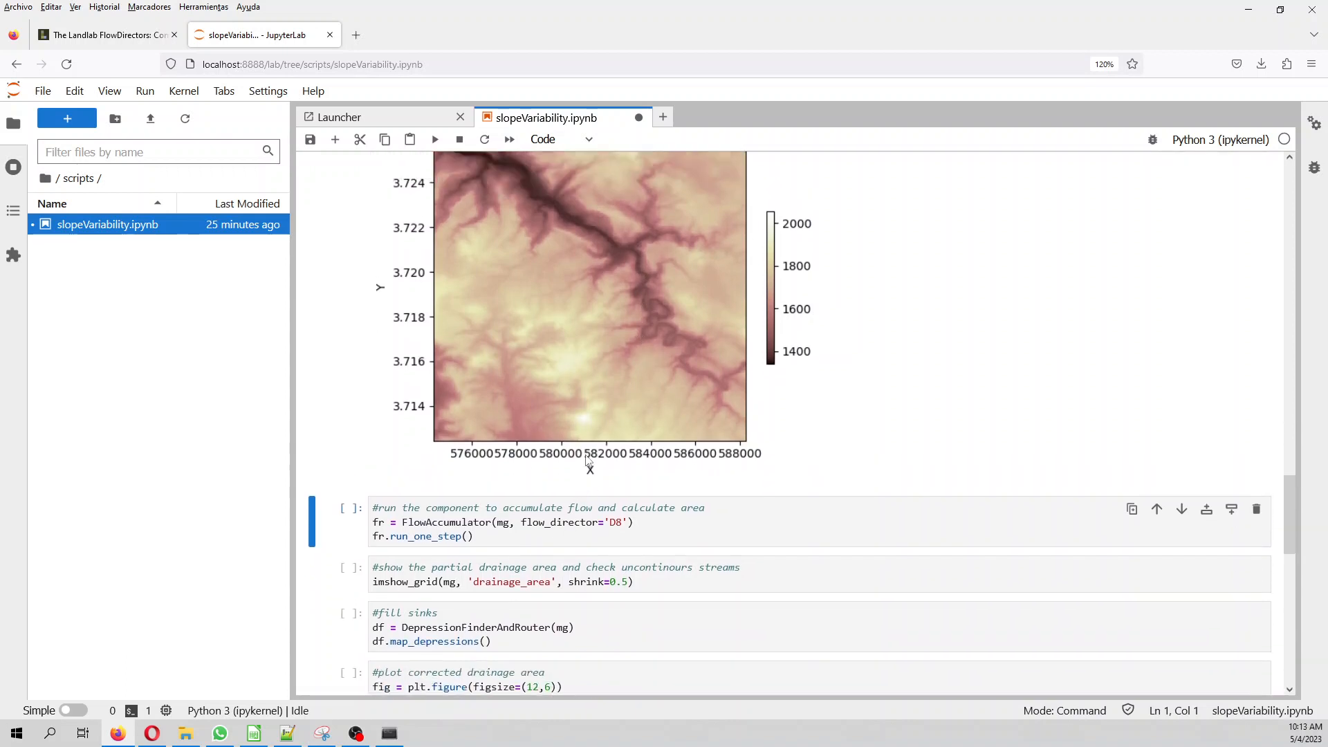
scroll("up", 3)
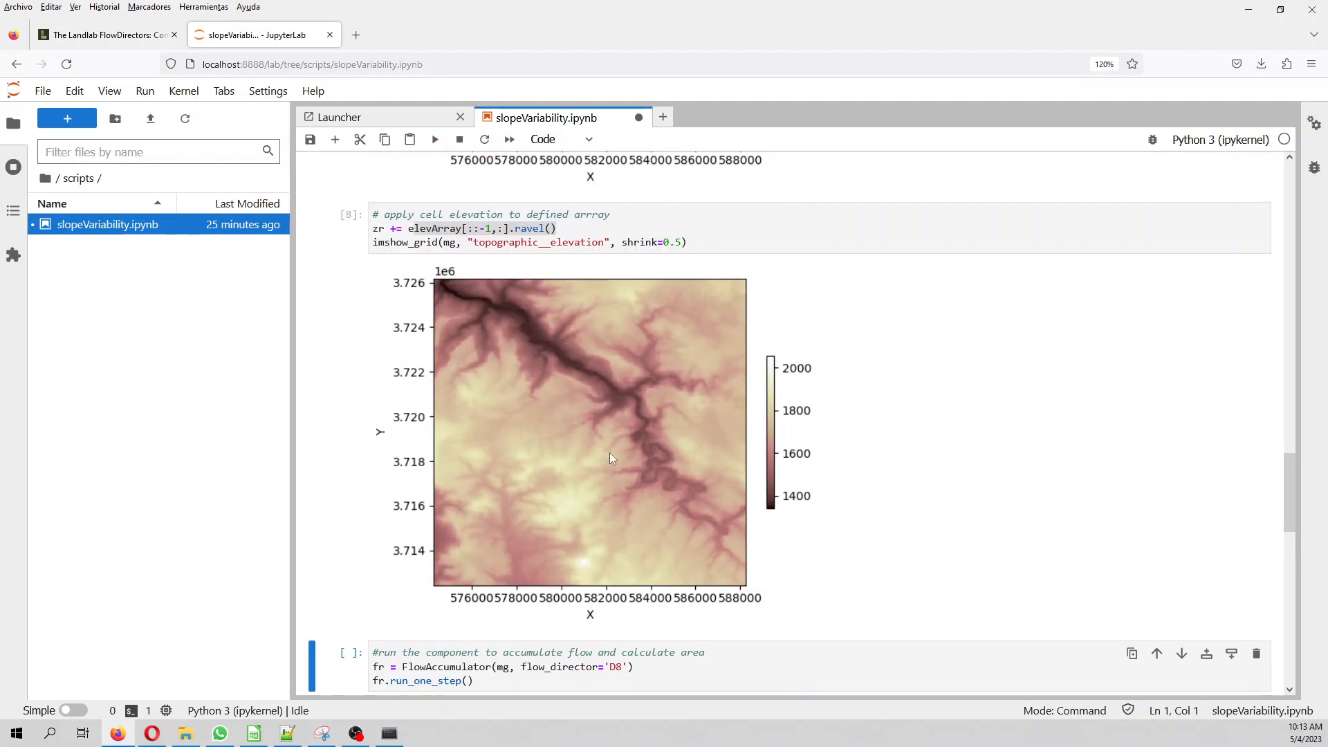
mouse_move(624, 521)
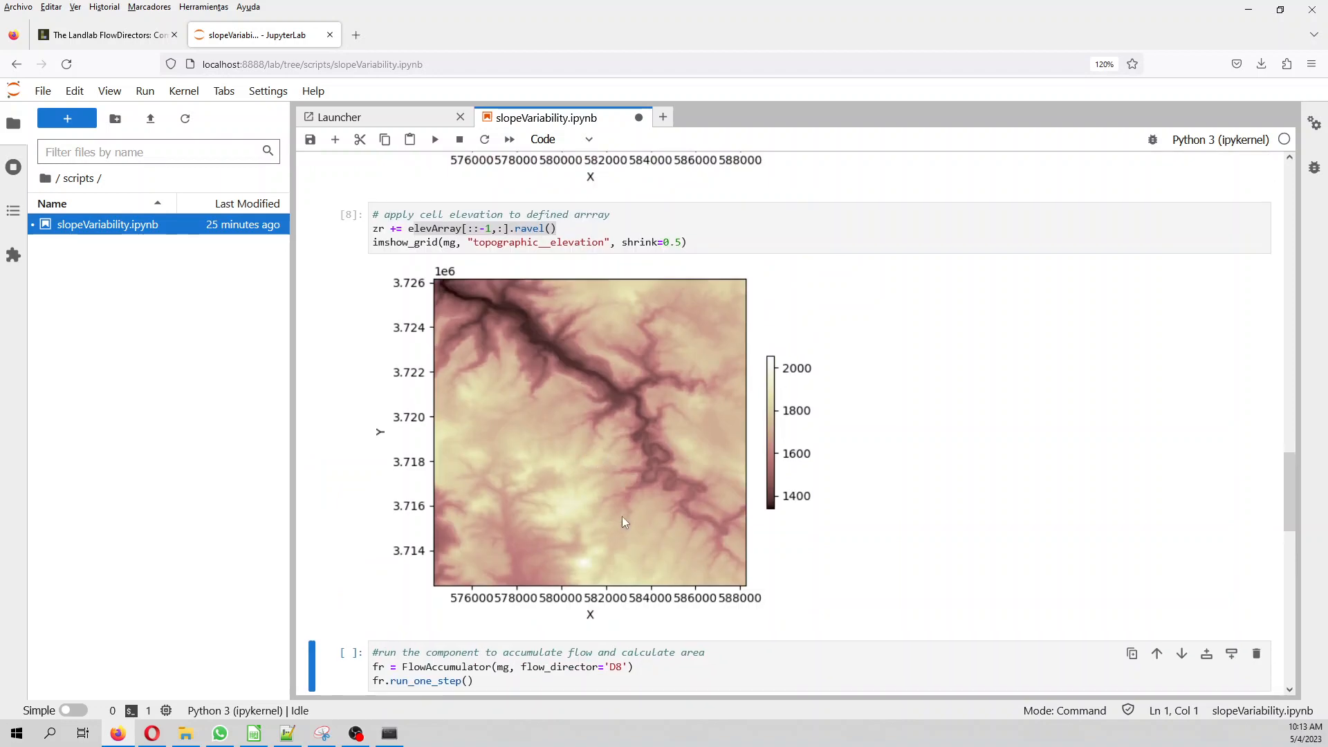
scroll("down", 3)
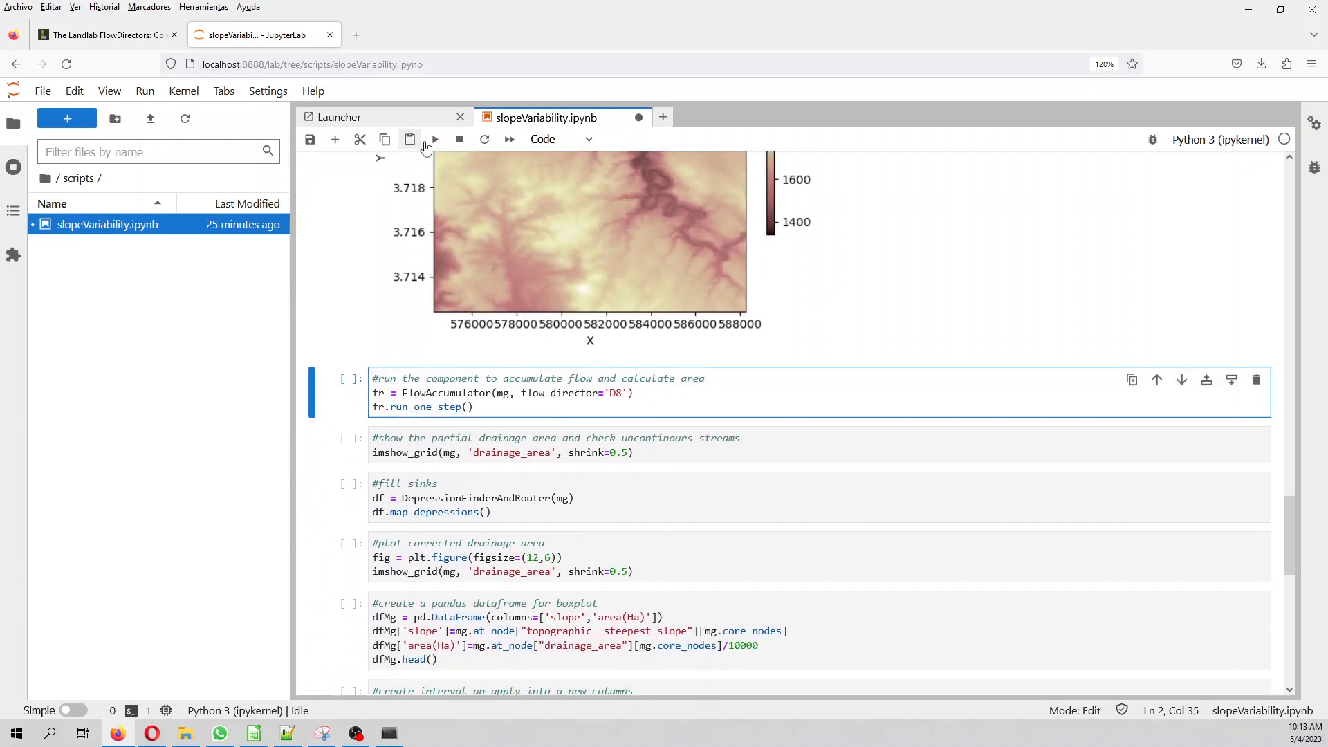
left_click(434, 139)
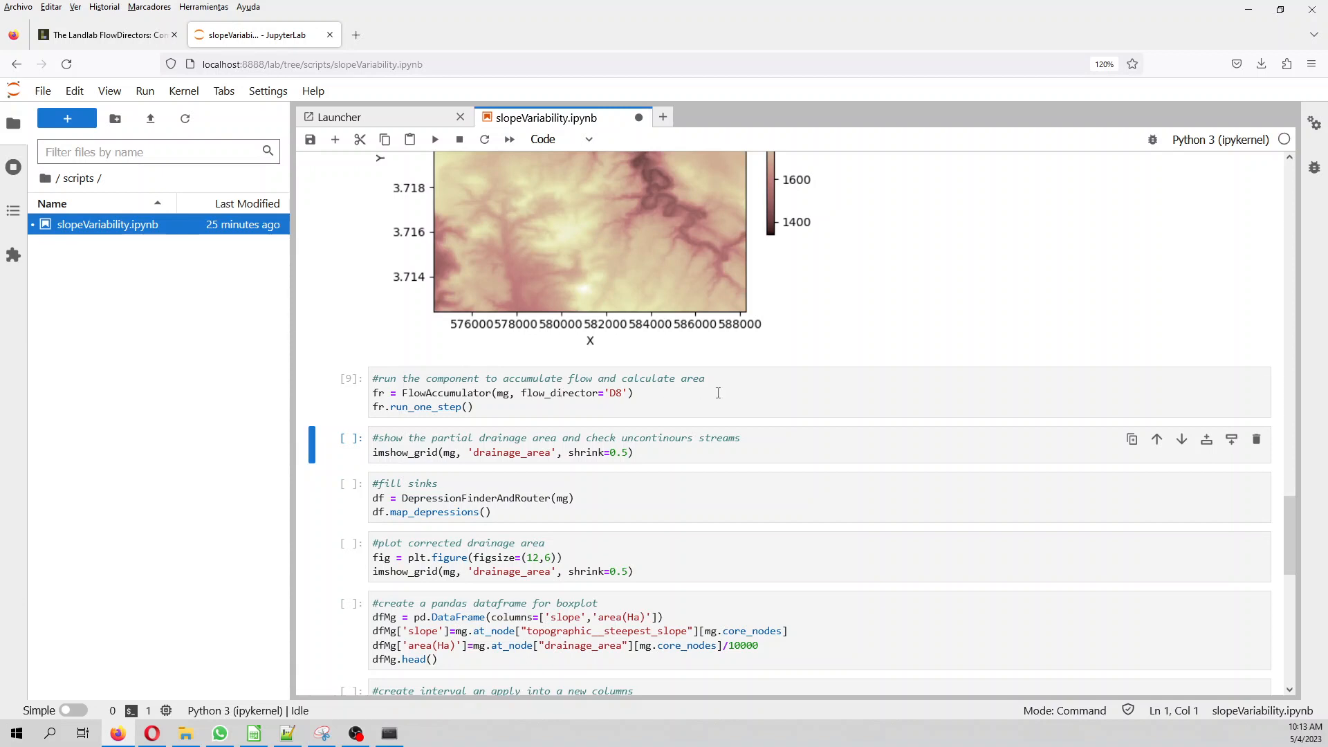
mouse_move(435, 139)
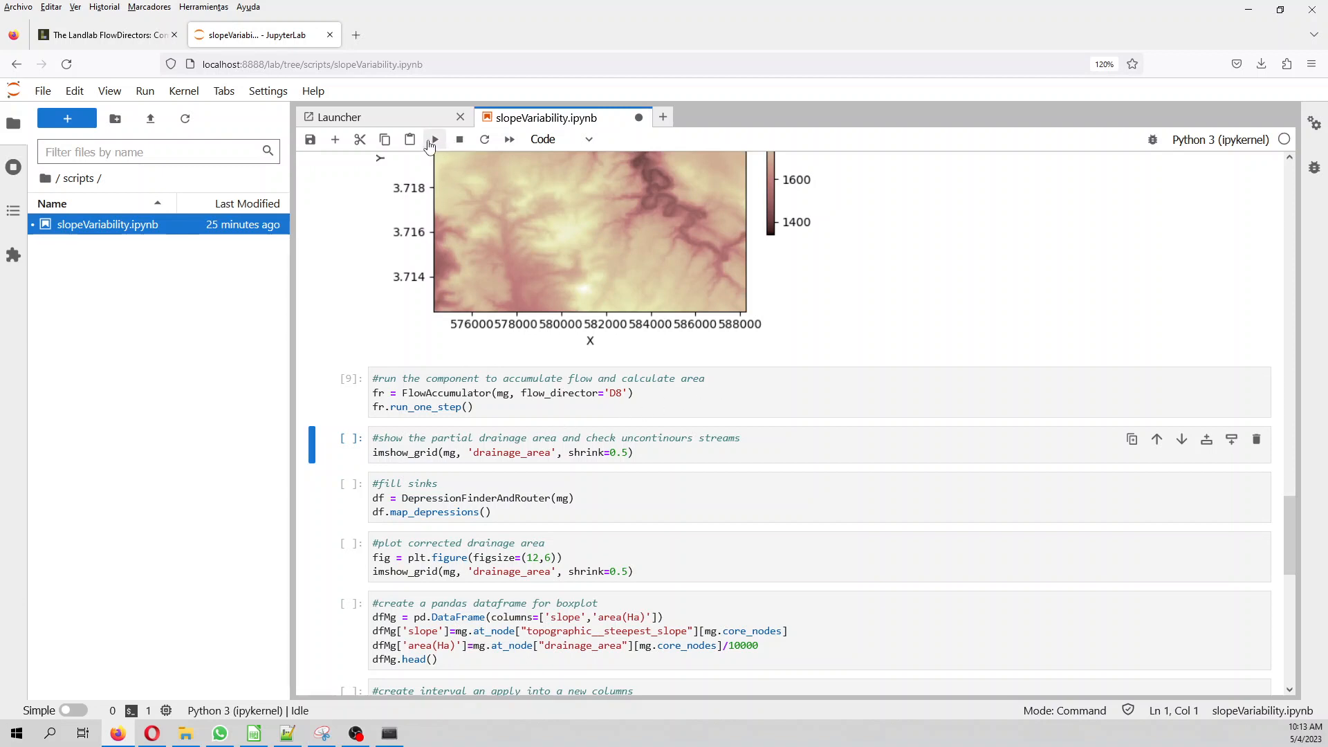
left_click(435, 139)
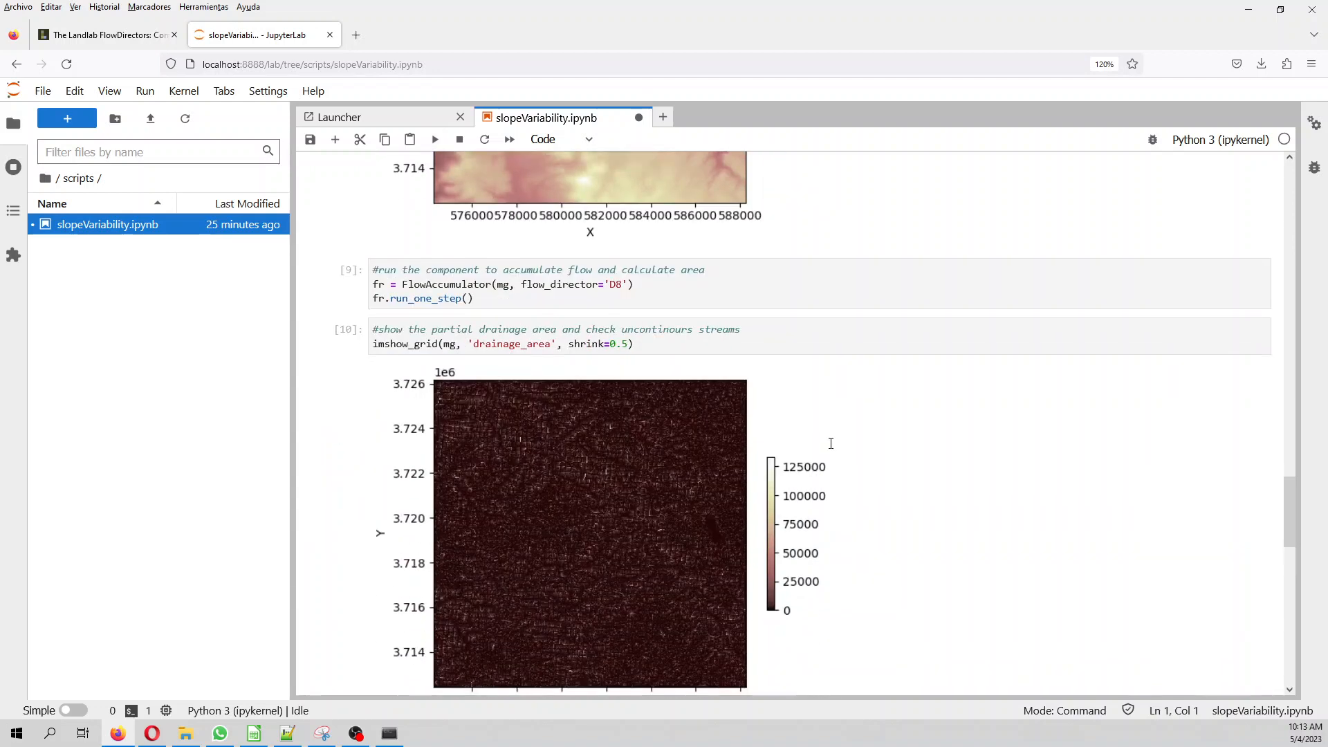
scroll("down", 3)
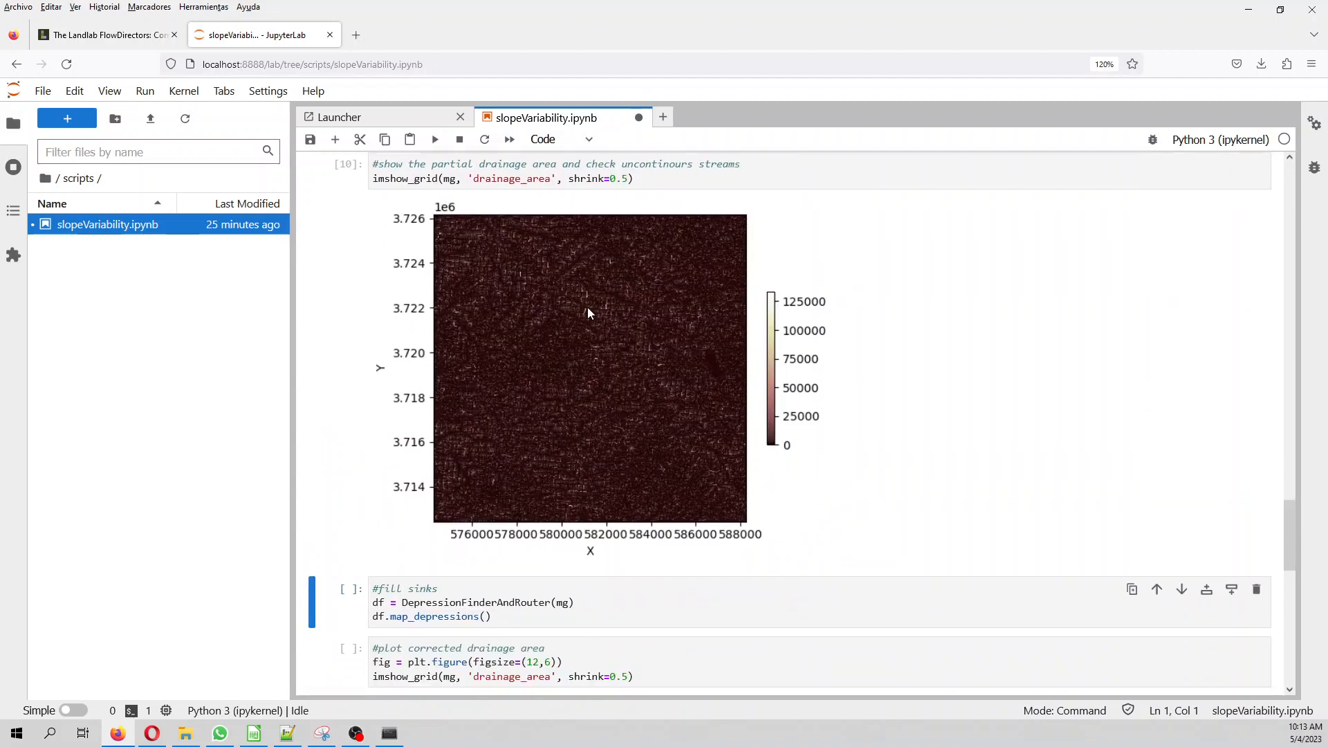
mouse_move(685, 417)
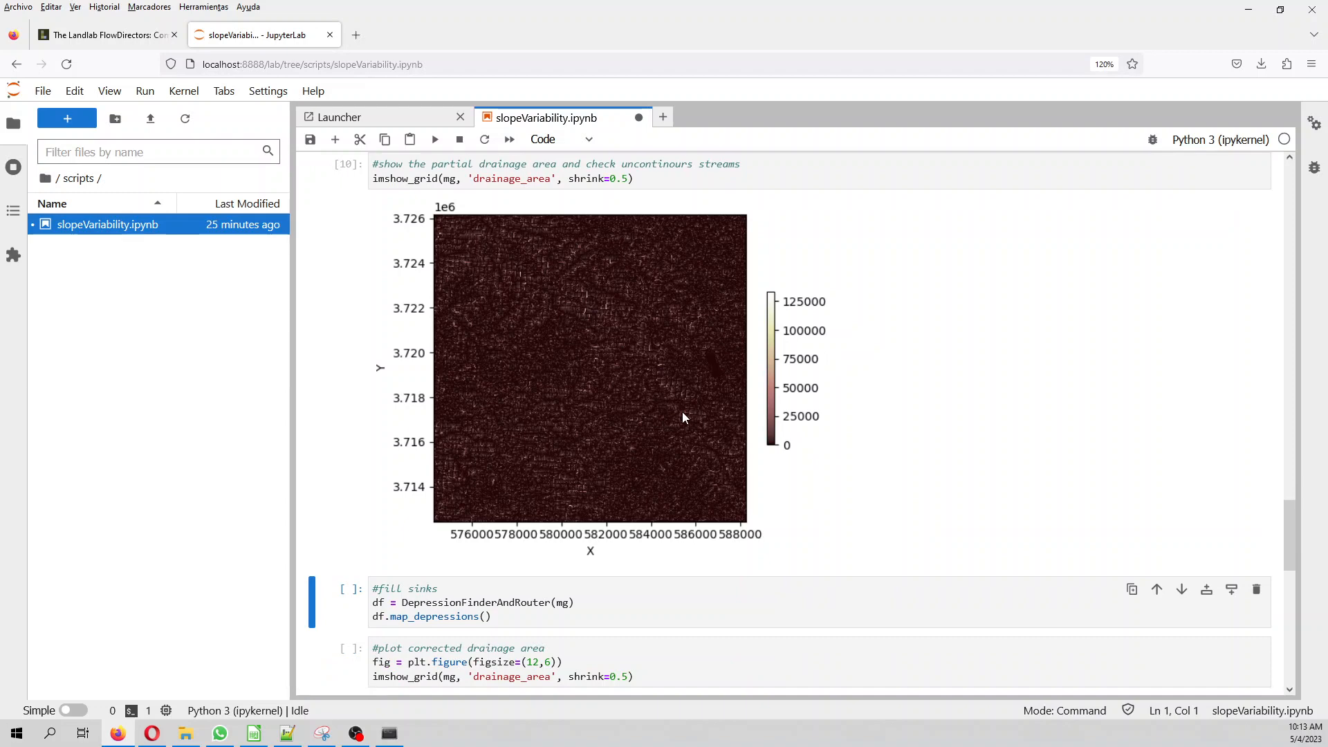
mouse_move(672, 422)
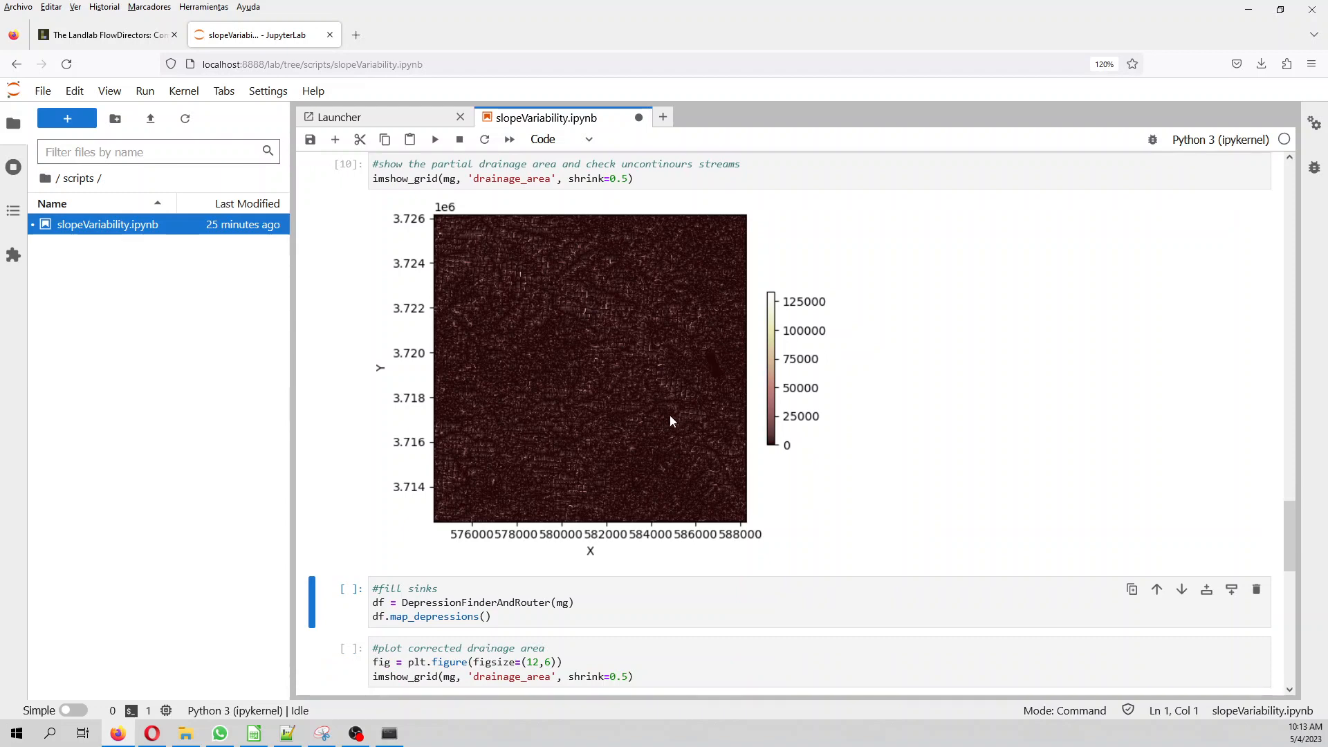
mouse_move(635, 418)
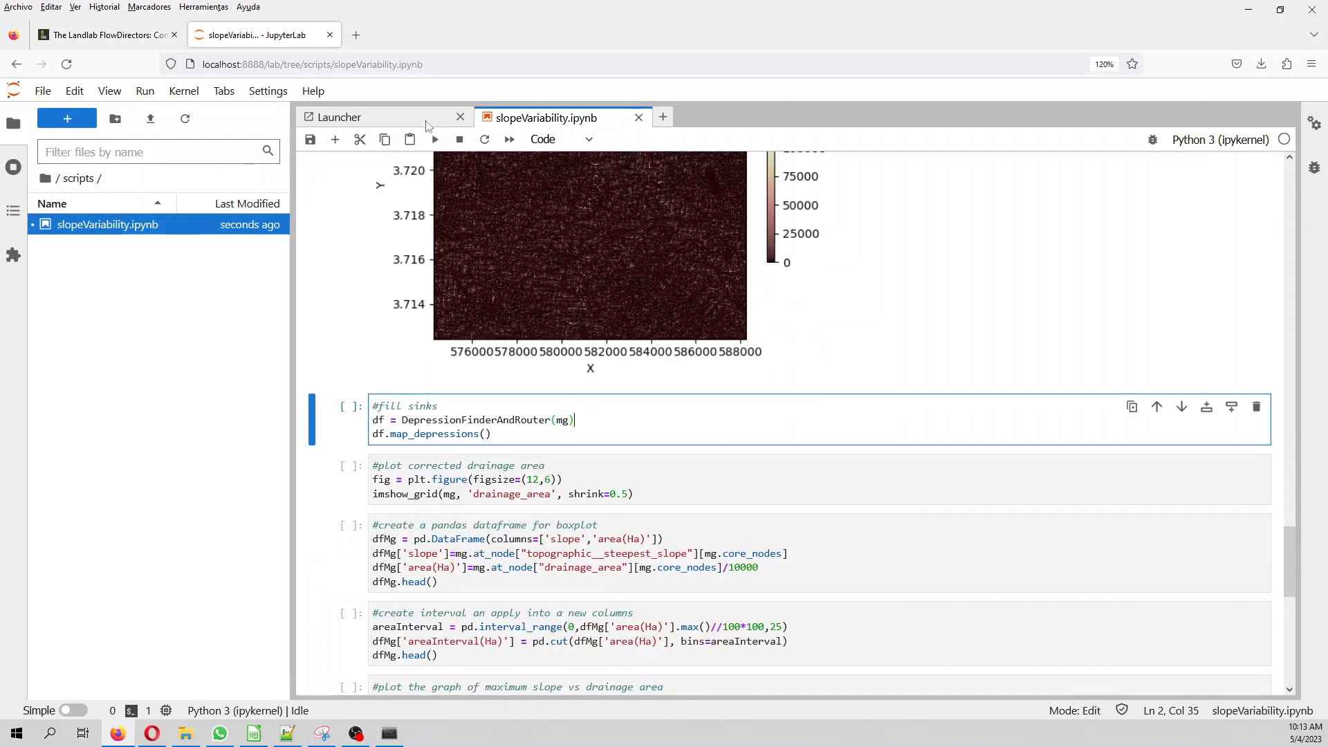
Fill the terrain's sinks and plot the corrected drainage area as a connected channel network
left_click(434, 138)
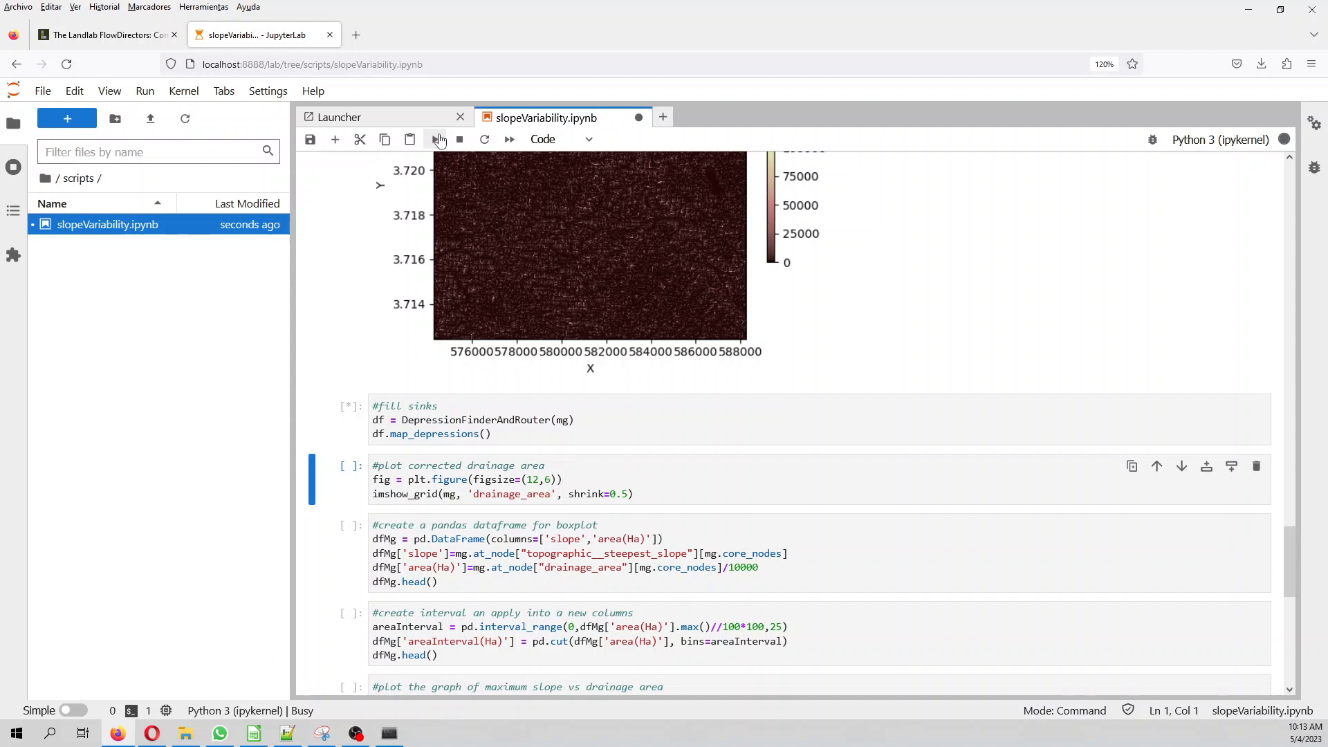
mouse_move(504, 375)
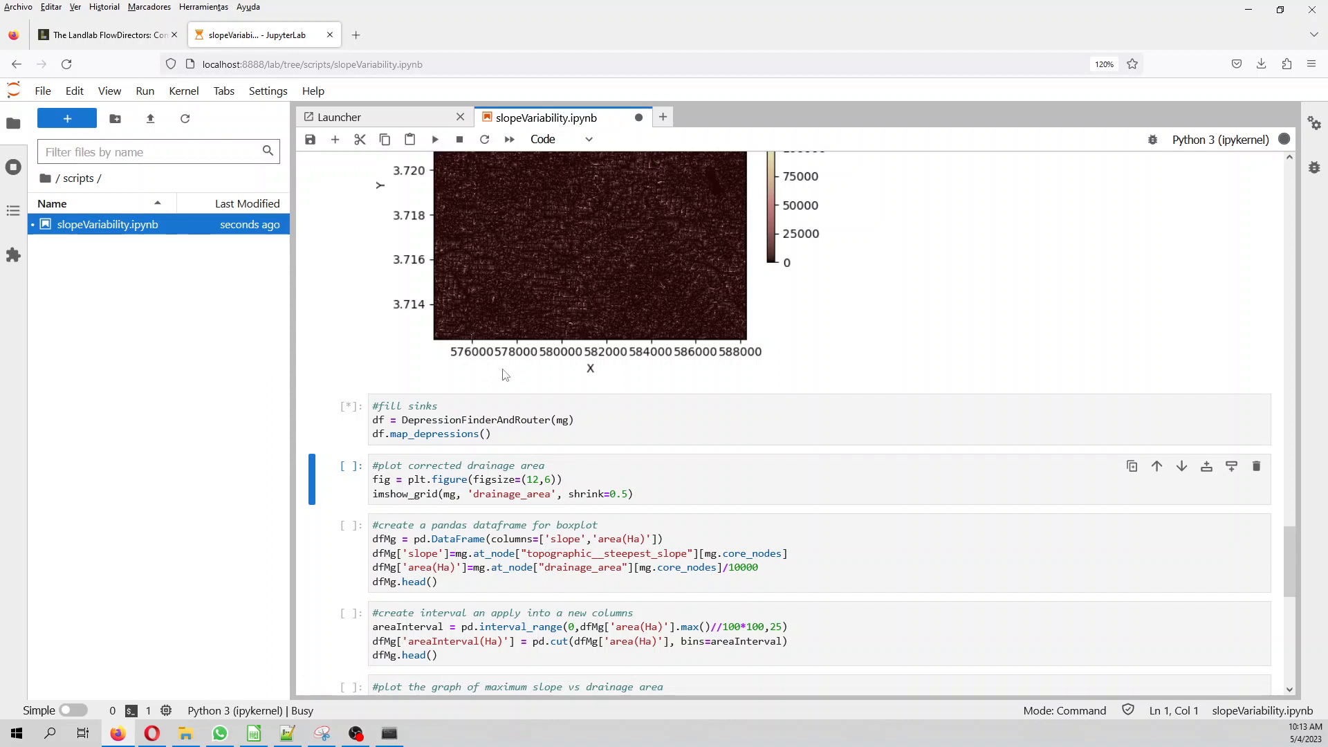
mouse_move(495, 373)
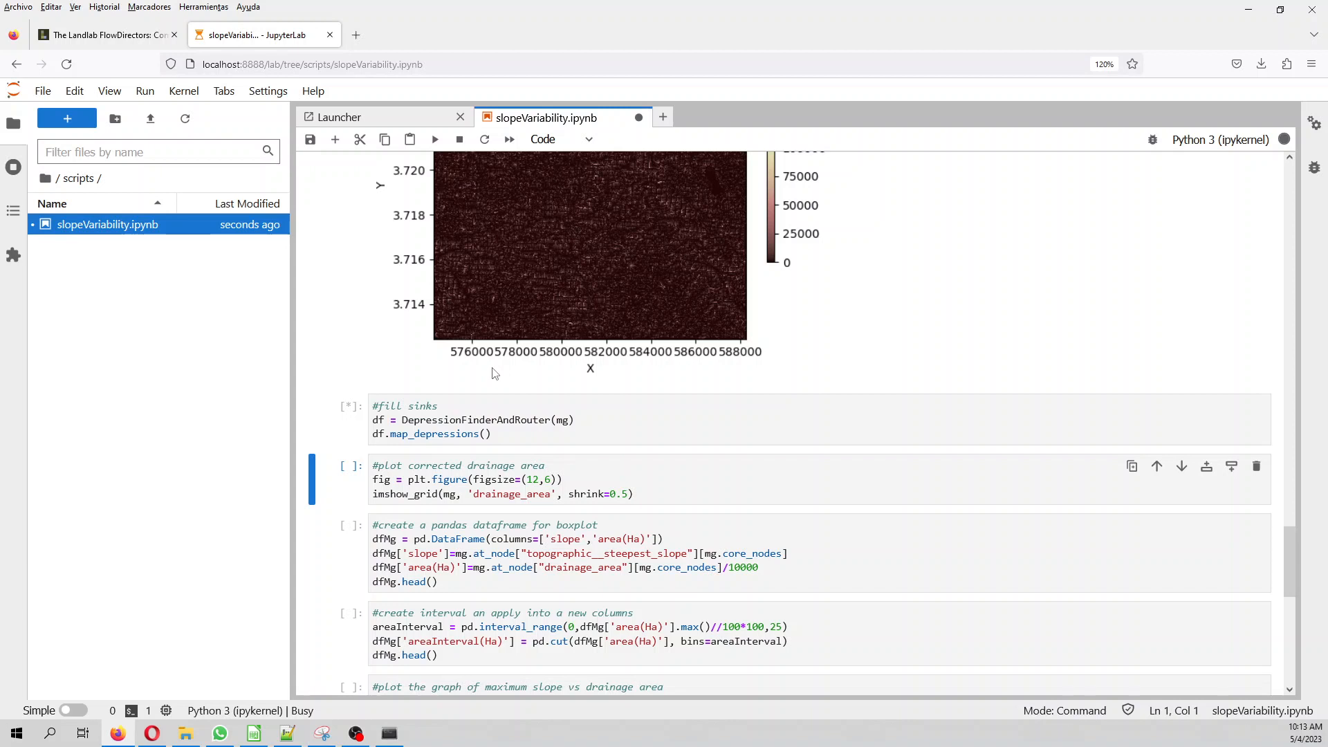
mouse_move(552, 414)
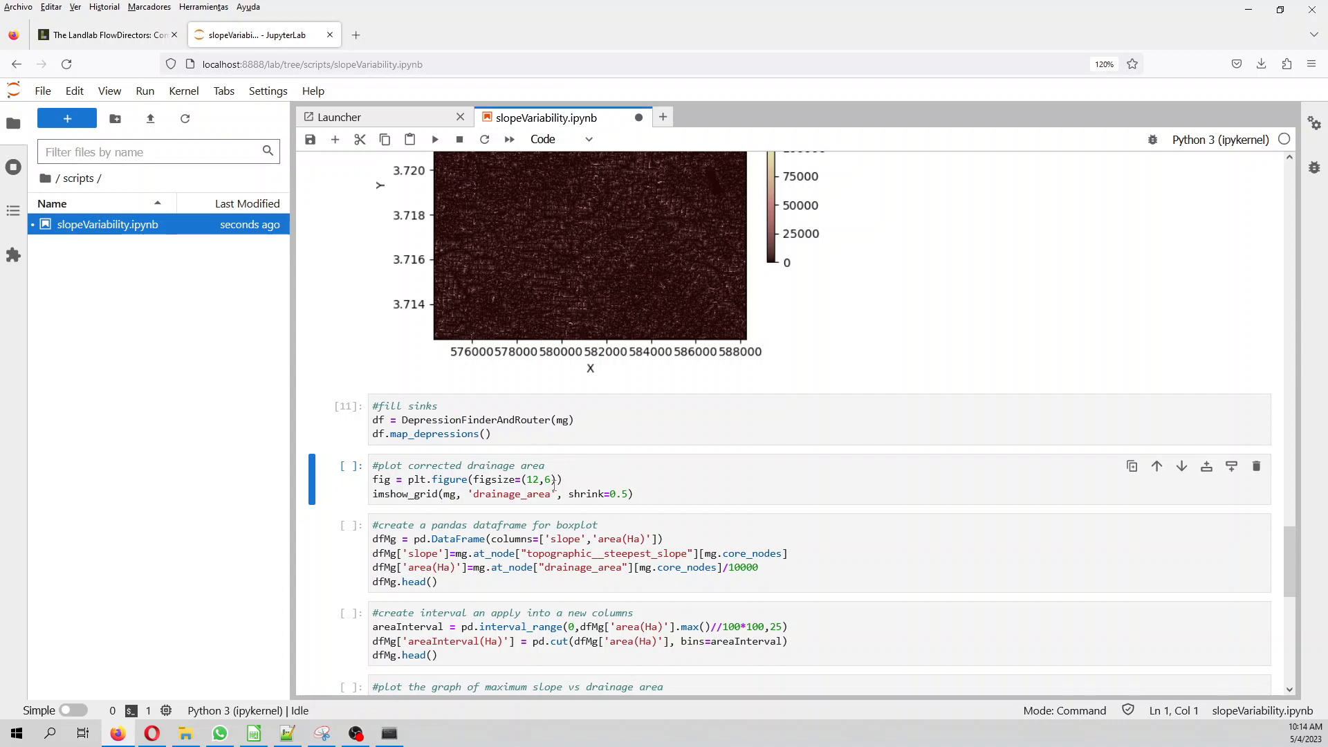
left_click(435, 138)
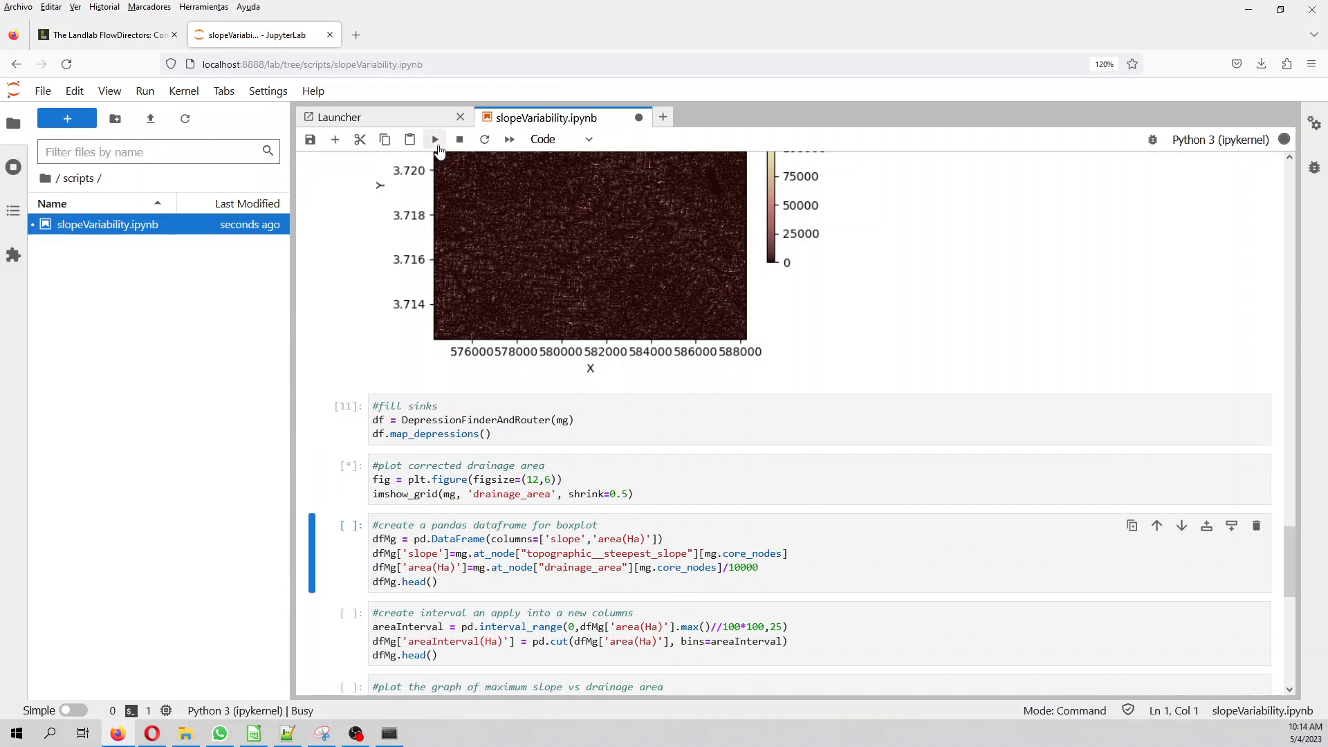
left_click(434, 138)
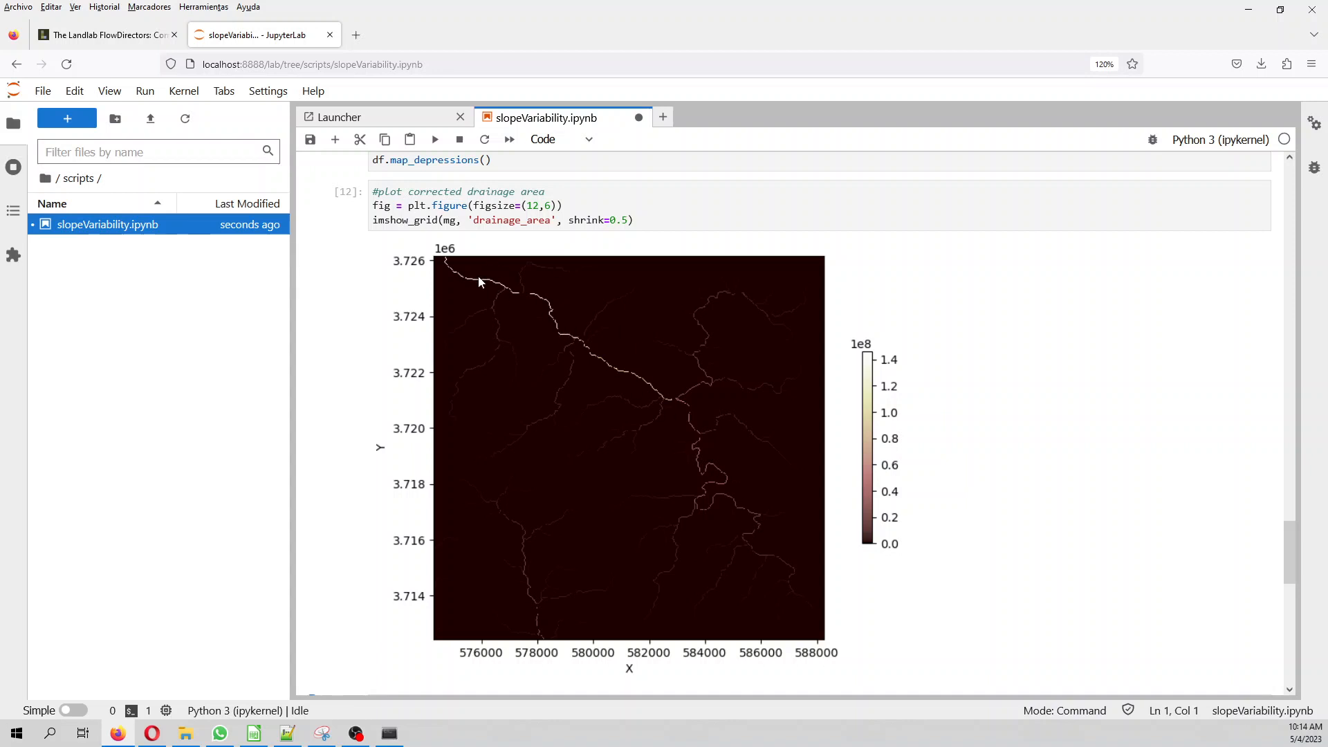
mouse_move(441, 267)
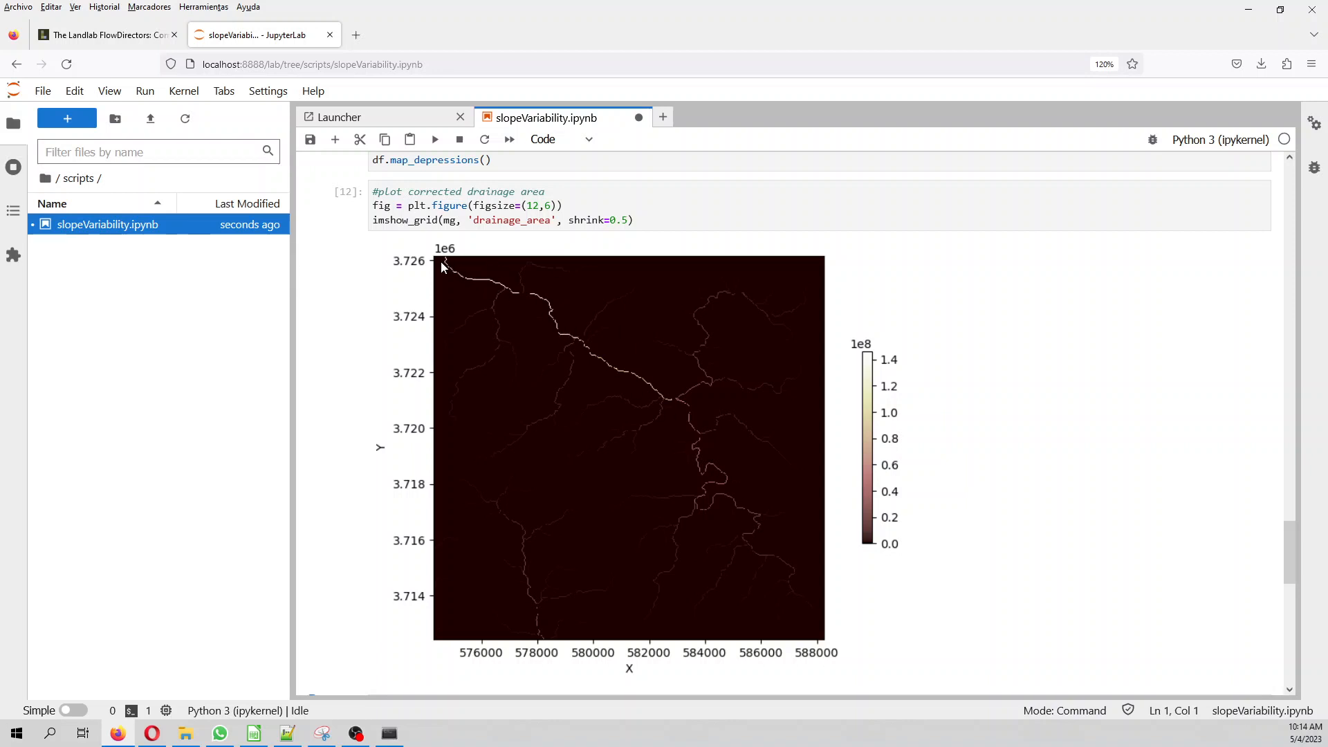
scroll("down", 3)
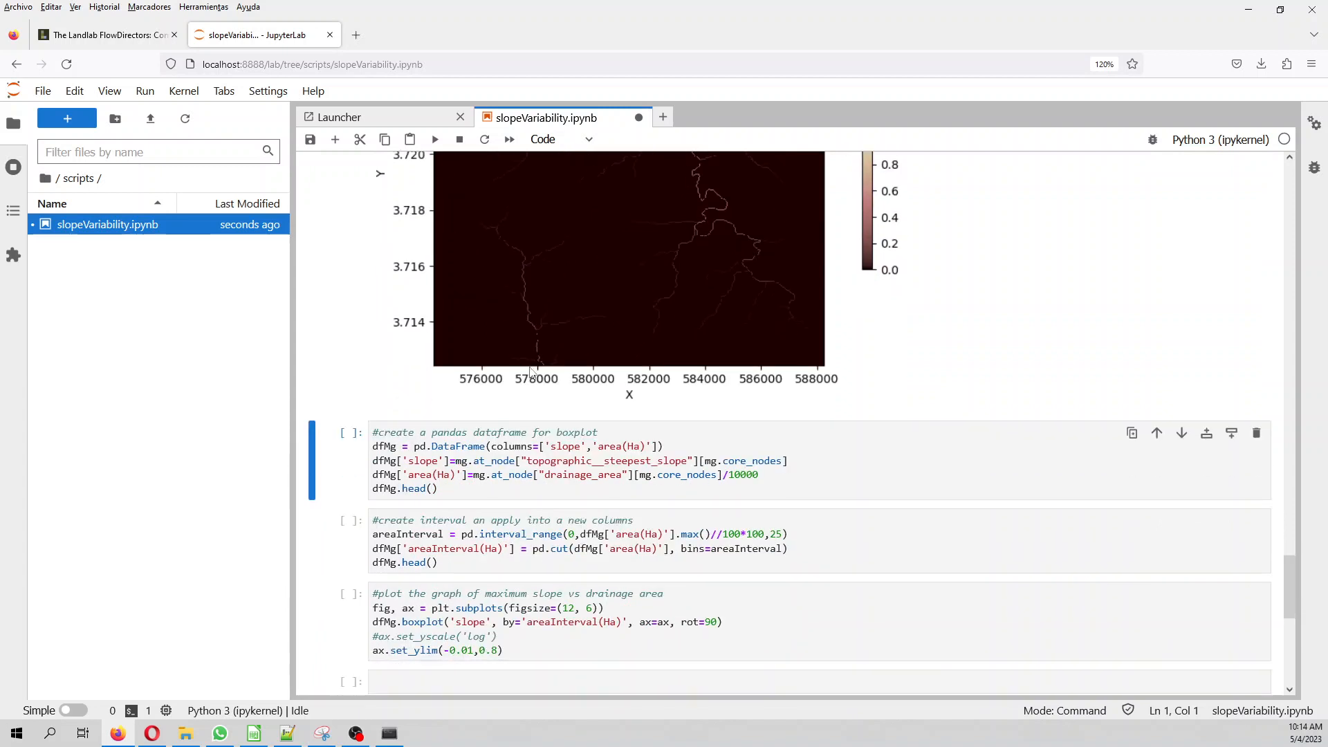
Build the slope and area(Ha) dataframe from core nodes and display dfMg.head()
left_click(551, 459)
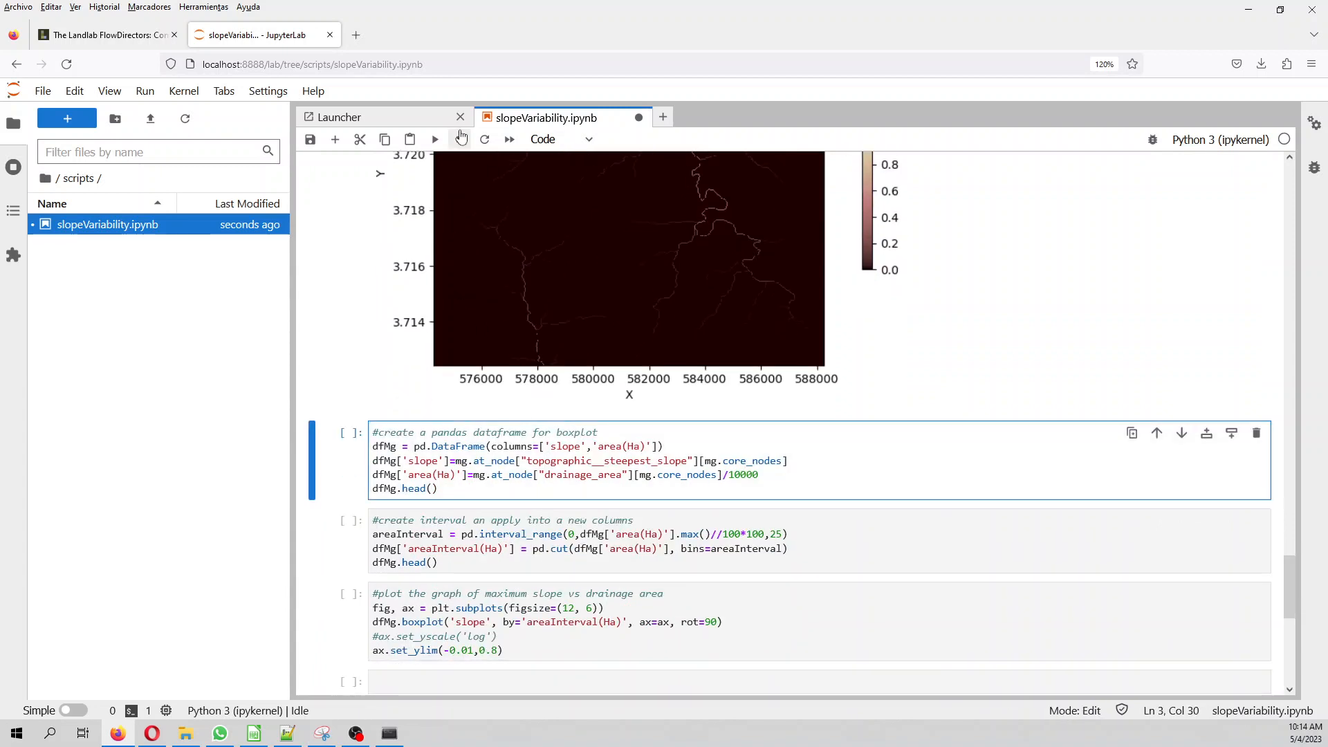
left_click(434, 139)
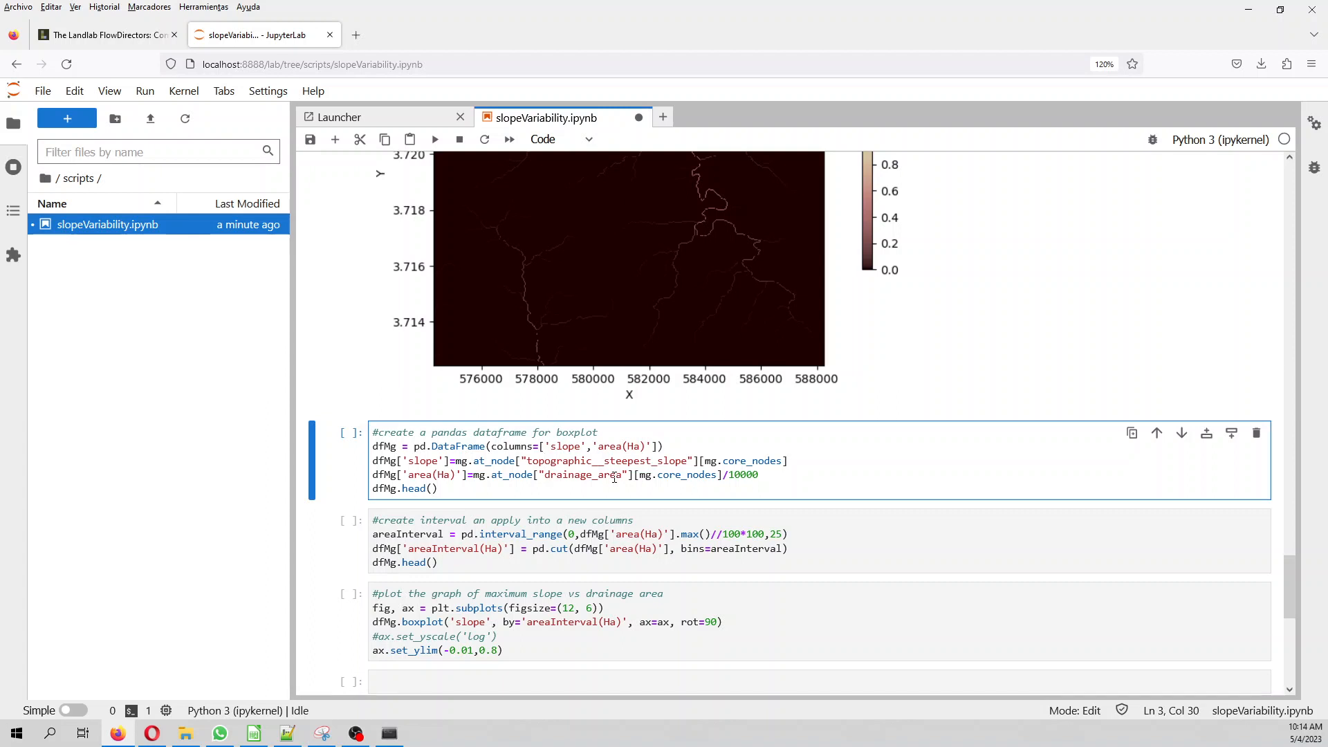
mouse_move(717, 427)
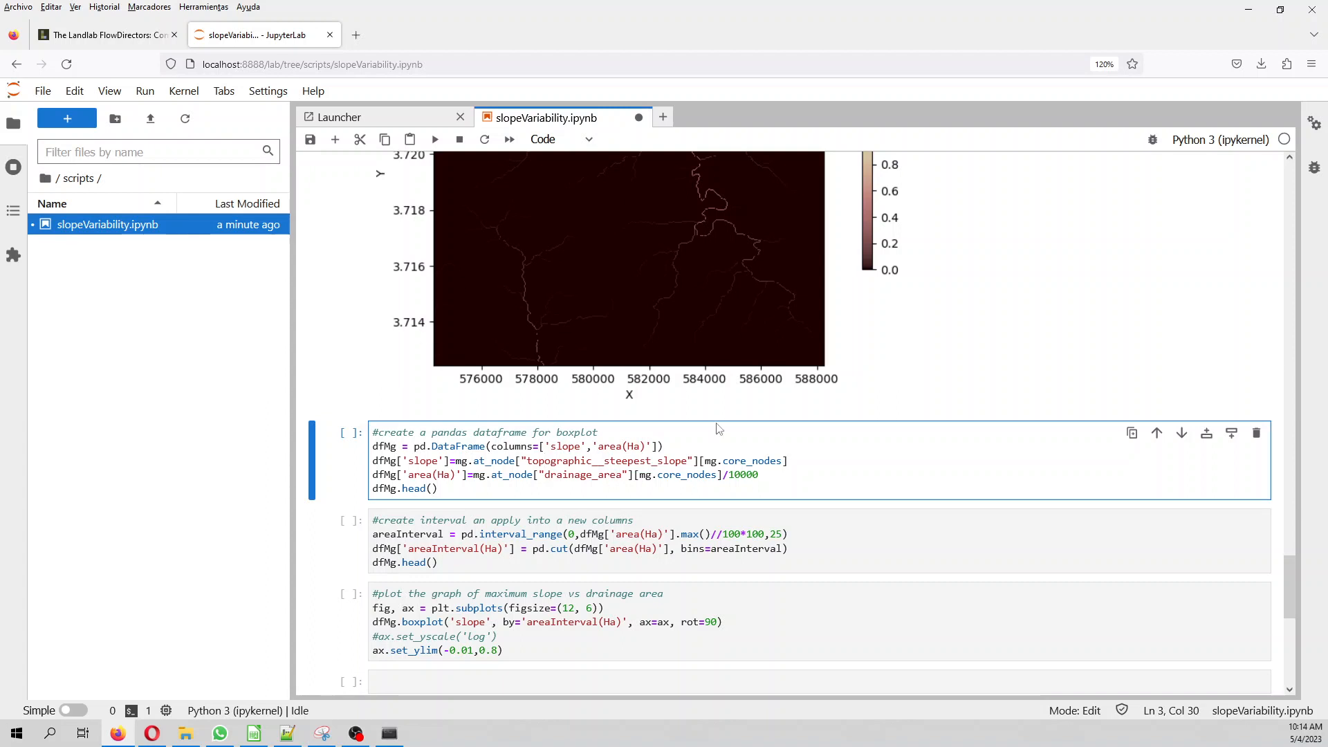
mouse_move(702, 331)
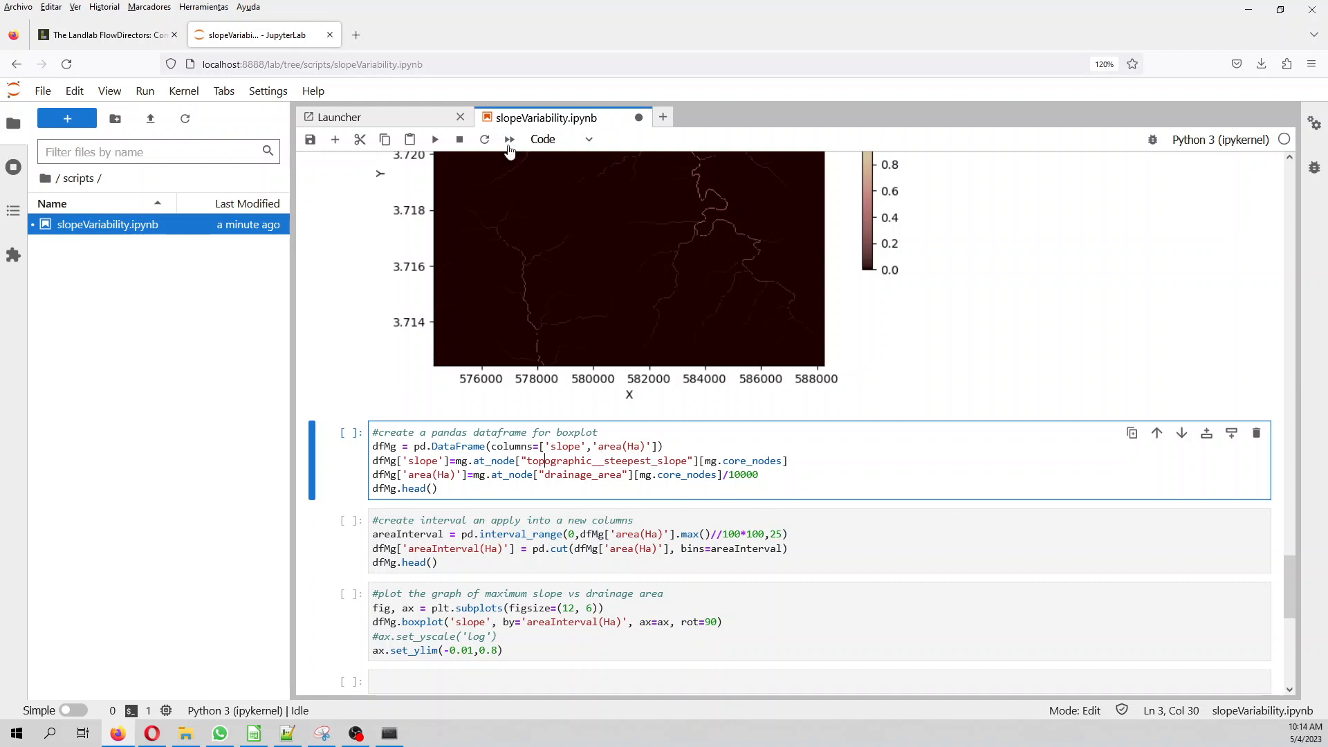
mouse_move(436, 138)
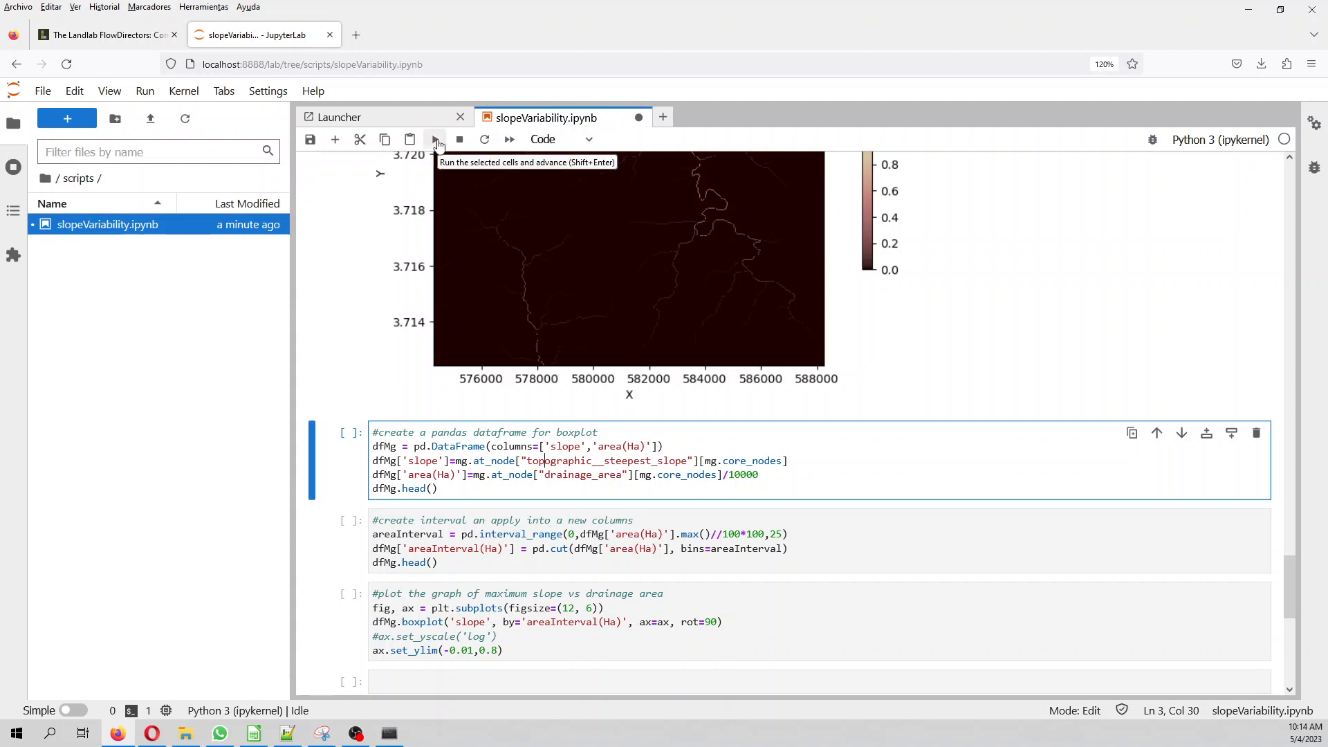
left_click(436, 138)
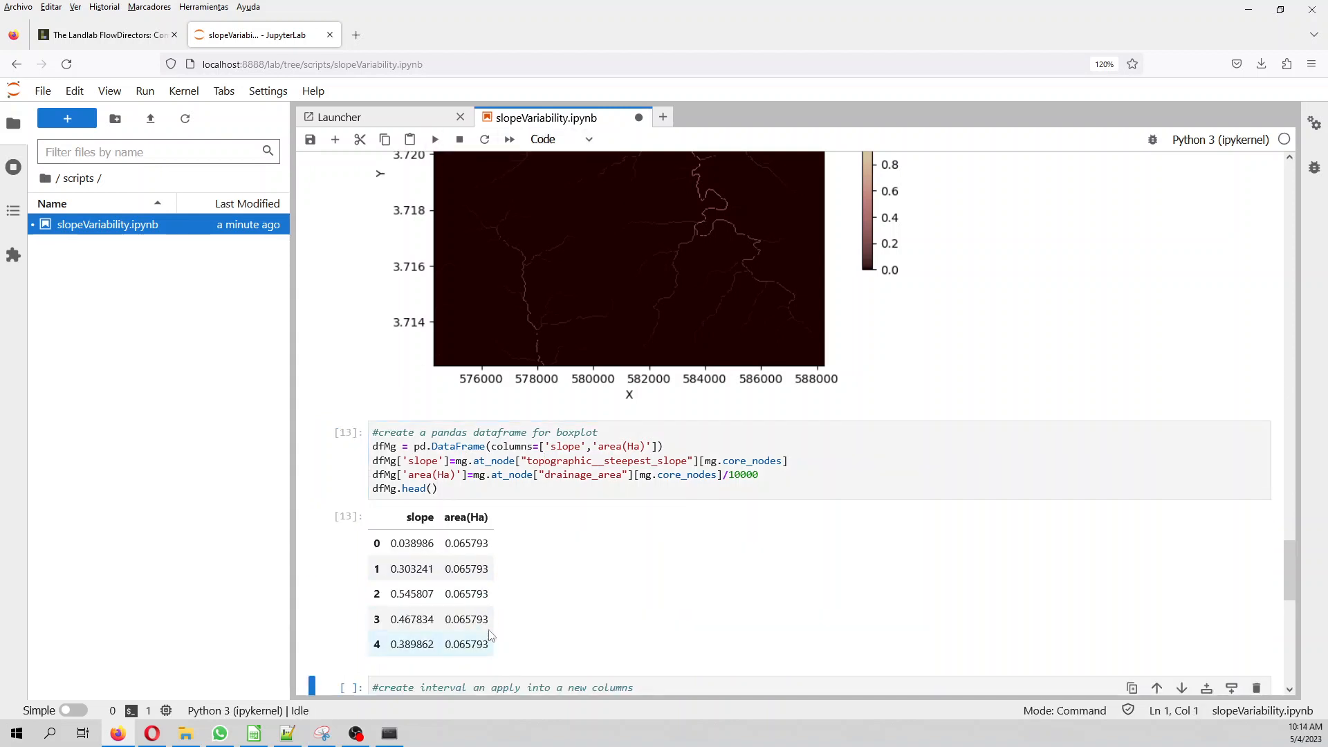
mouse_move(474, 499)
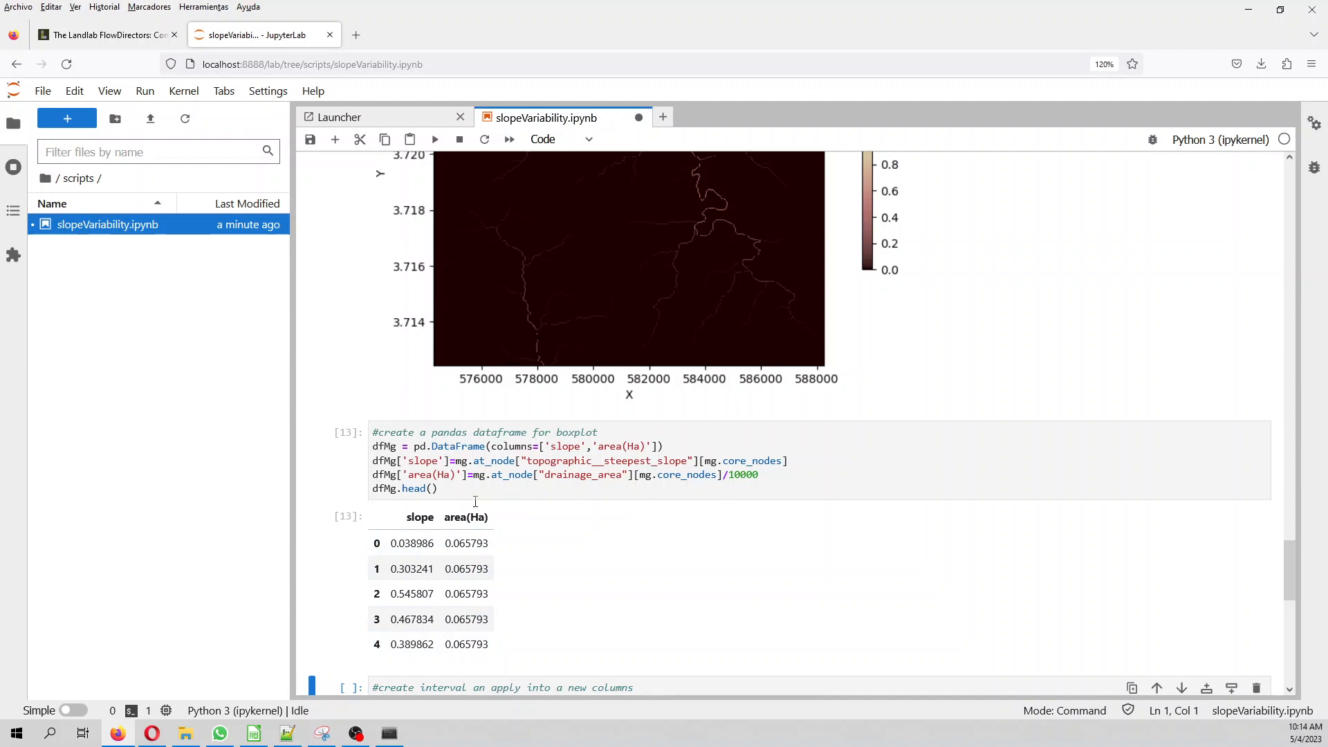
mouse_move(582, 574)
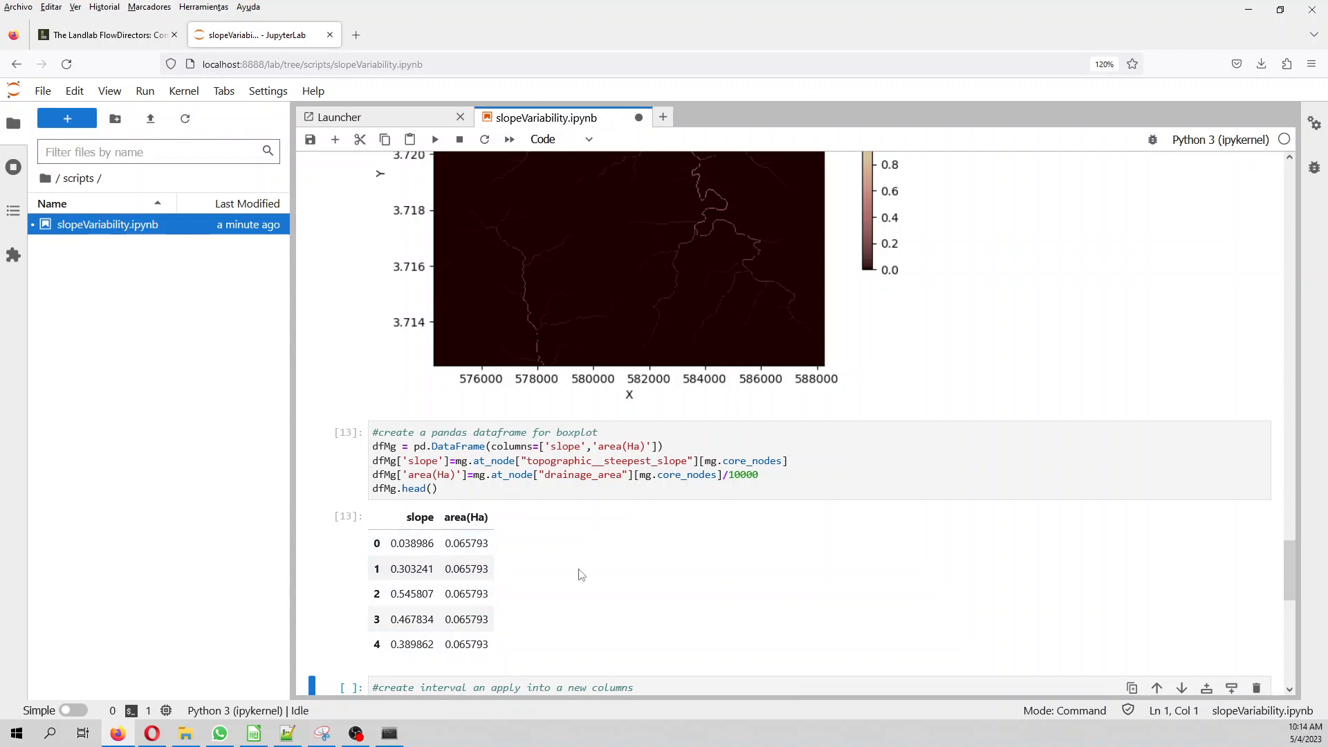
Scroll to the binning output showing the areaInterval(Ha) column with (0.0, 580.0]
scroll("down", 3)
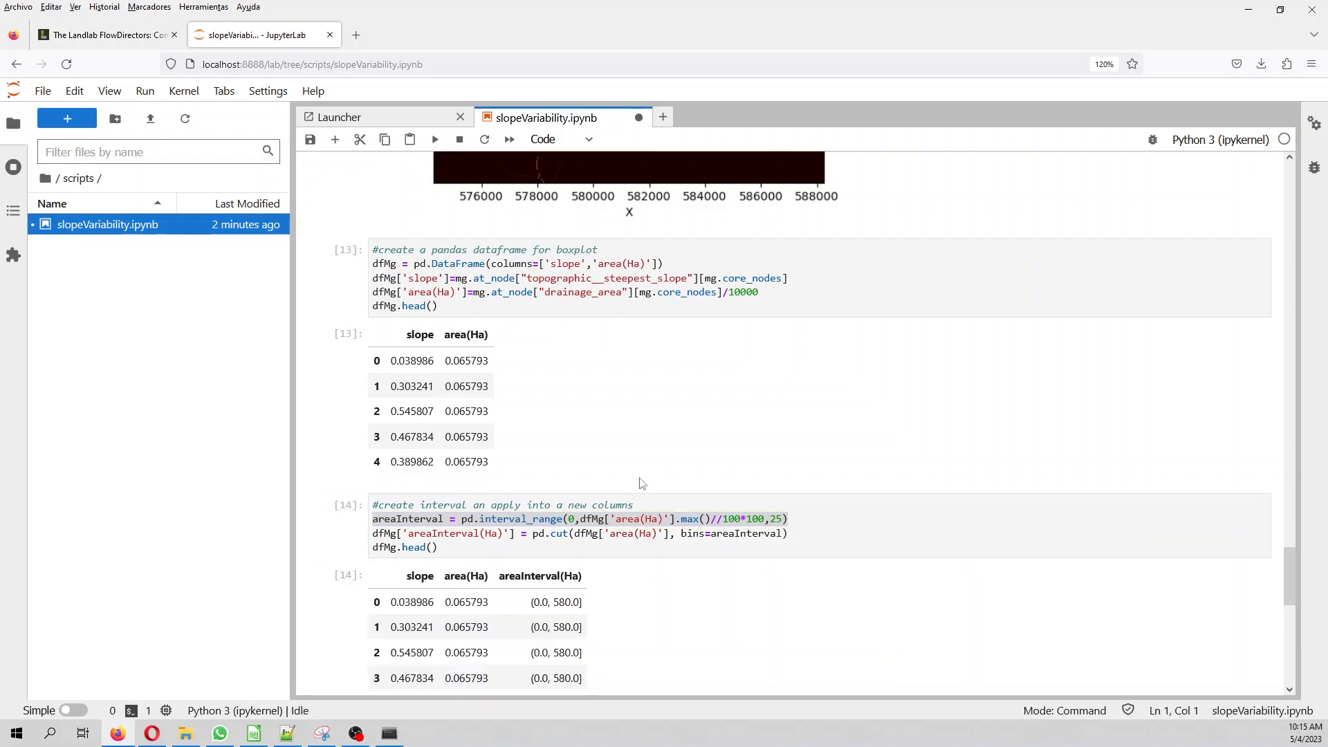
scroll("down", 3)
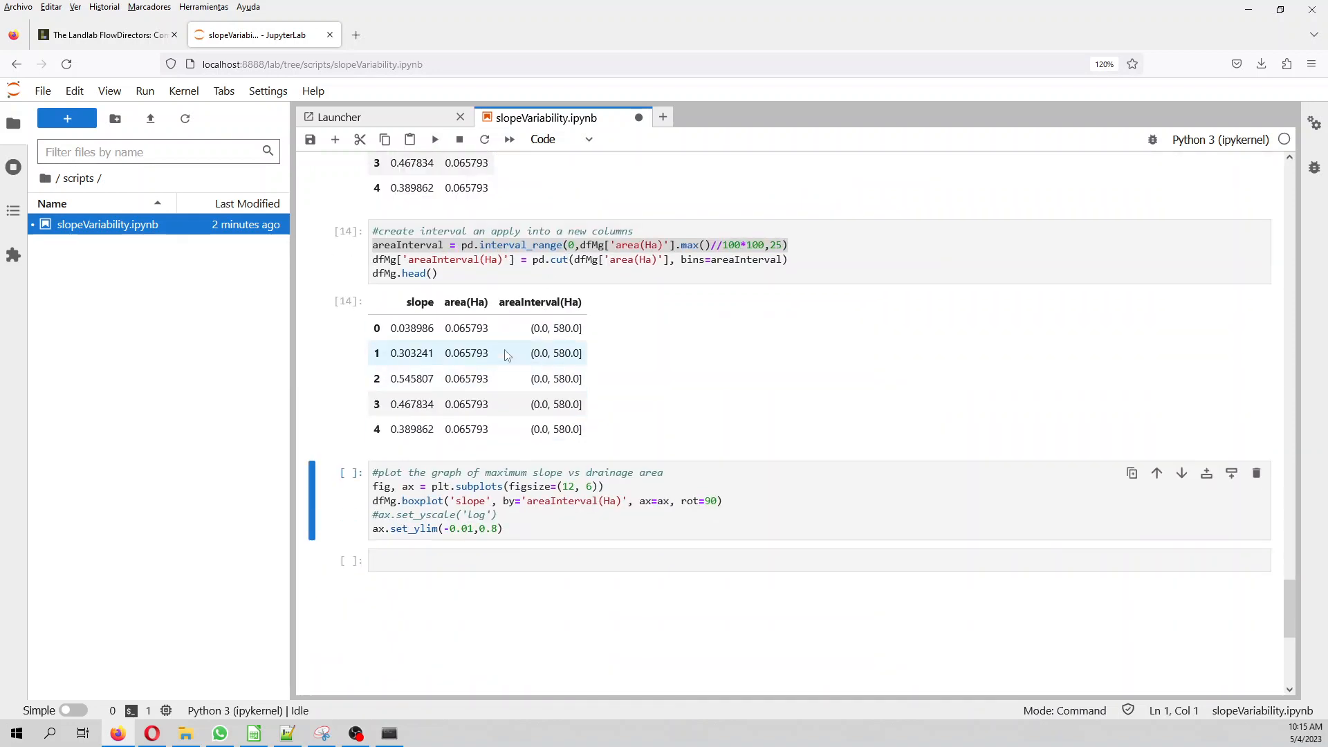
left_click(526, 485)
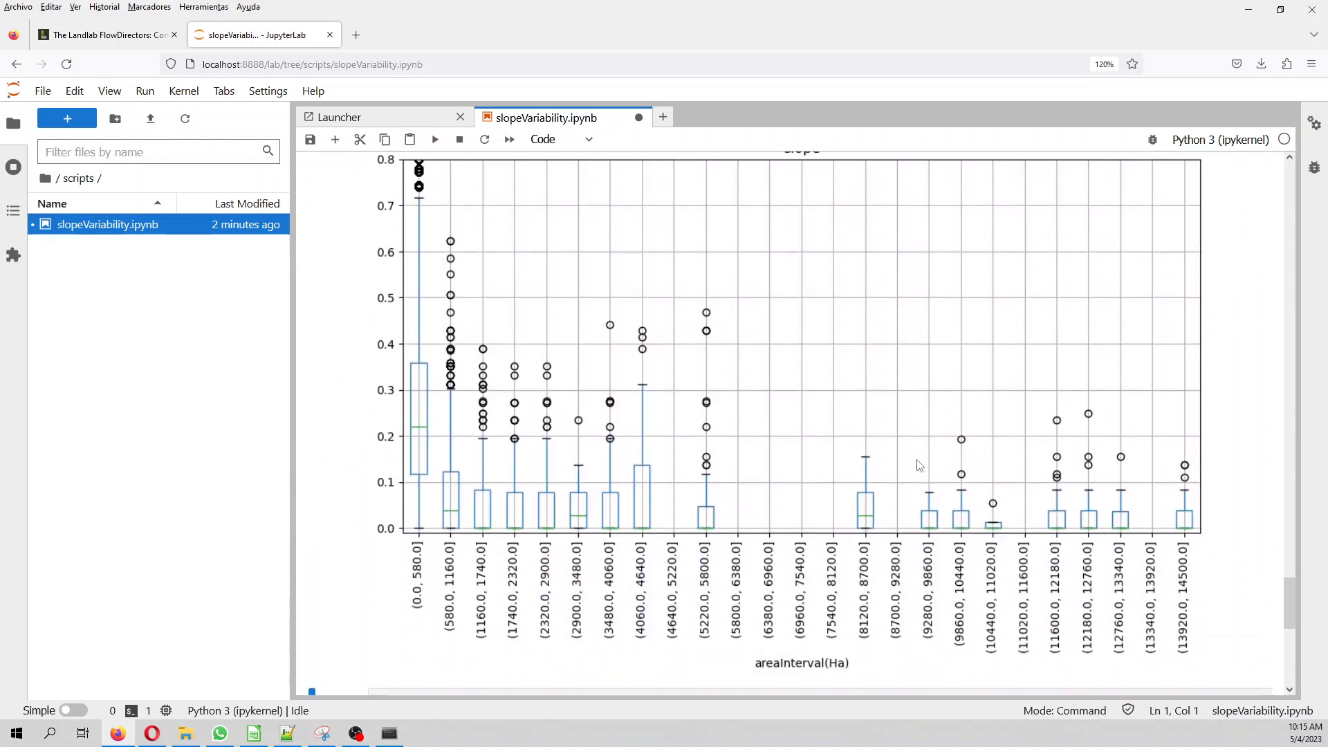
scroll("up", 3)
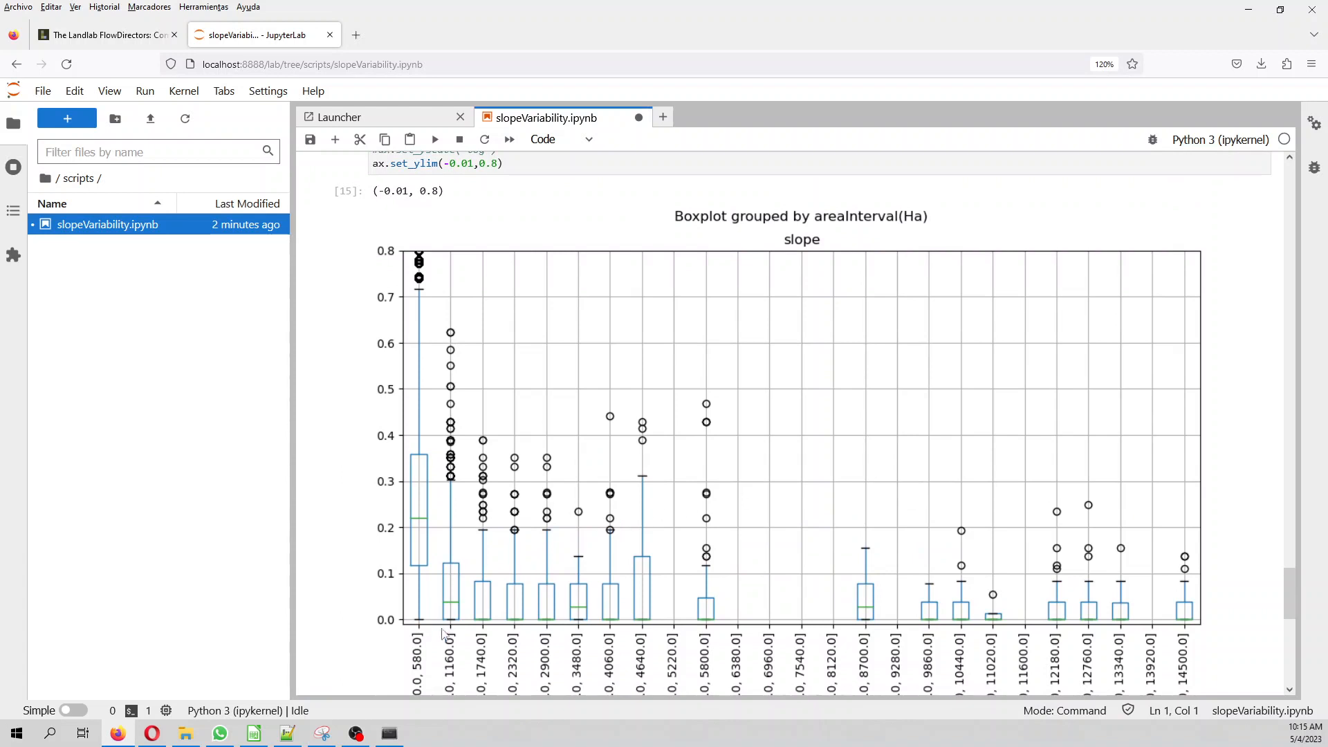
scroll("down", 3)
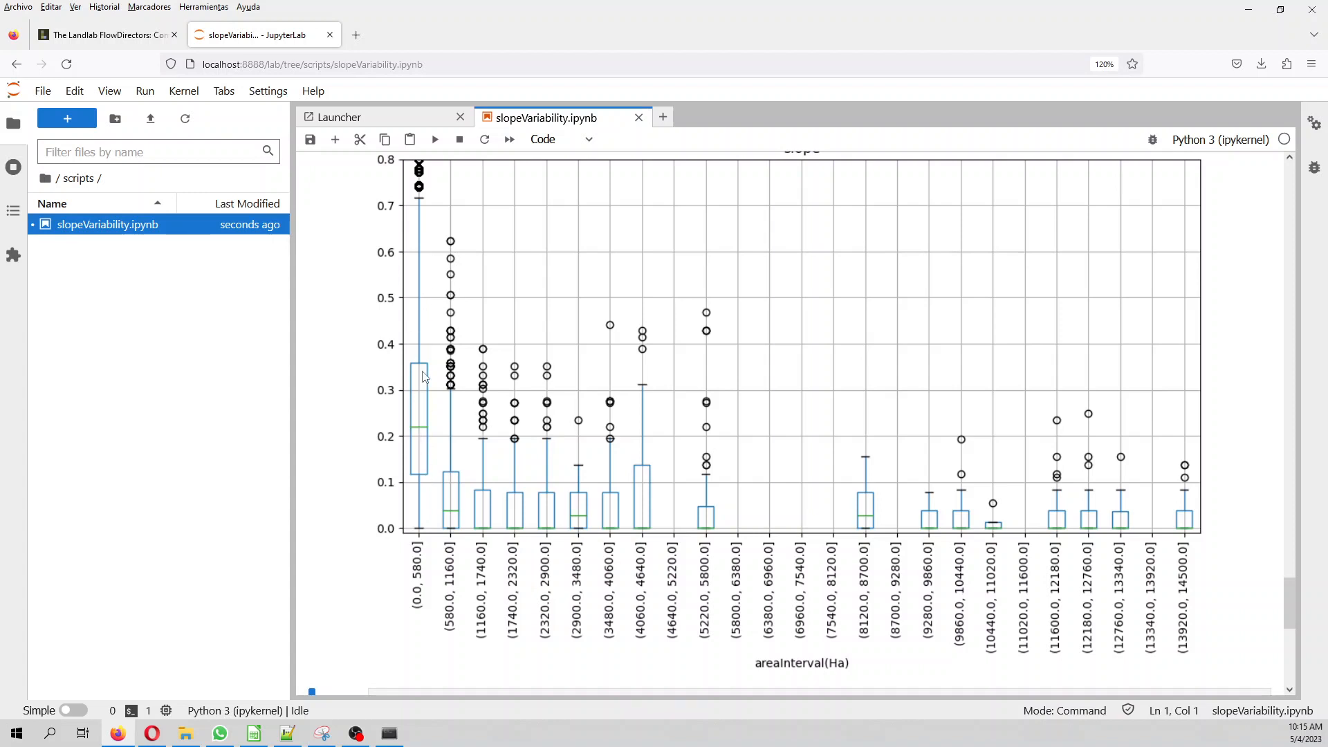
mouse_move(415, 526)
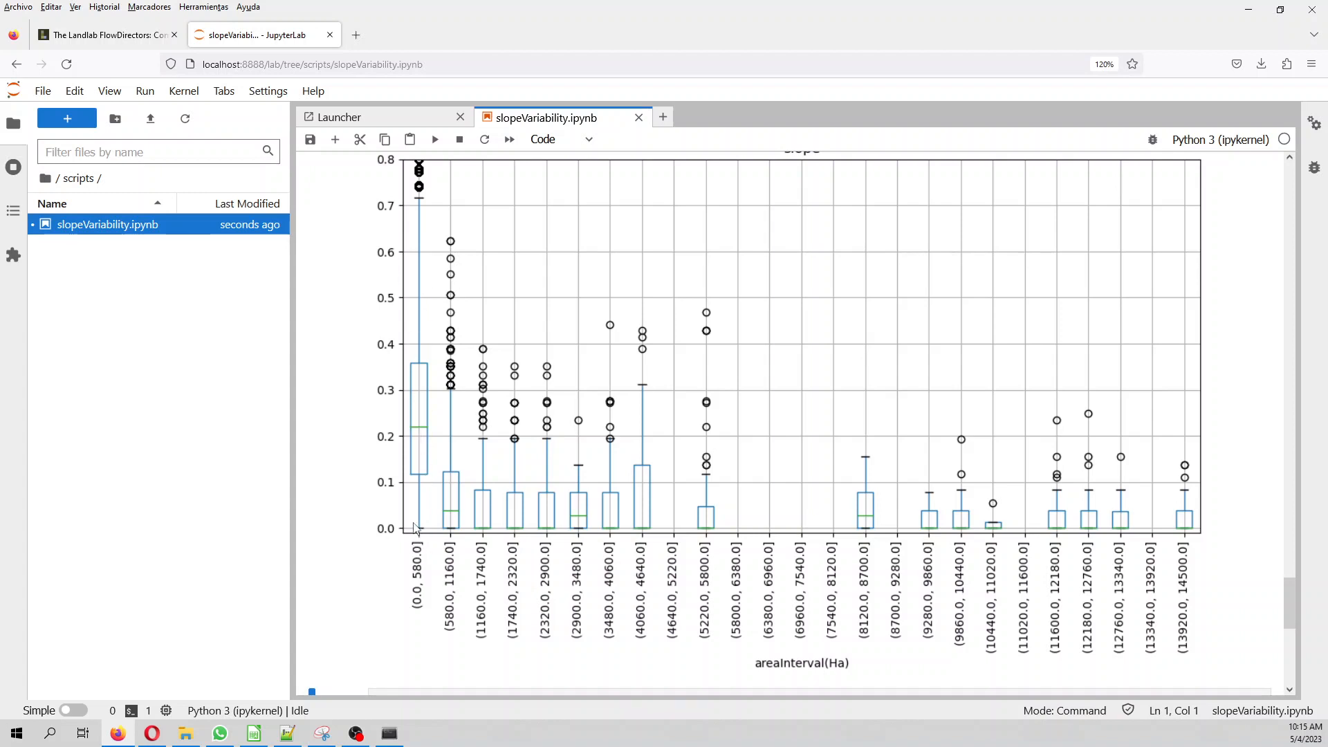
mouse_move(439, 506)
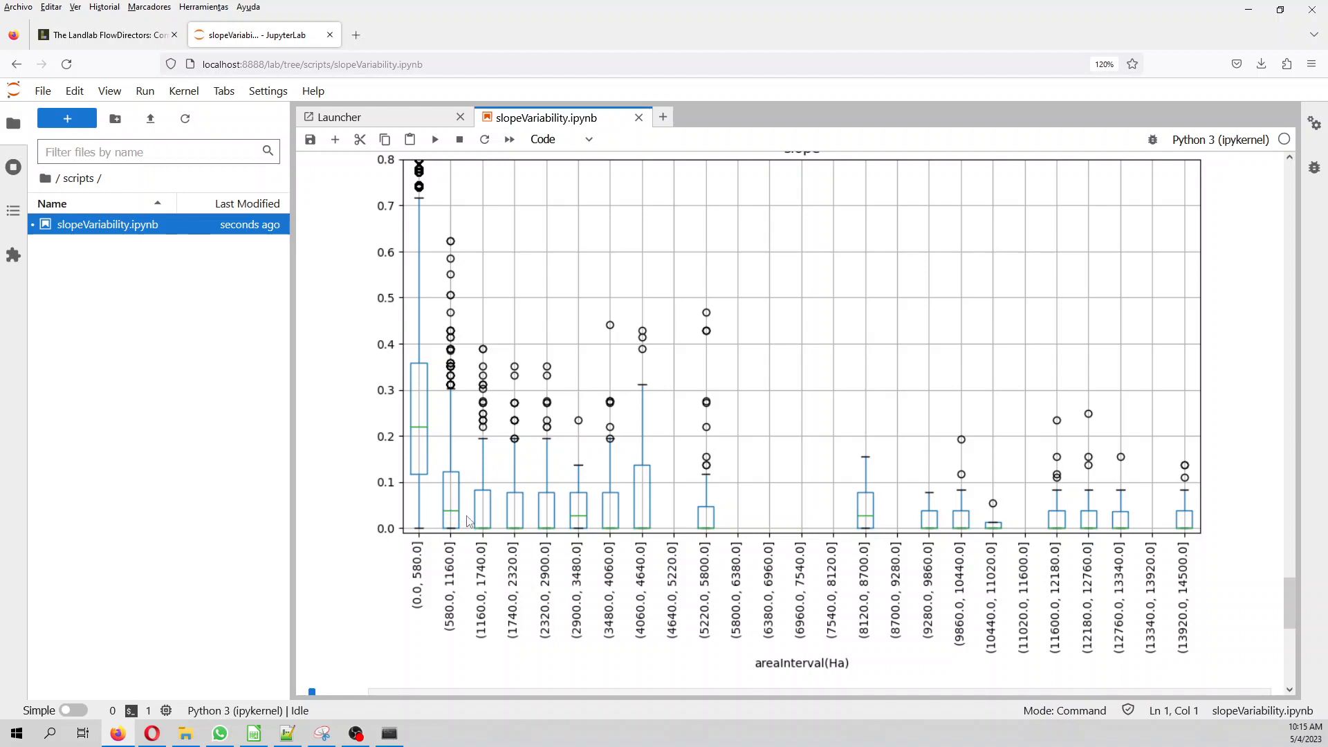
mouse_move(455, 521)
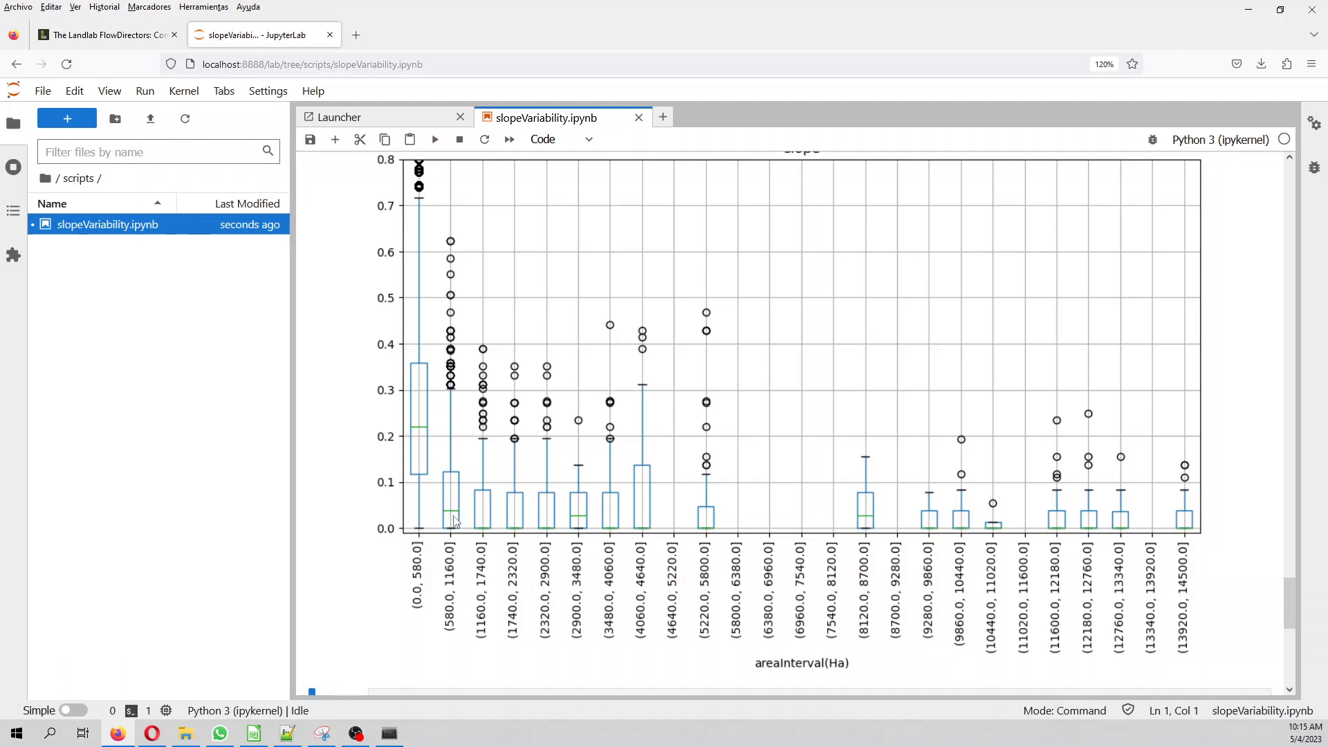
mouse_move(455, 510)
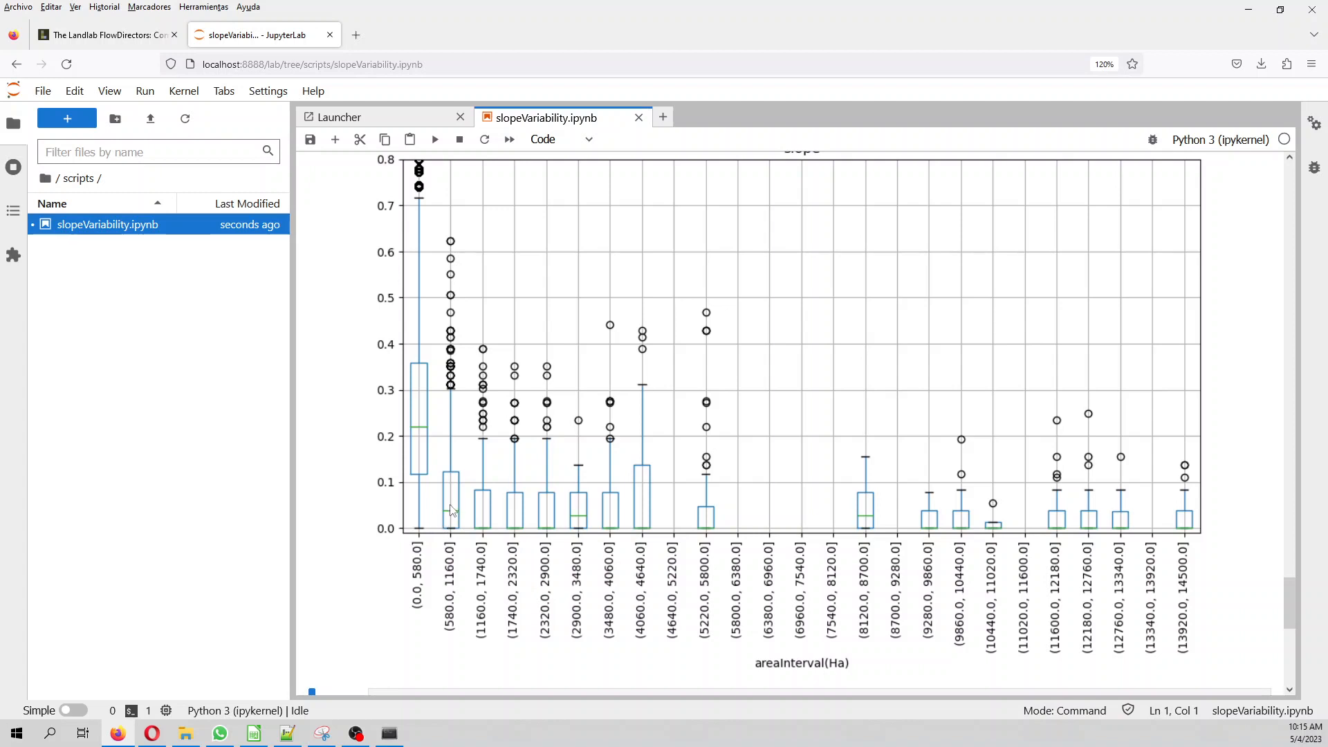
mouse_move(802, 531)
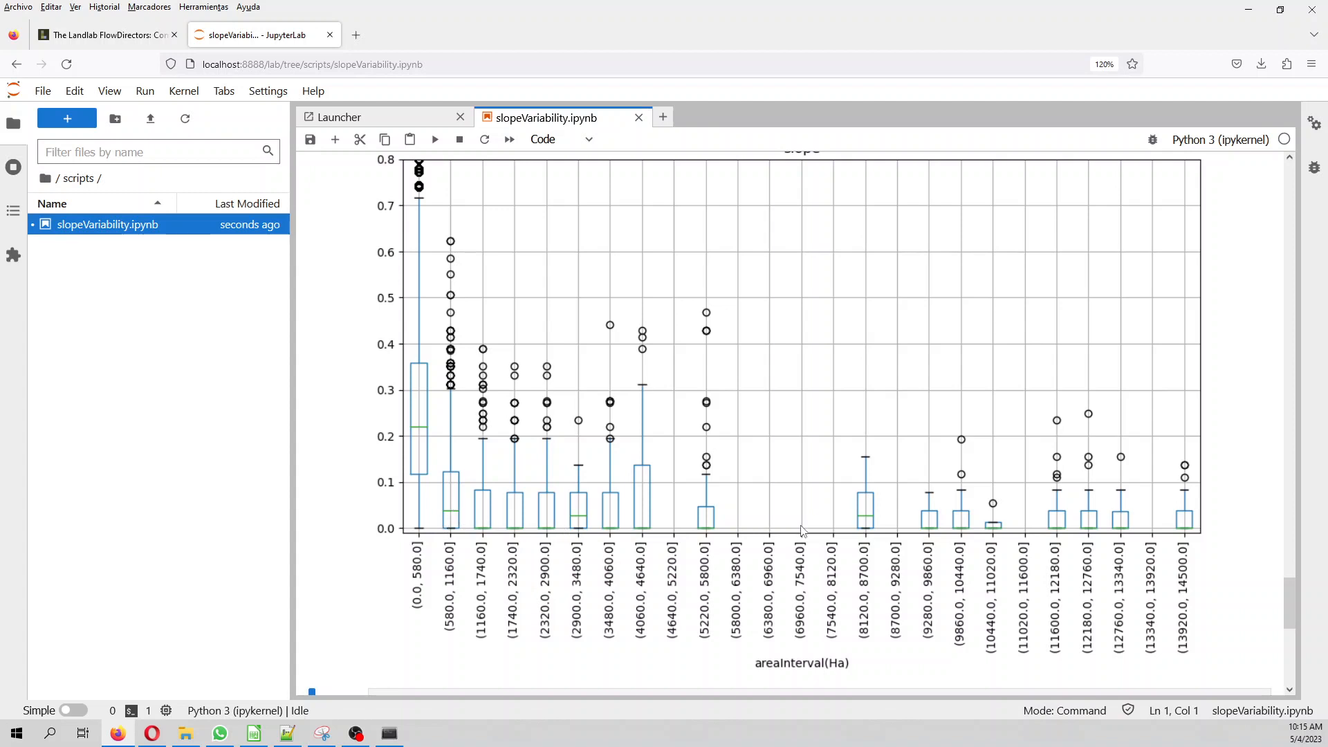
mouse_move(708, 542)
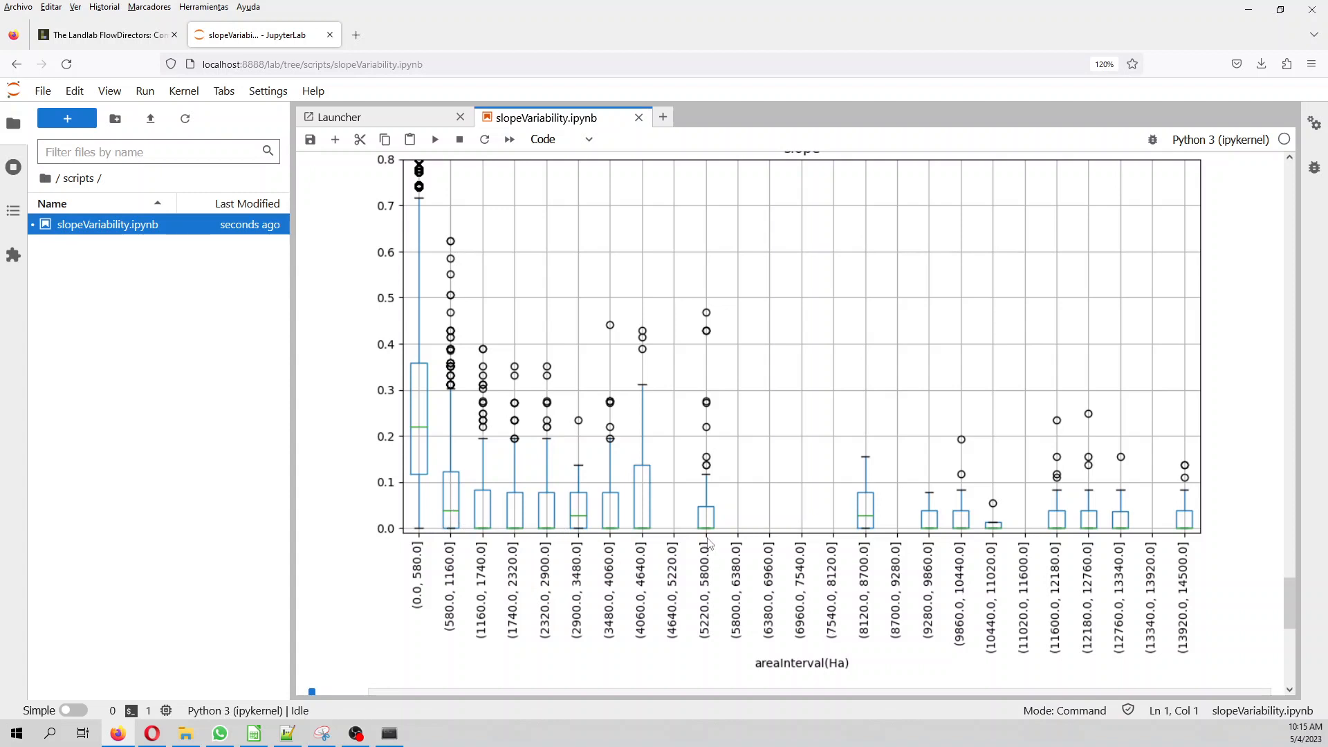
mouse_move(744, 591)
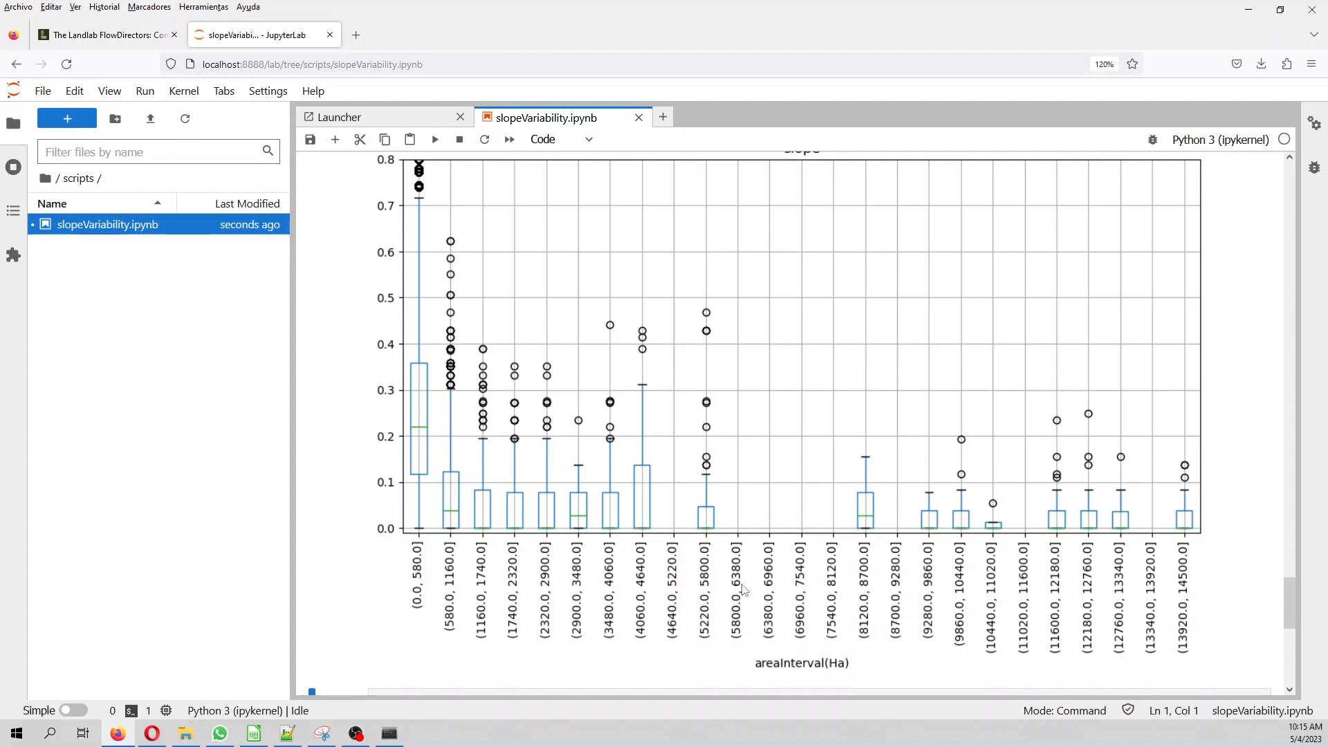
mouse_move(806, 591)
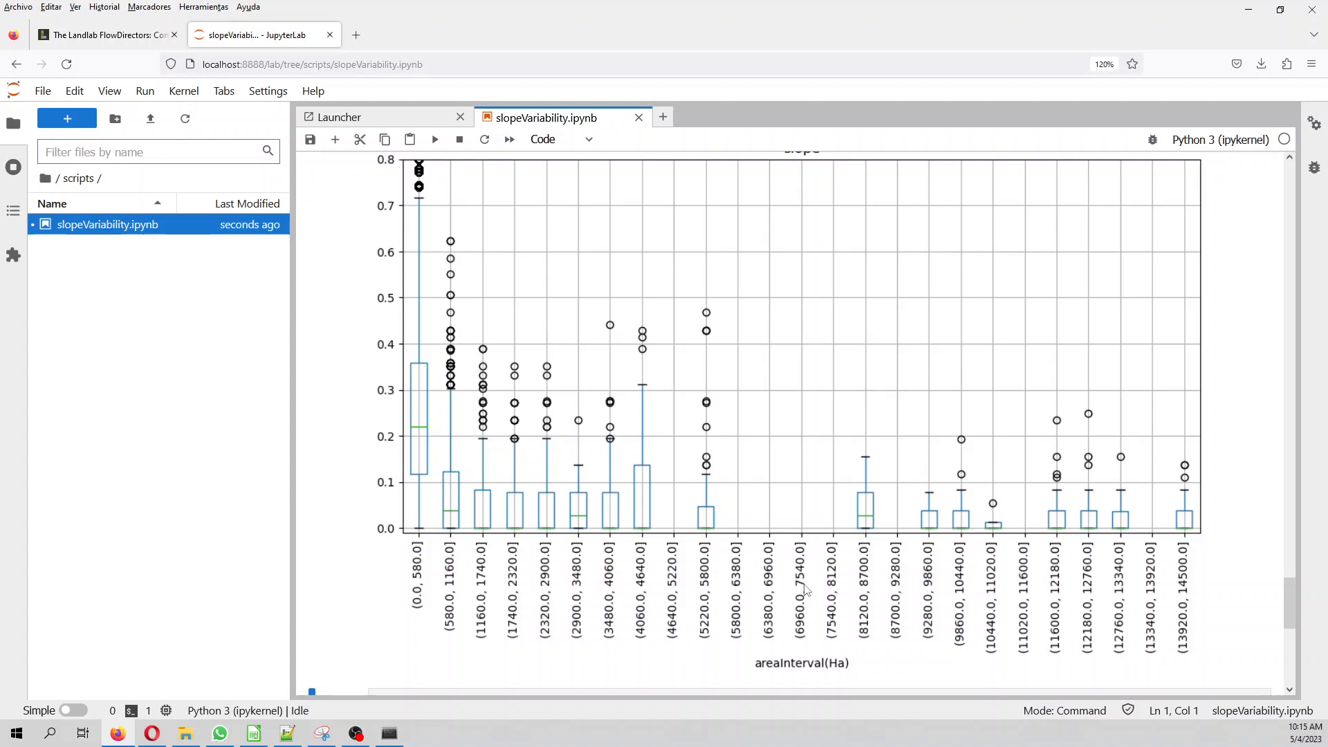
scroll("up", 3)
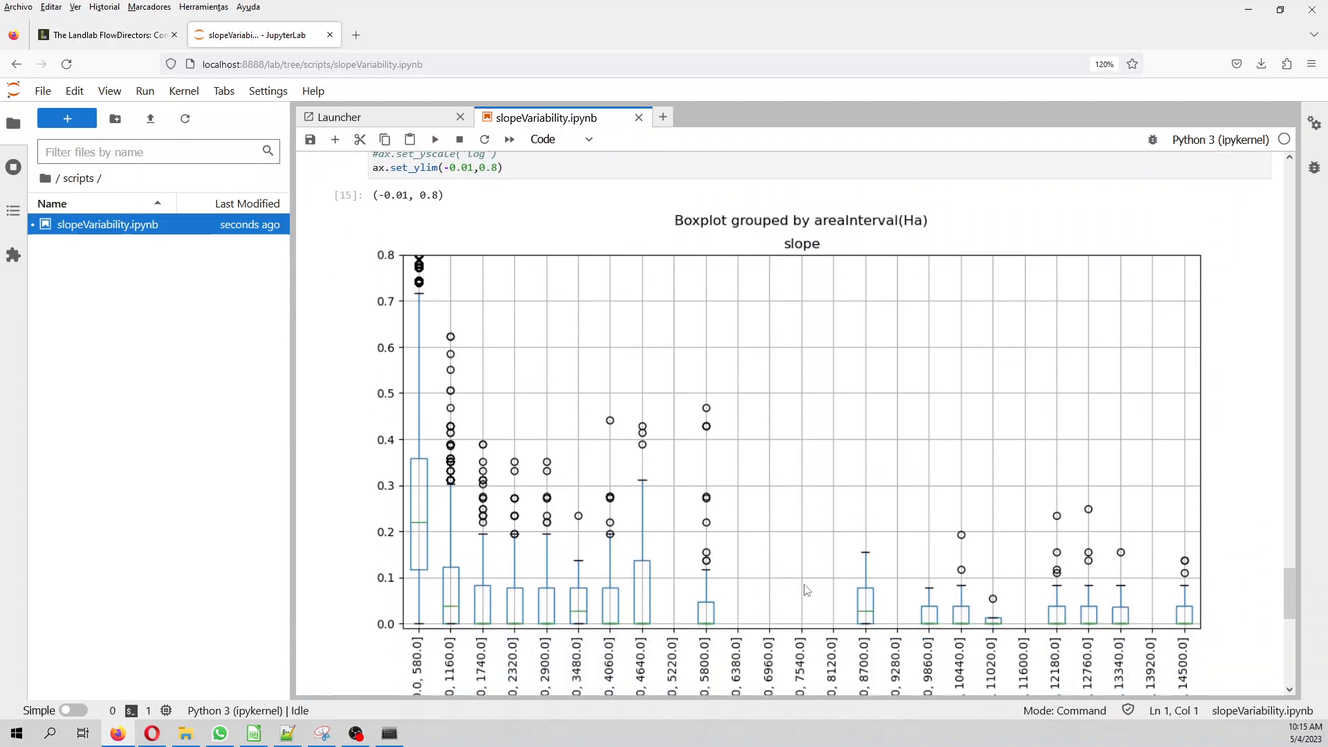
scroll("down", 3)
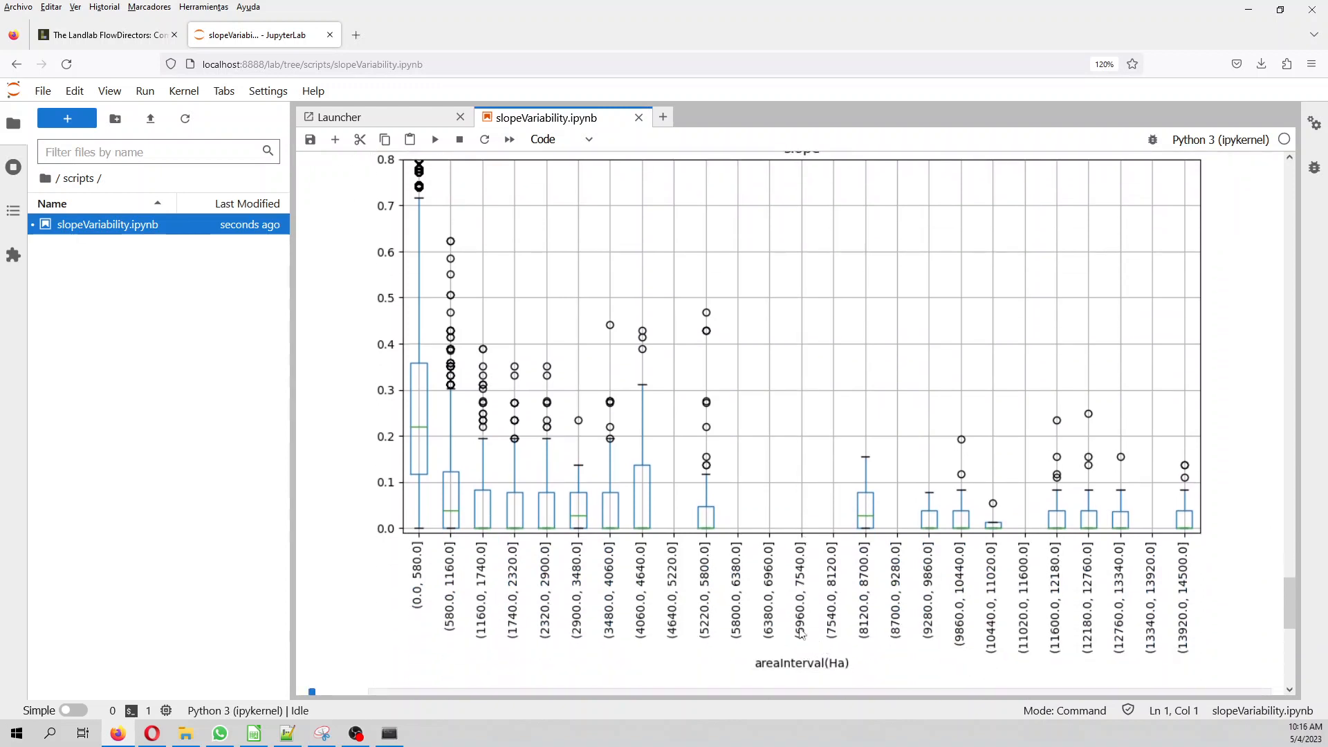
mouse_move(718, 180)
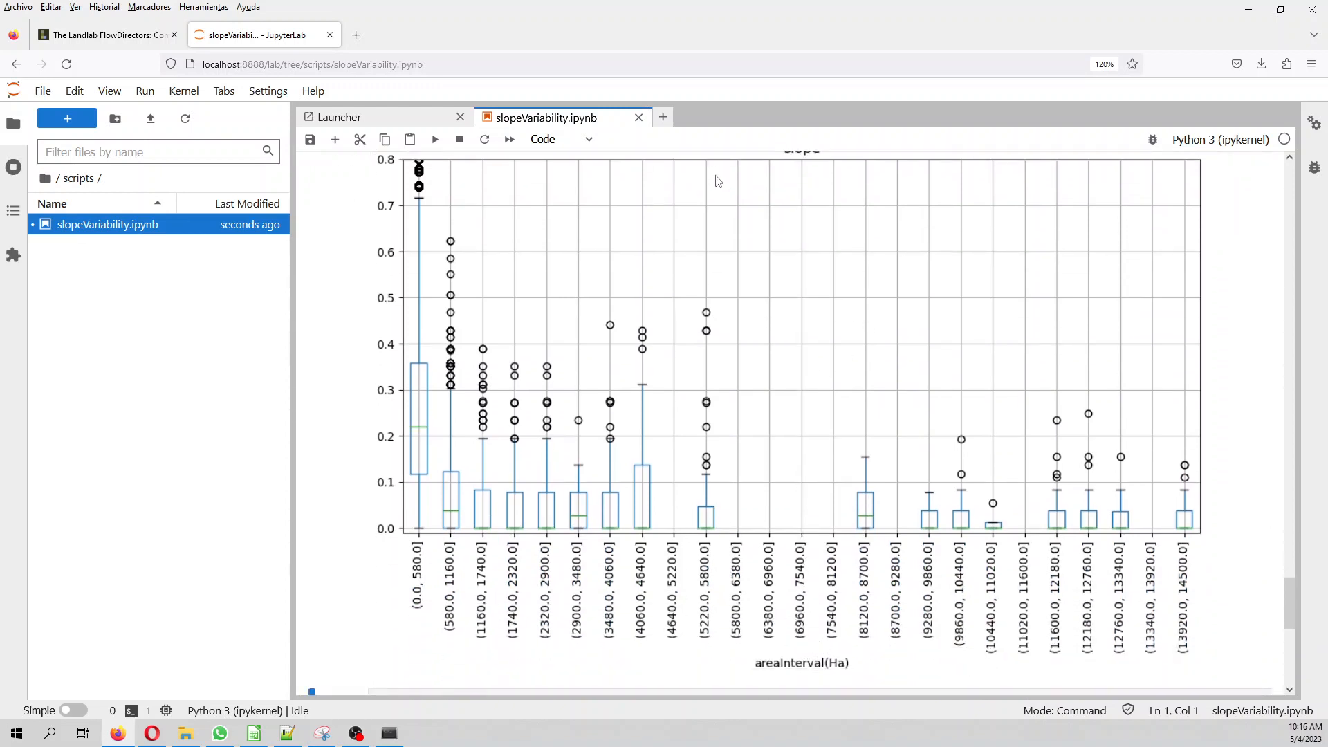
mouse_move(901, 376)
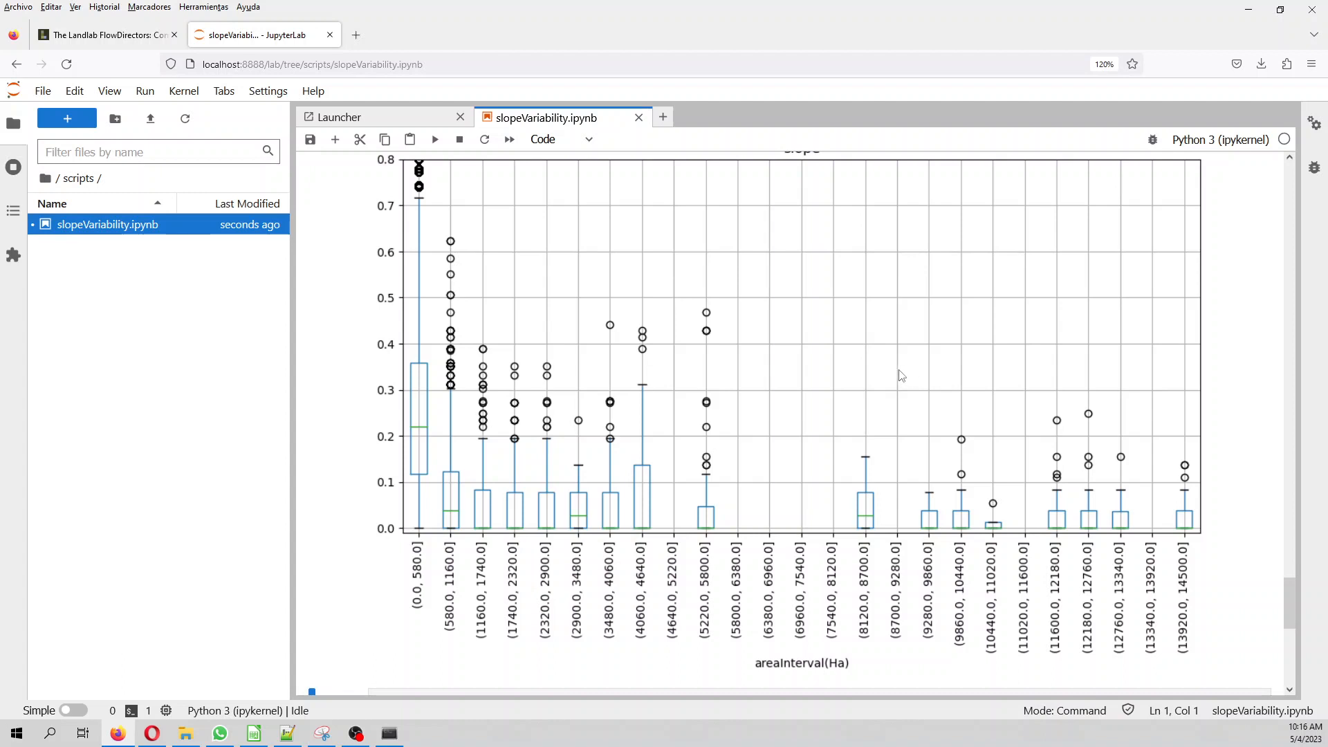
mouse_move(715, 515)
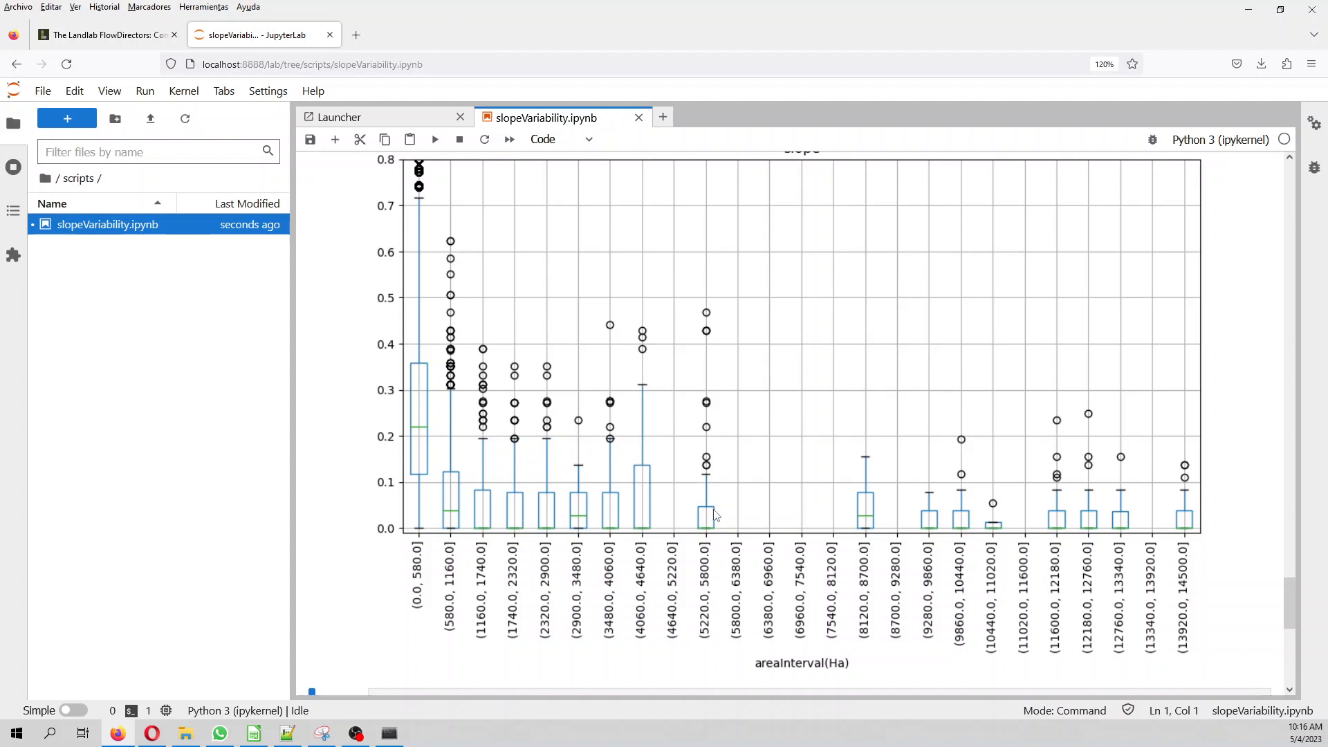
mouse_move(642, 500)
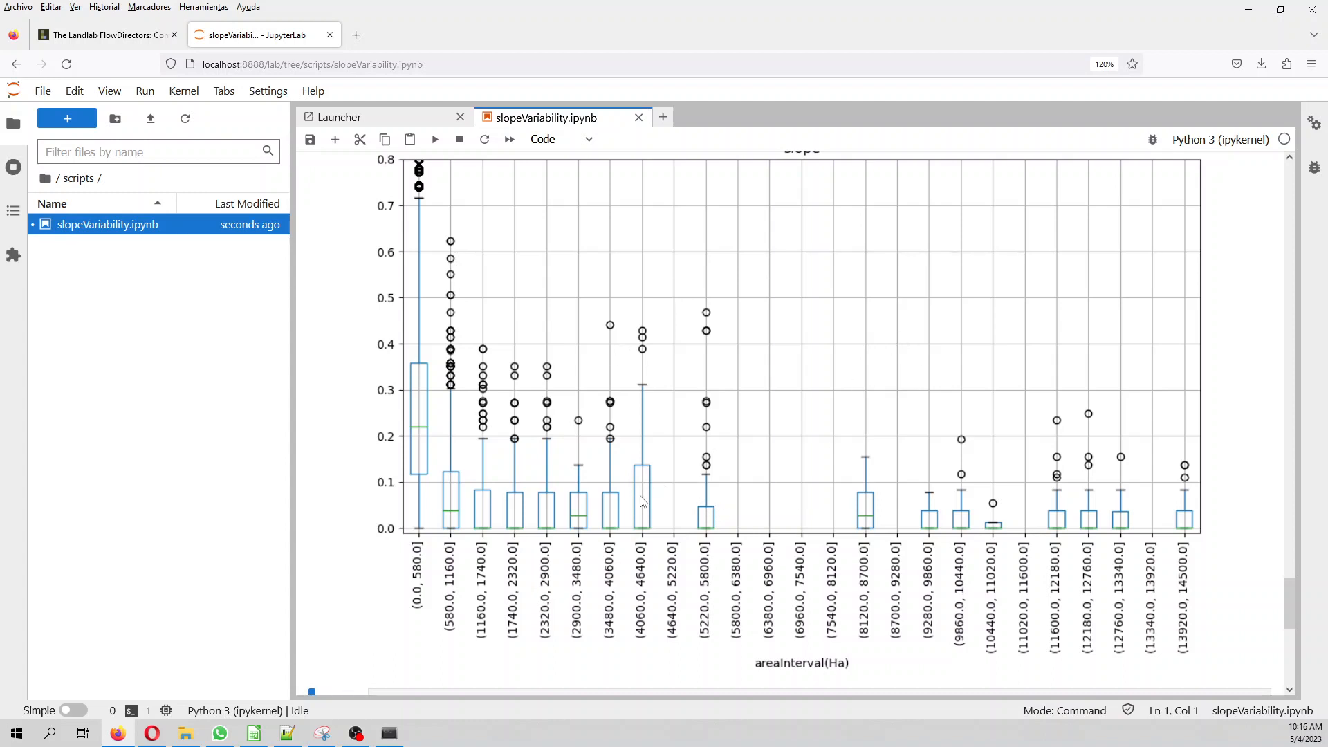
mouse_move(701, 523)
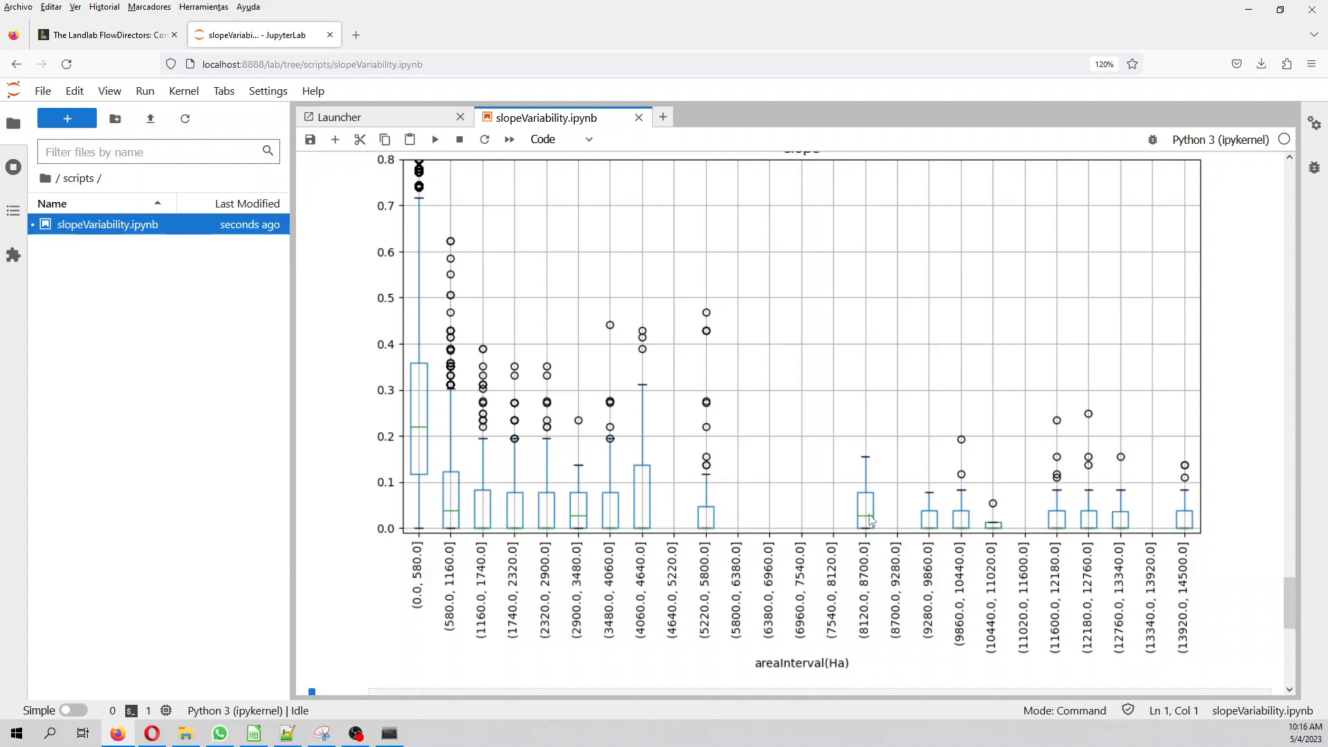
mouse_move(643, 518)
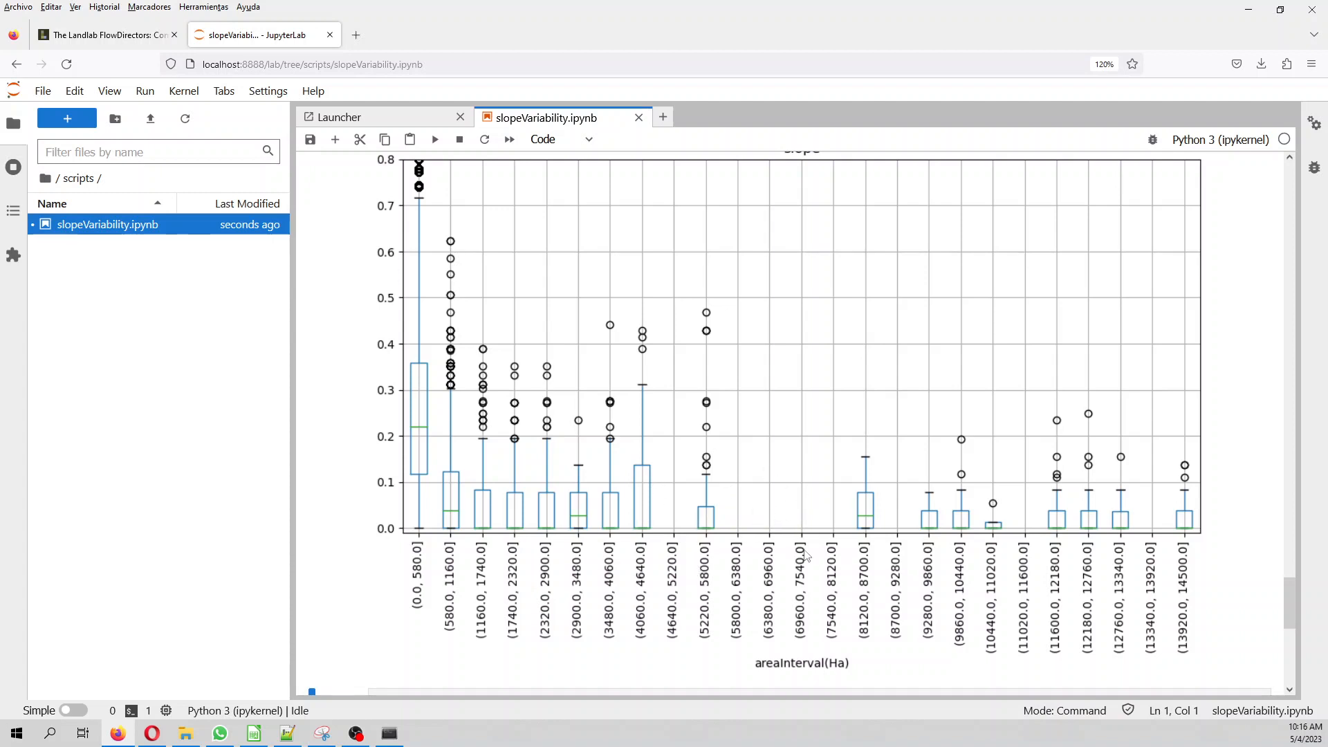
mouse_move(1047, 577)
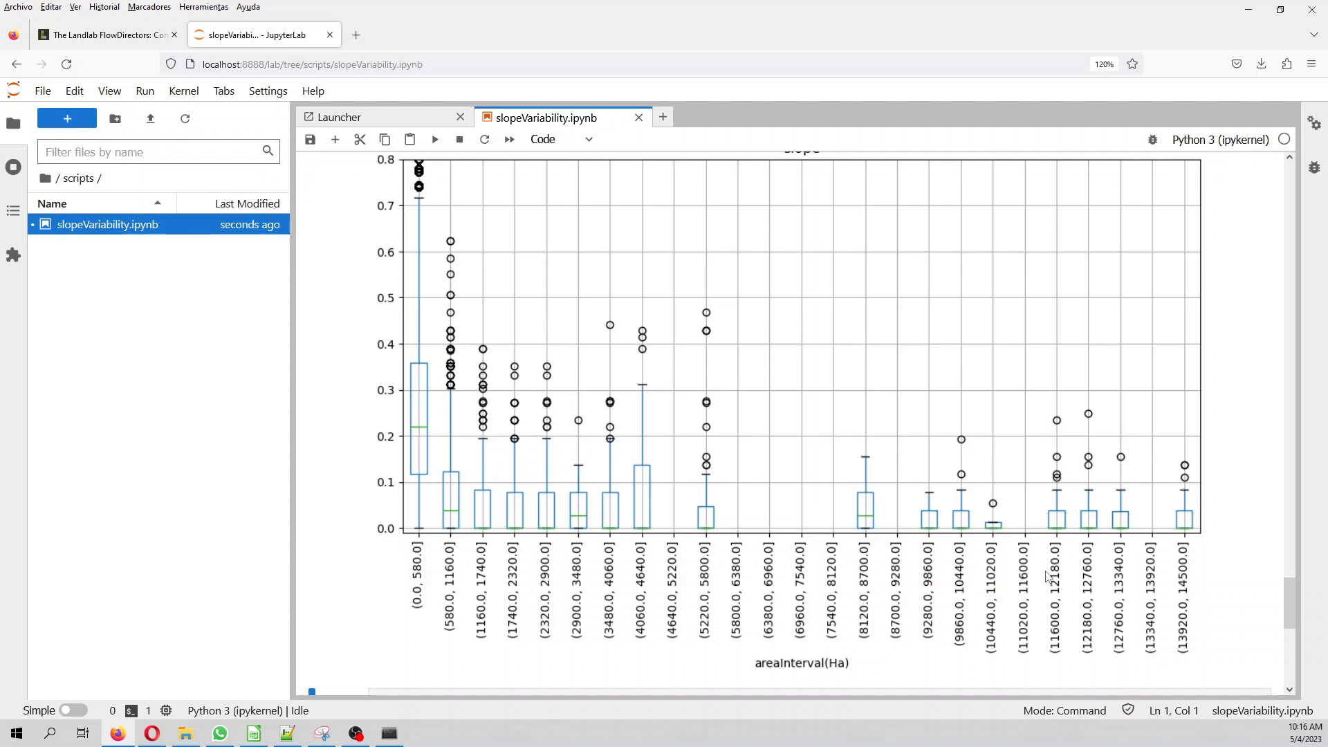
mouse_move(1234, 542)
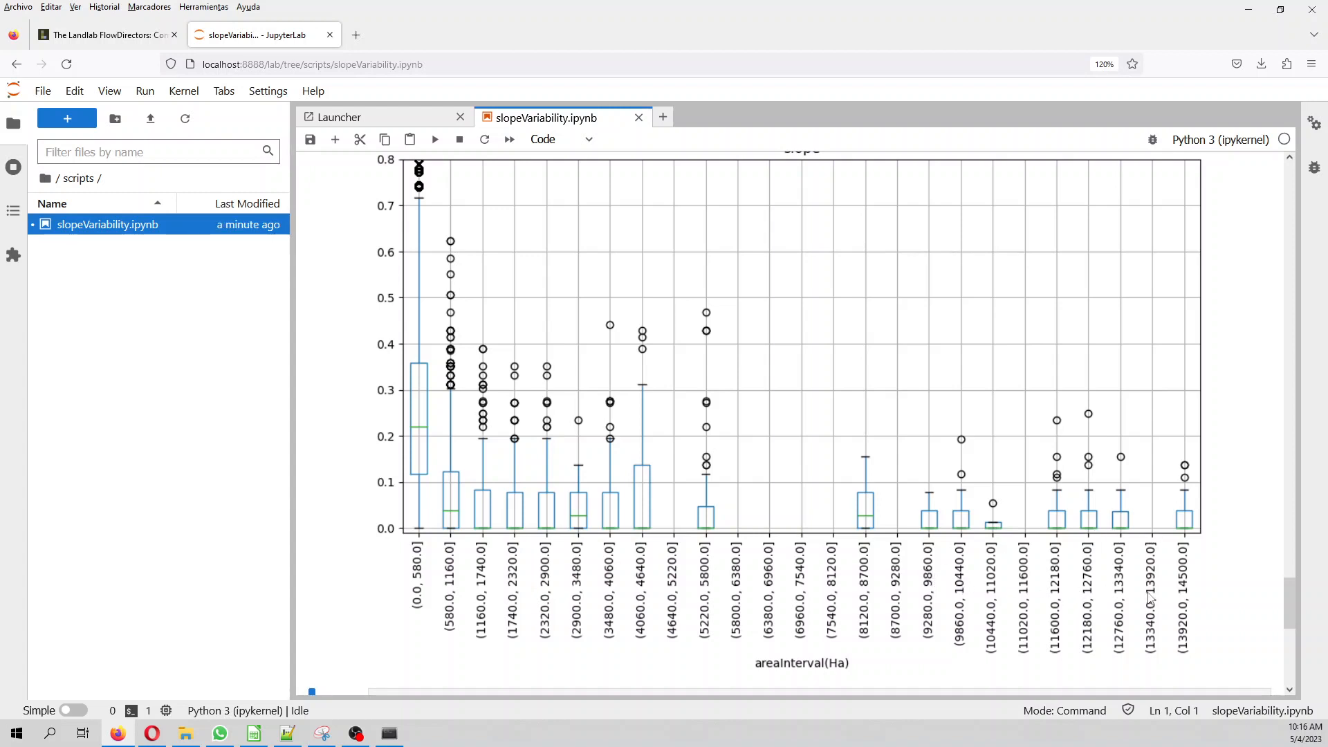
mouse_move(995, 546)
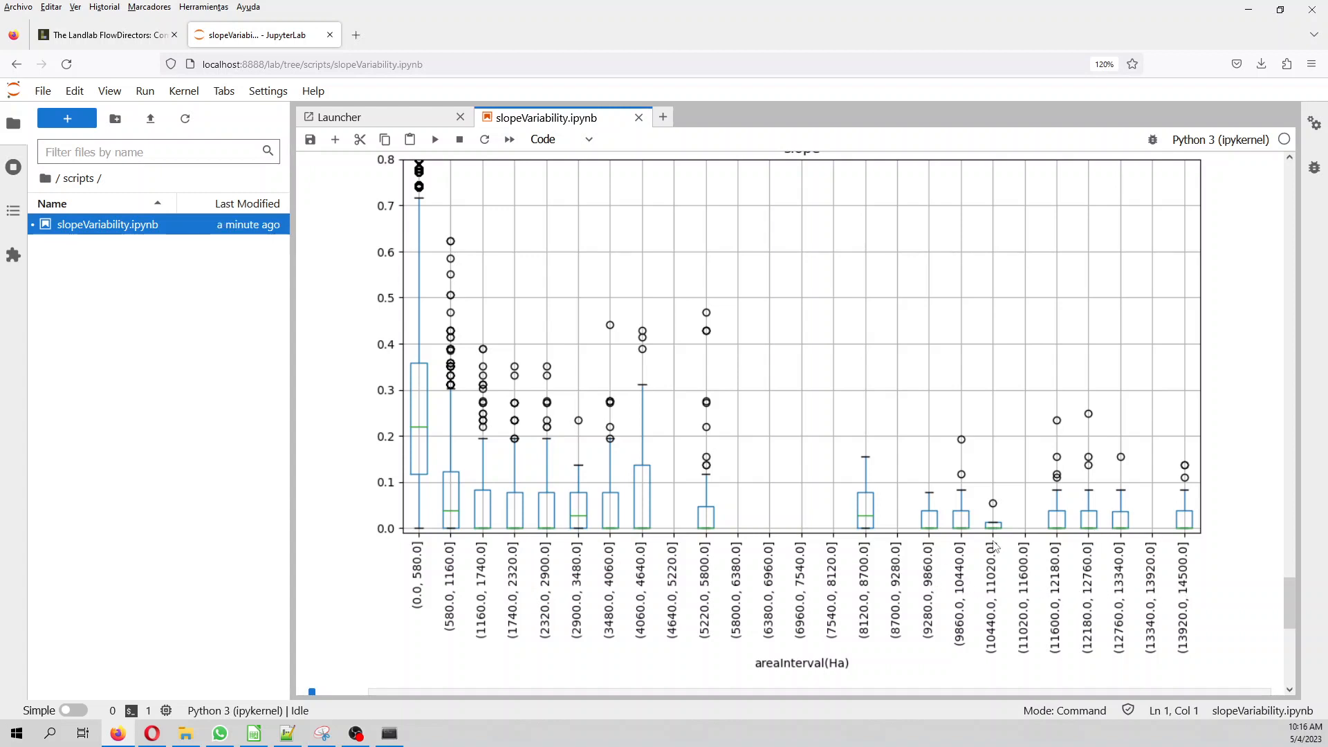
mouse_move(1177, 522)
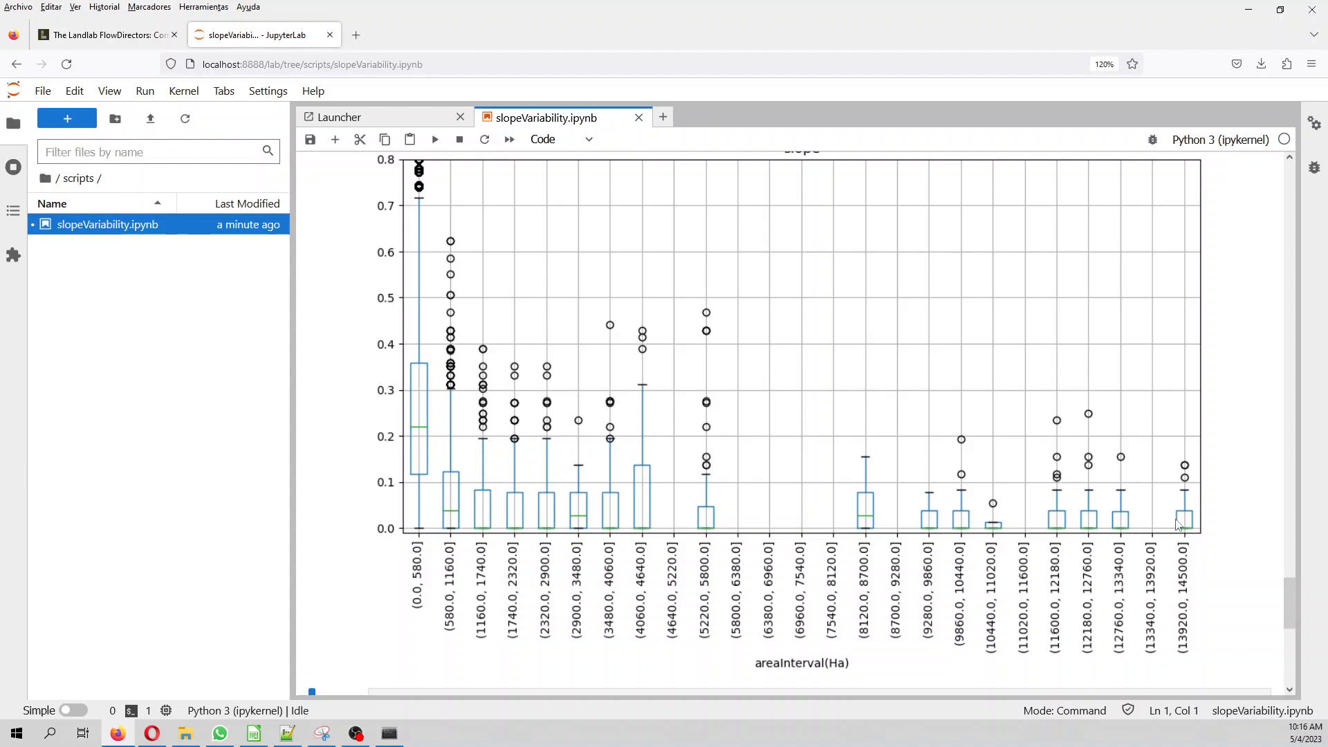
mouse_move(1101, 518)
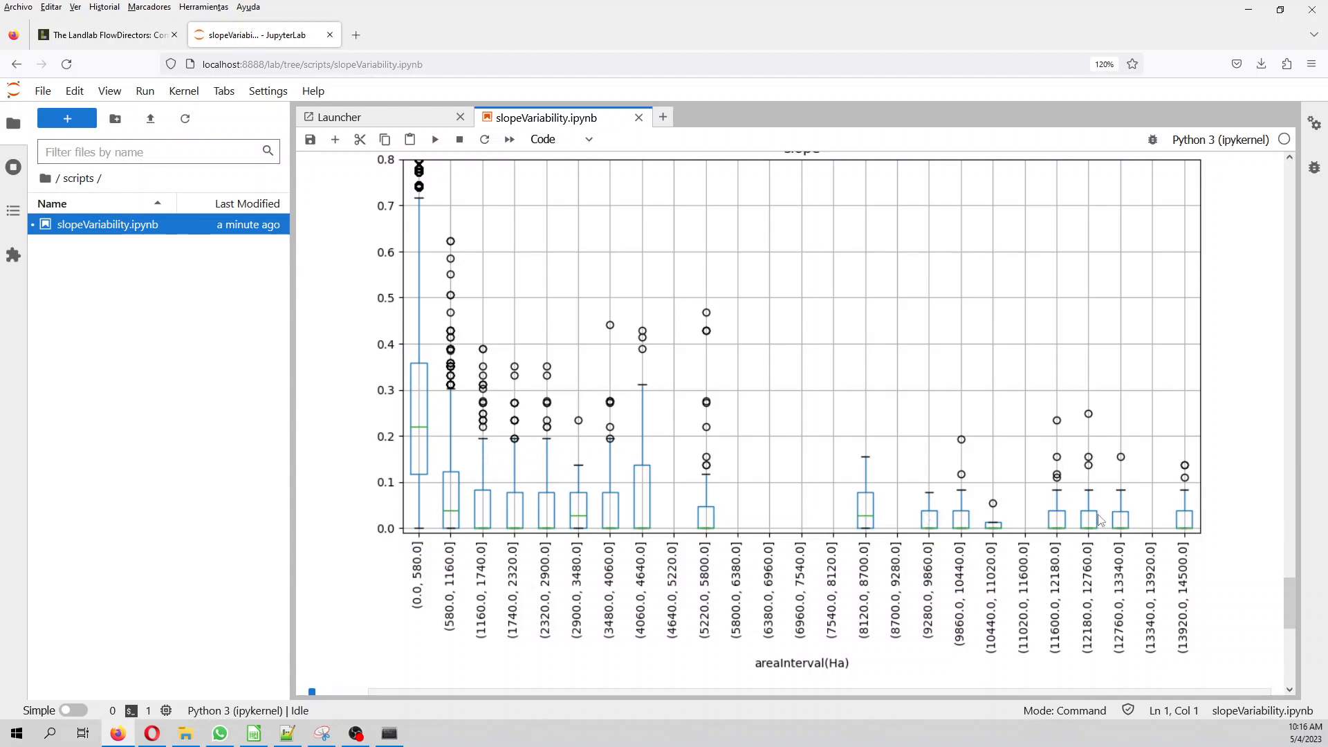
mouse_move(986, 616)
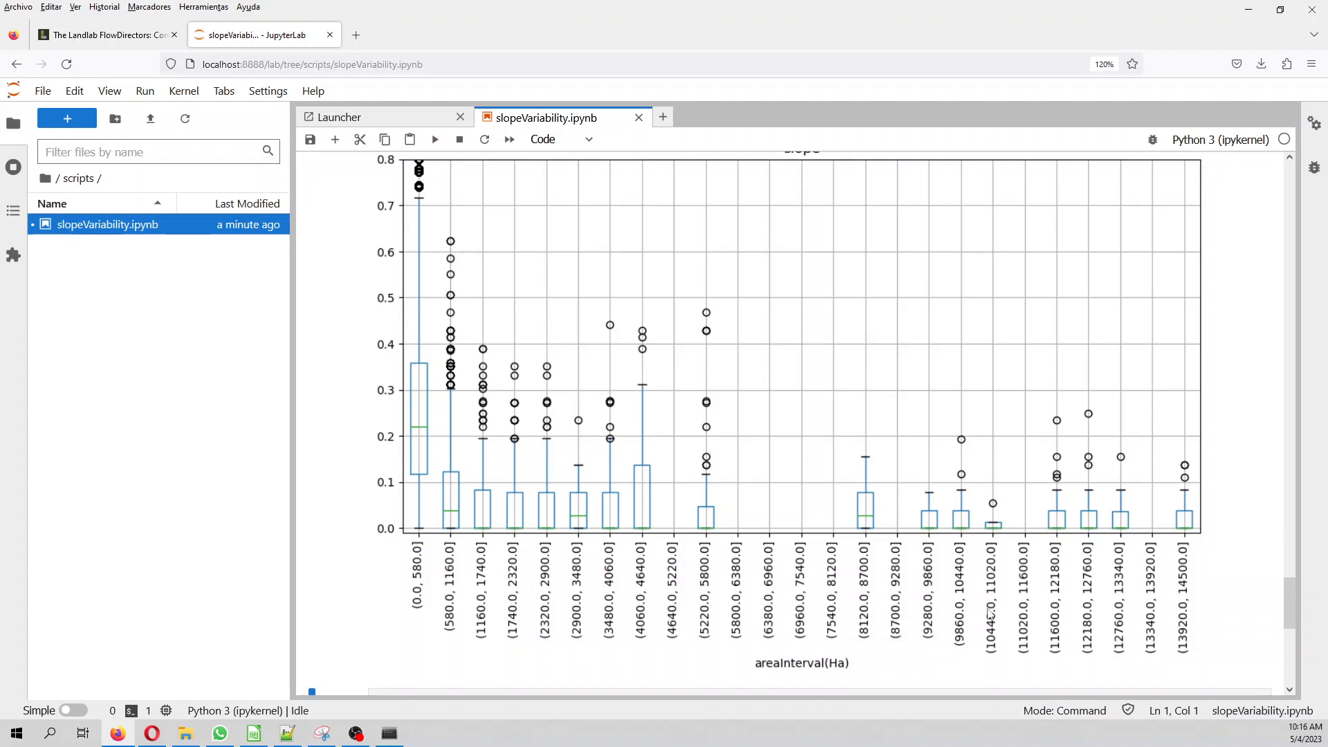
mouse_move(990, 523)
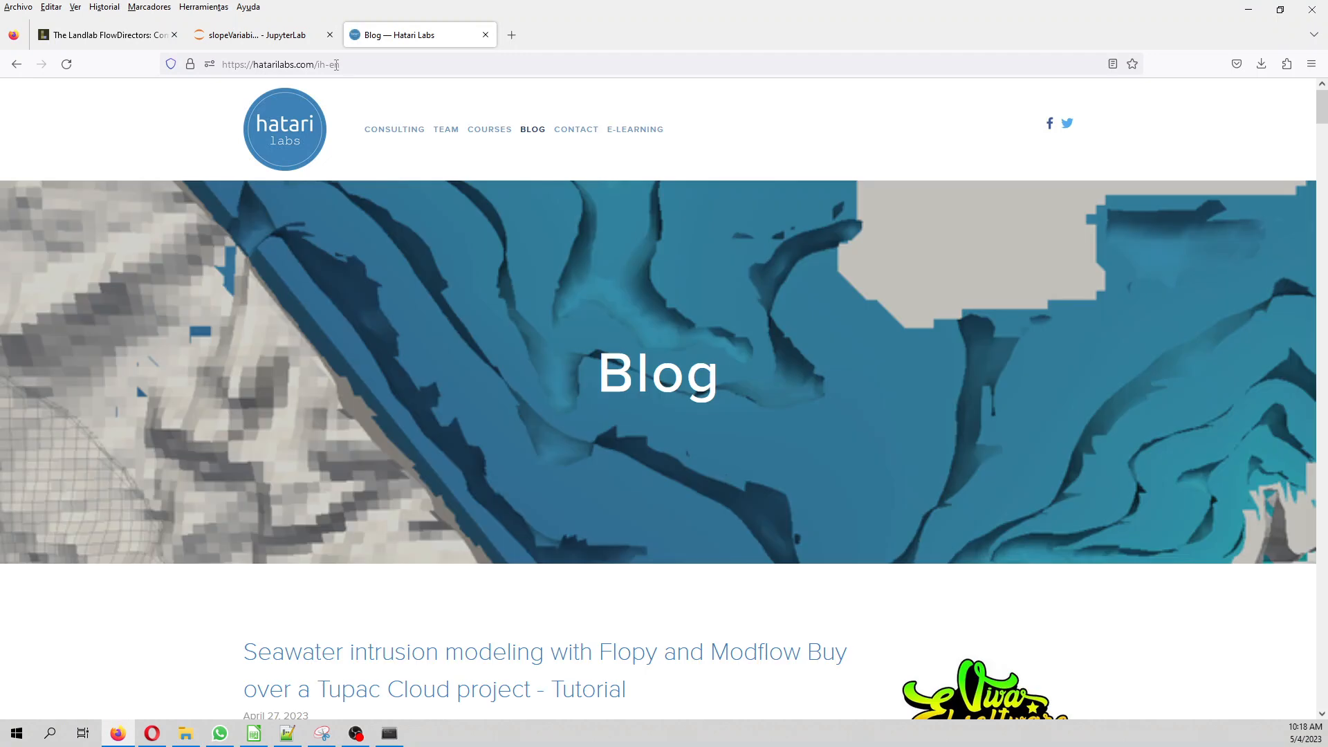
mouse_move(542, 135)
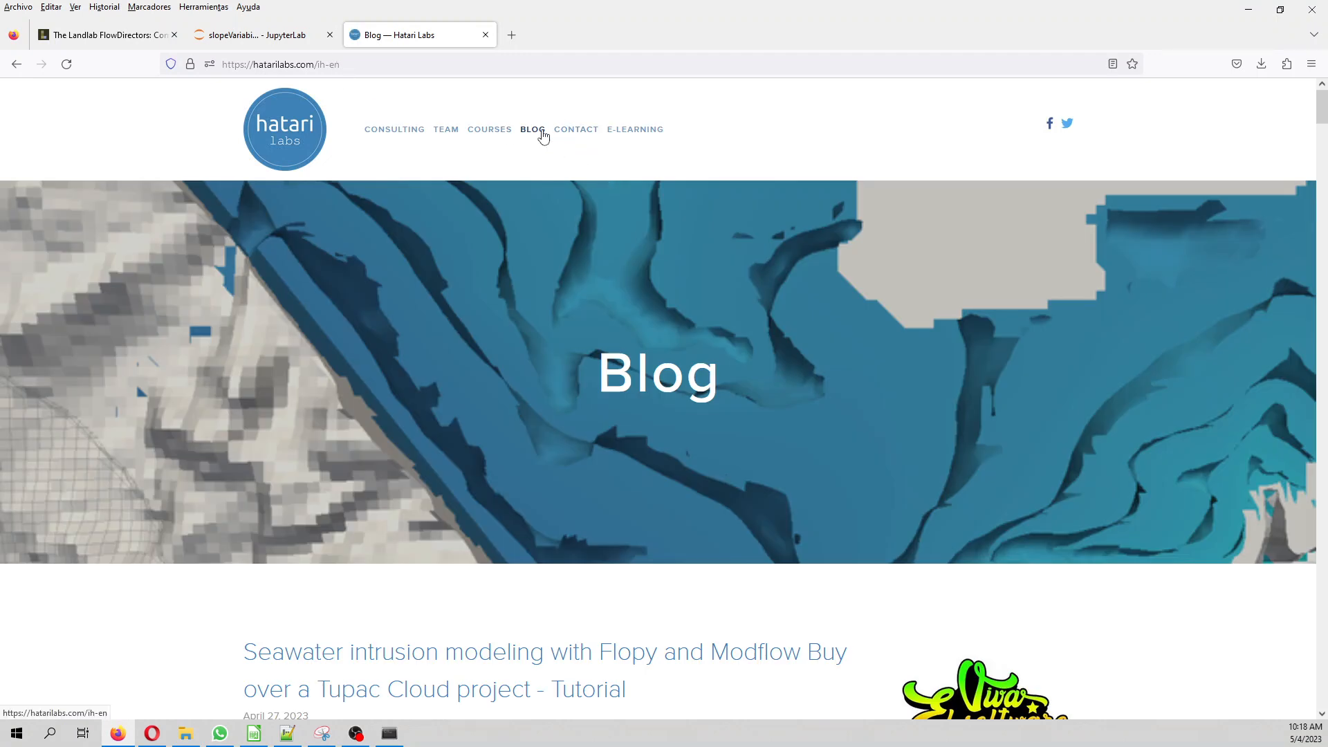
Go to the Hatari Labs COURSES page from the site navigation
scroll("down", 3)
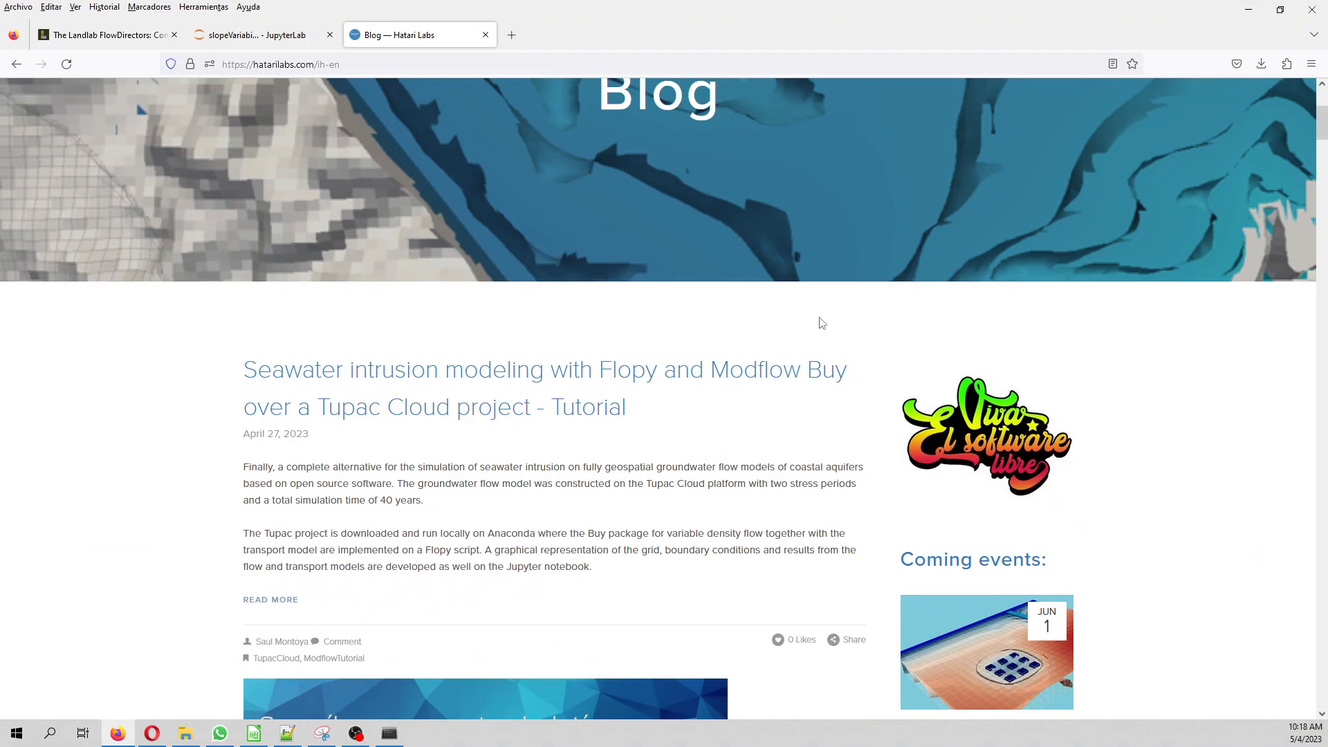
scroll("up", 3)
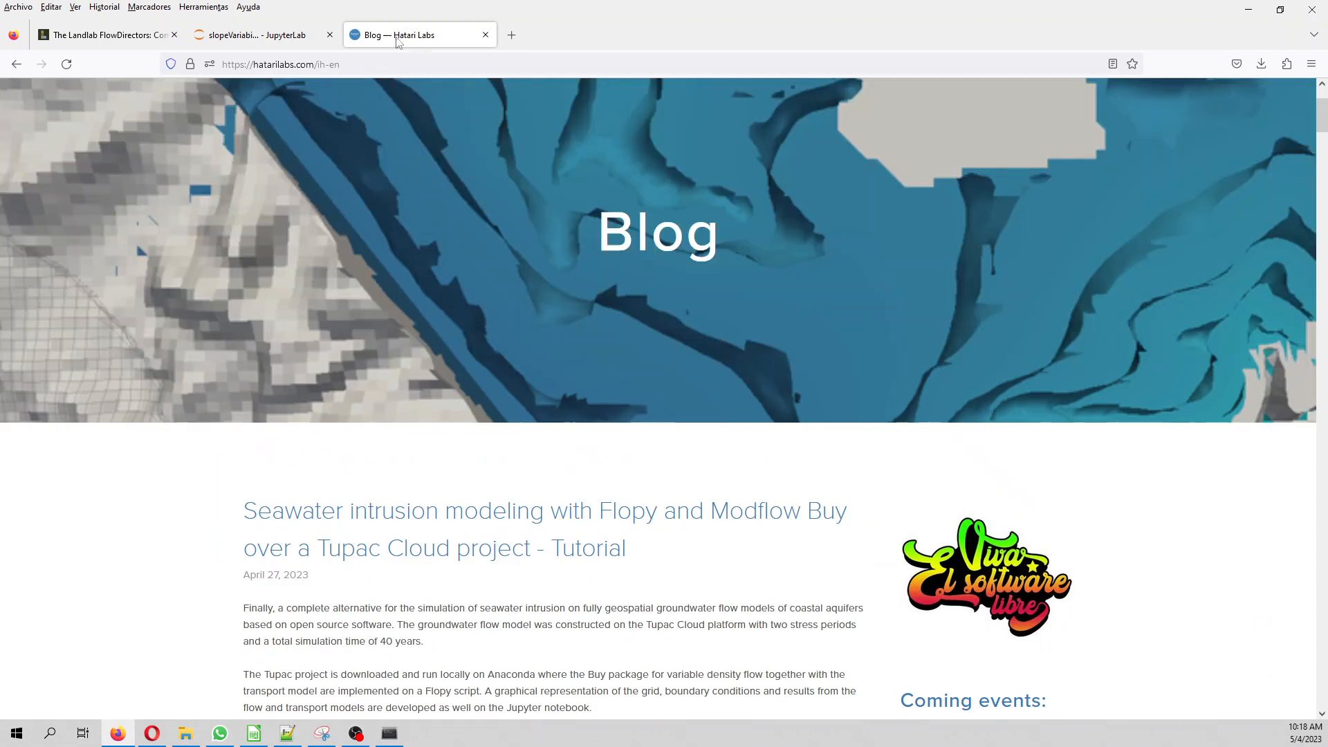
scroll("up", 3)
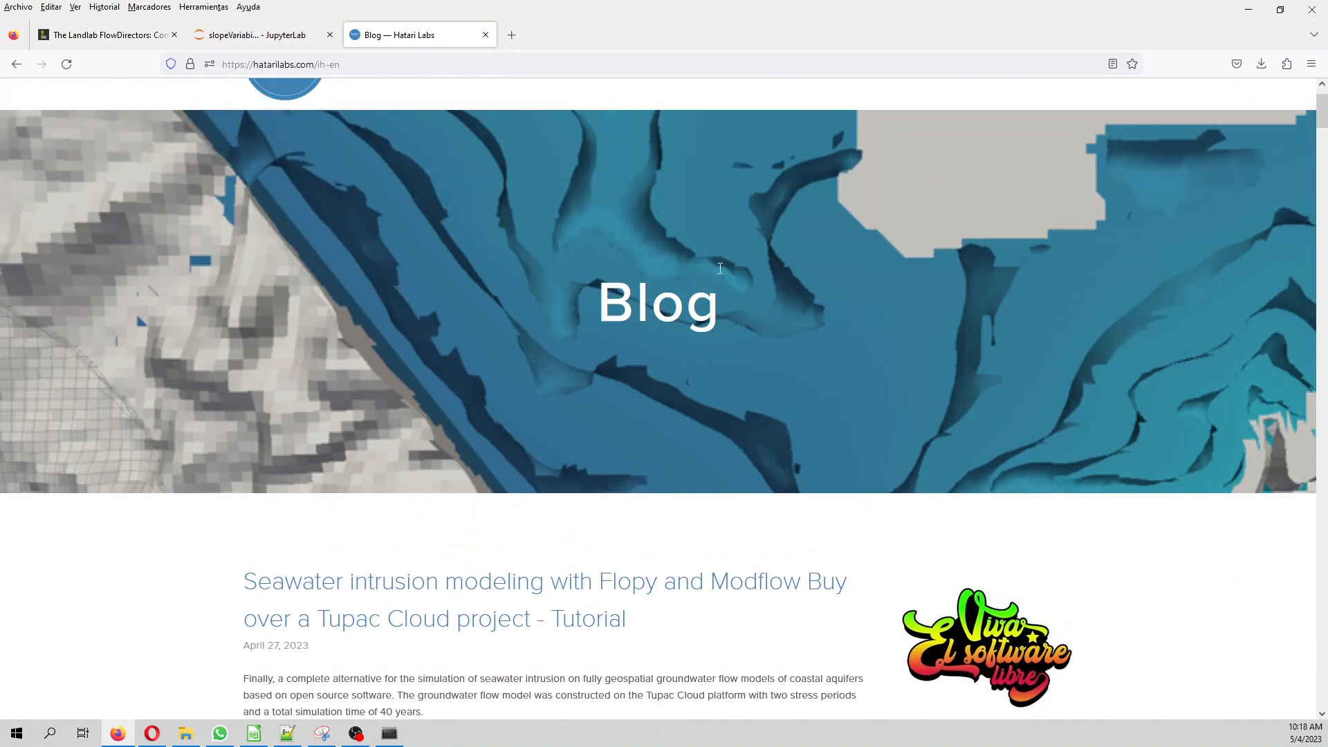
left_click(488, 128)
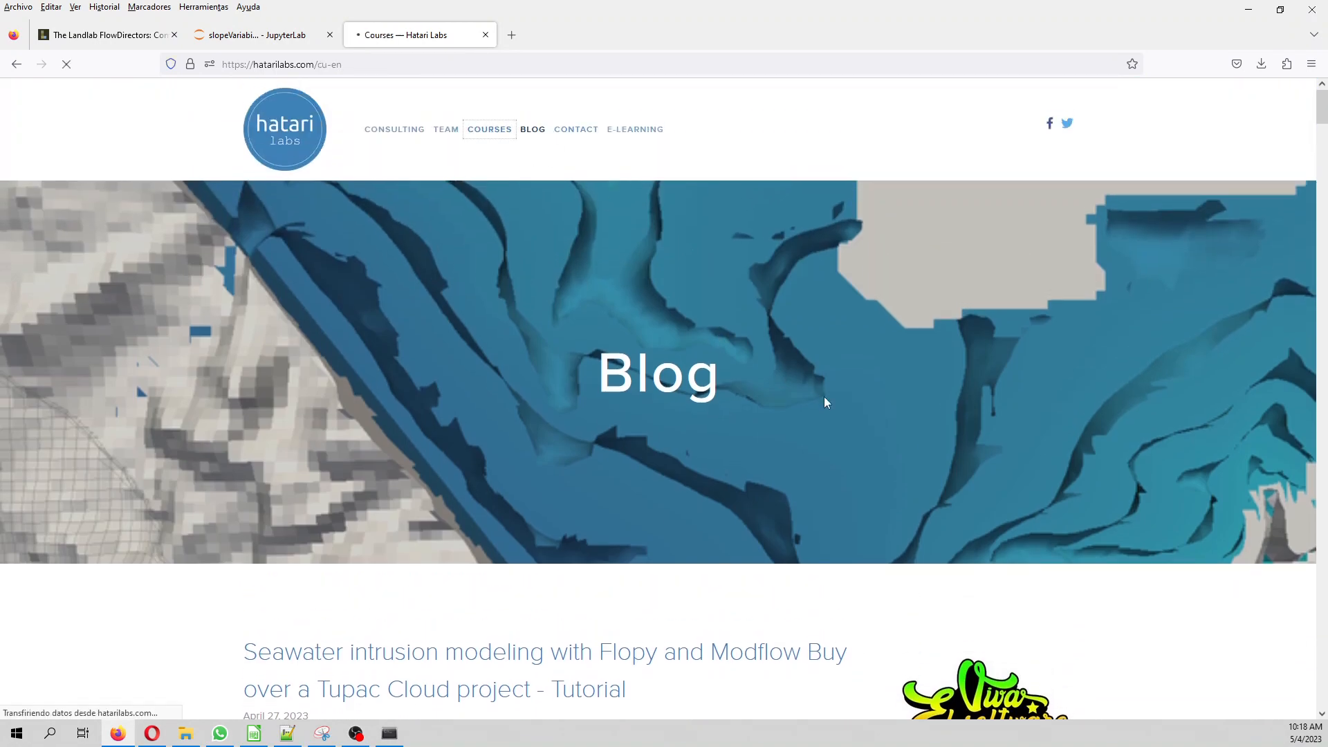
Browse the course list, then return to the slope variability notebook tab
scroll("down", 3)
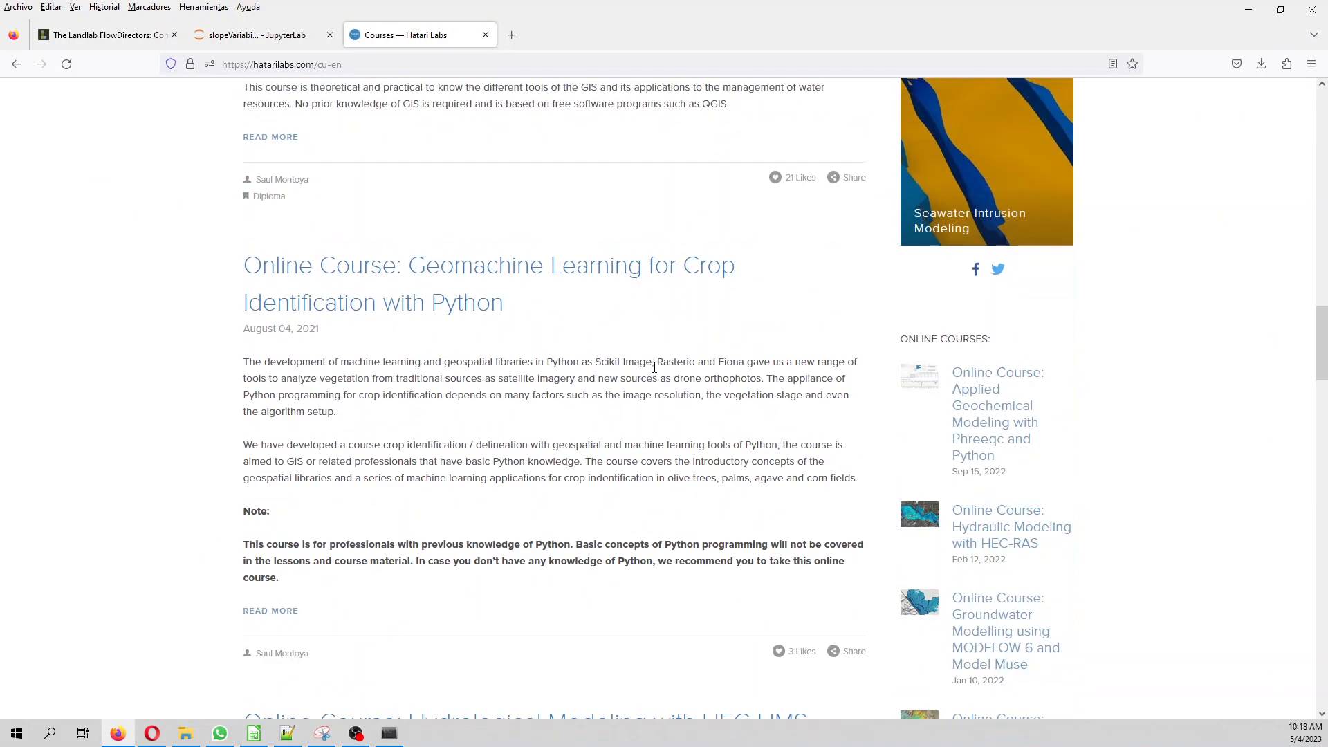
scroll("down", 3)
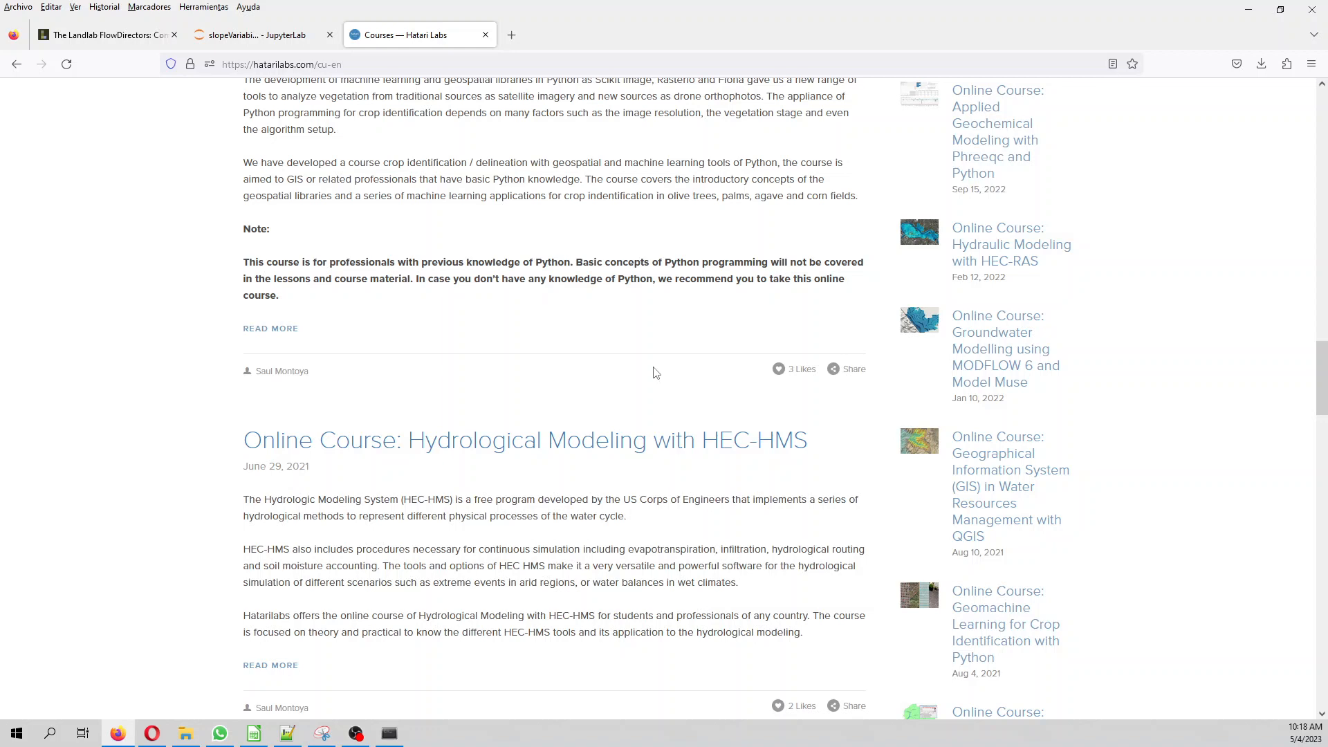
scroll("up", 3)
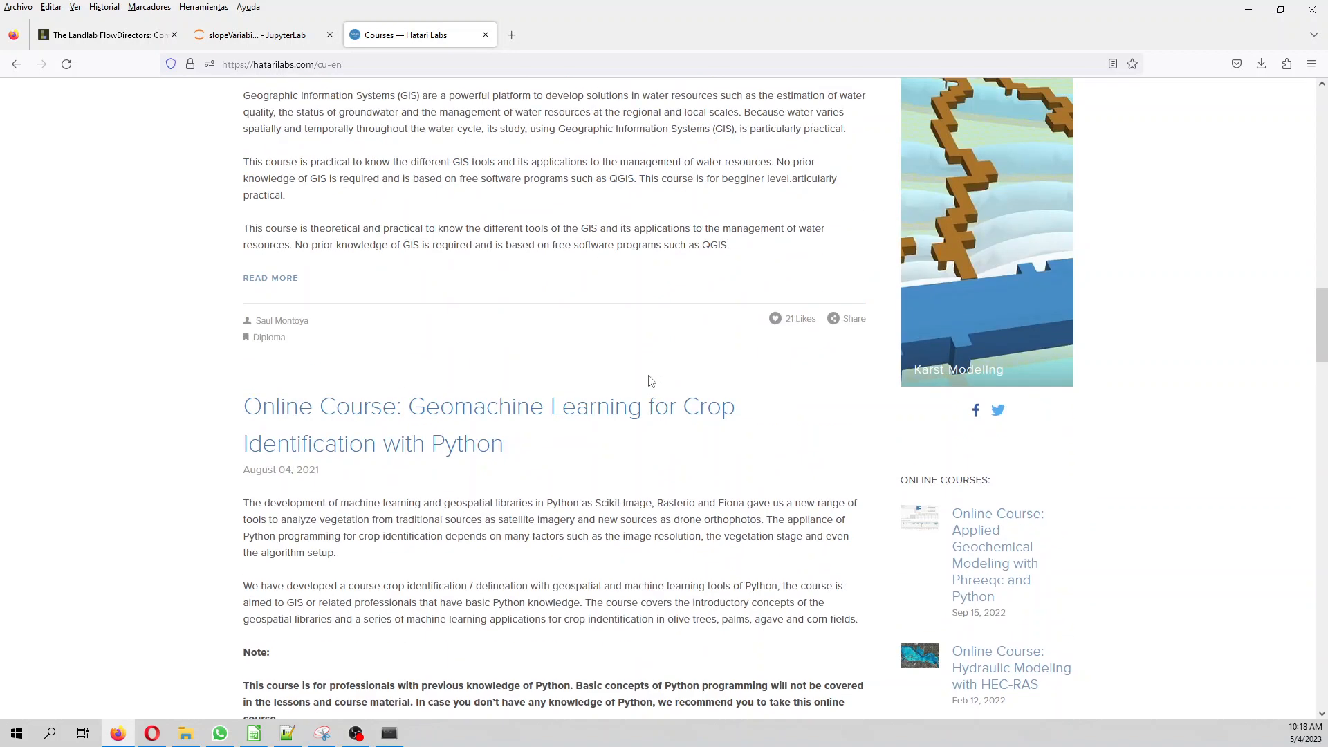
scroll("down", 3)
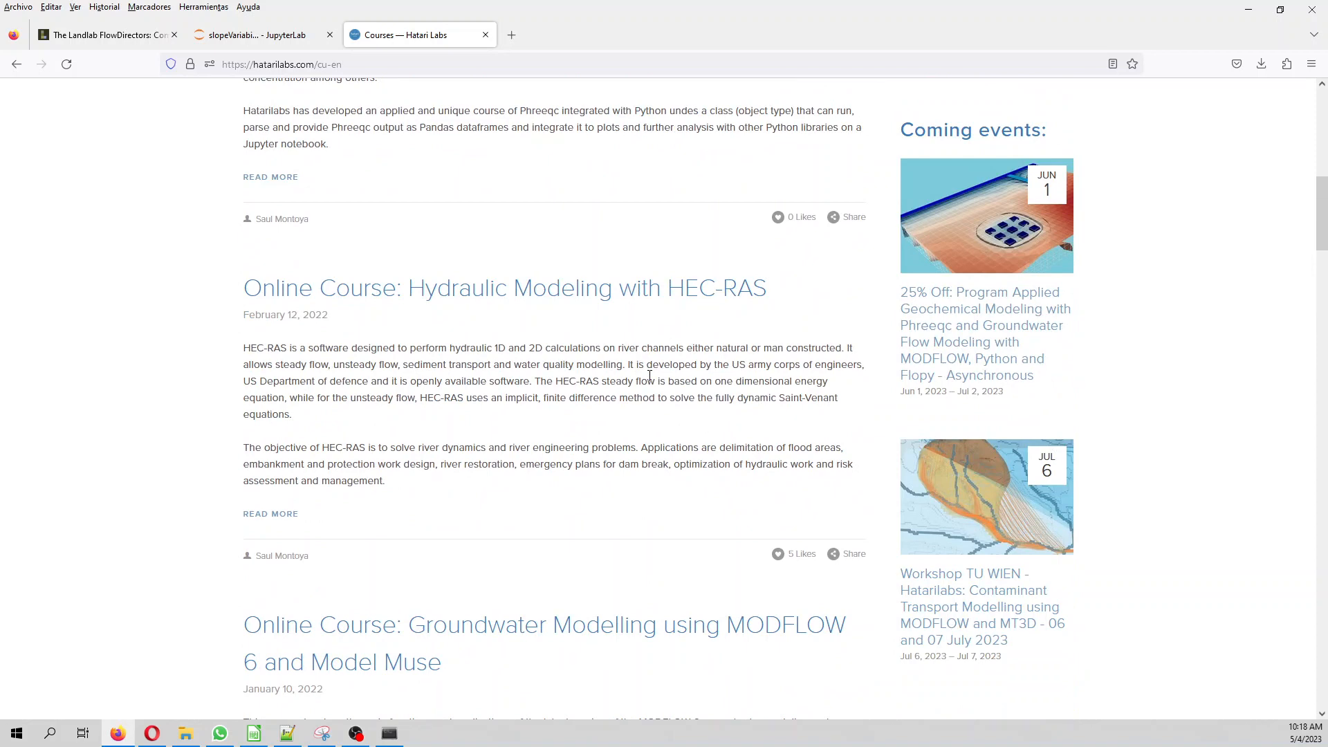
left_click(254, 34)
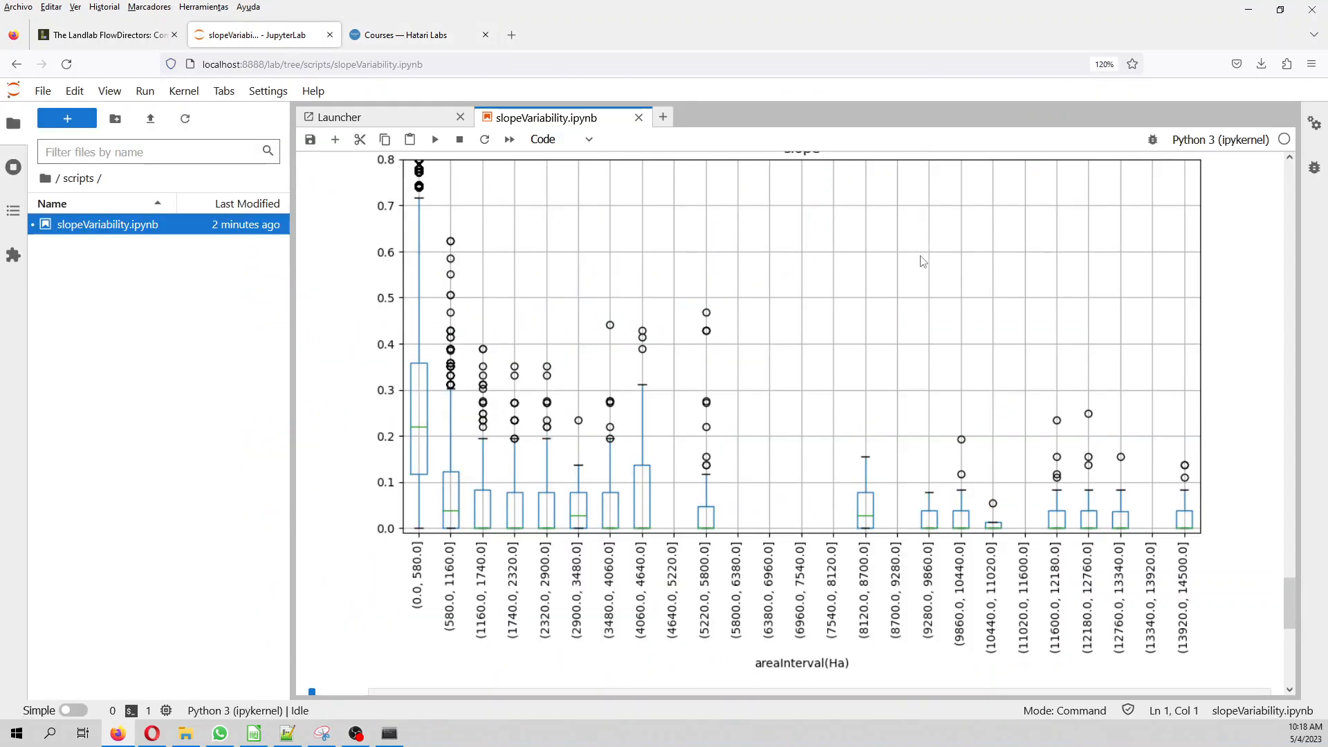